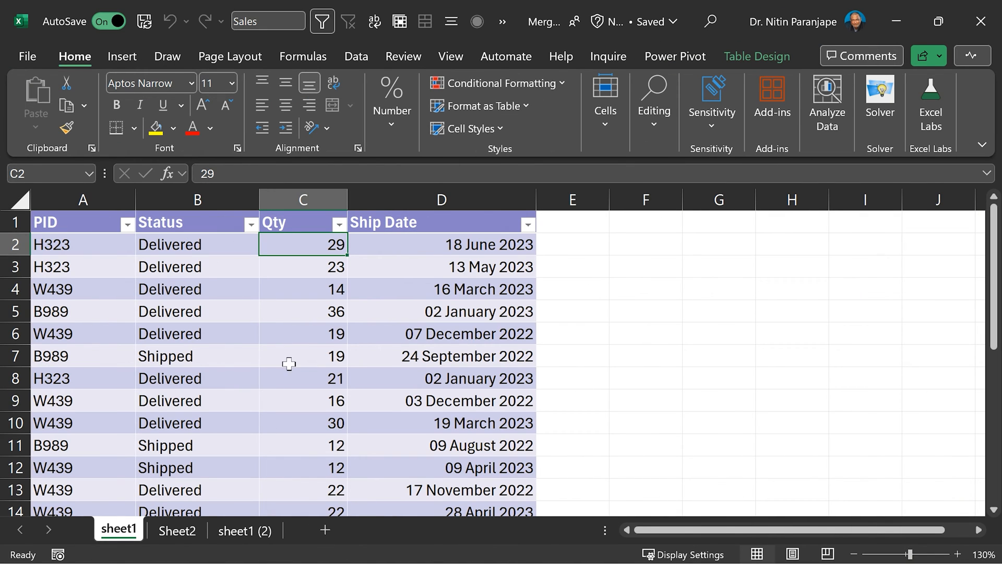
pyautogui.moveTo(121, 334)
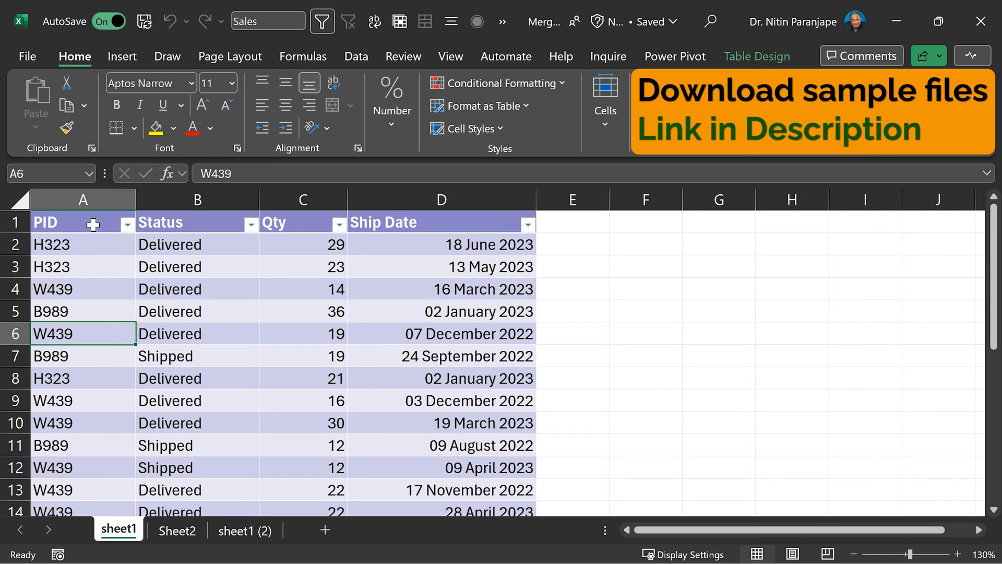
pyautogui.moveTo(214, 248)
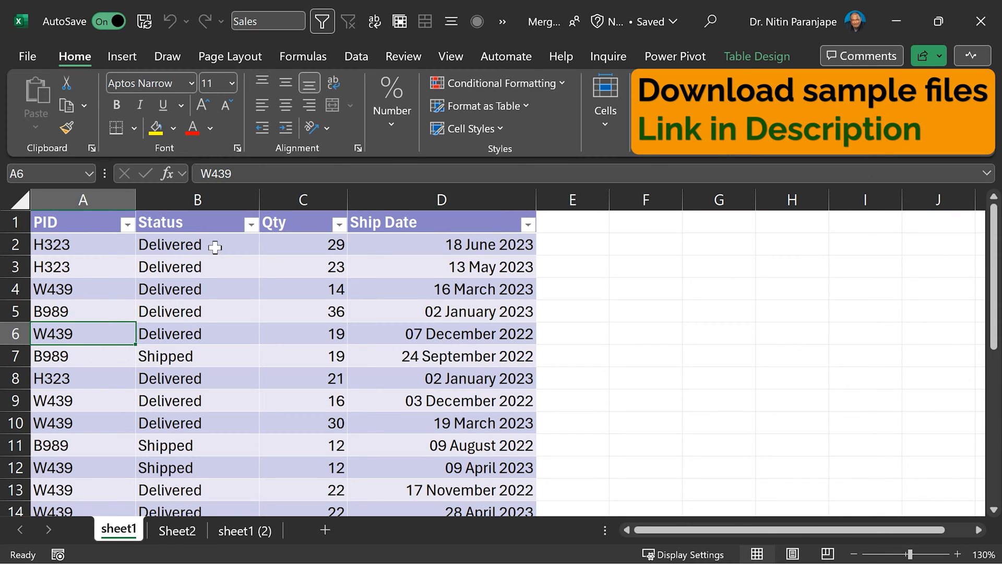
pyautogui.moveTo(518, 307)
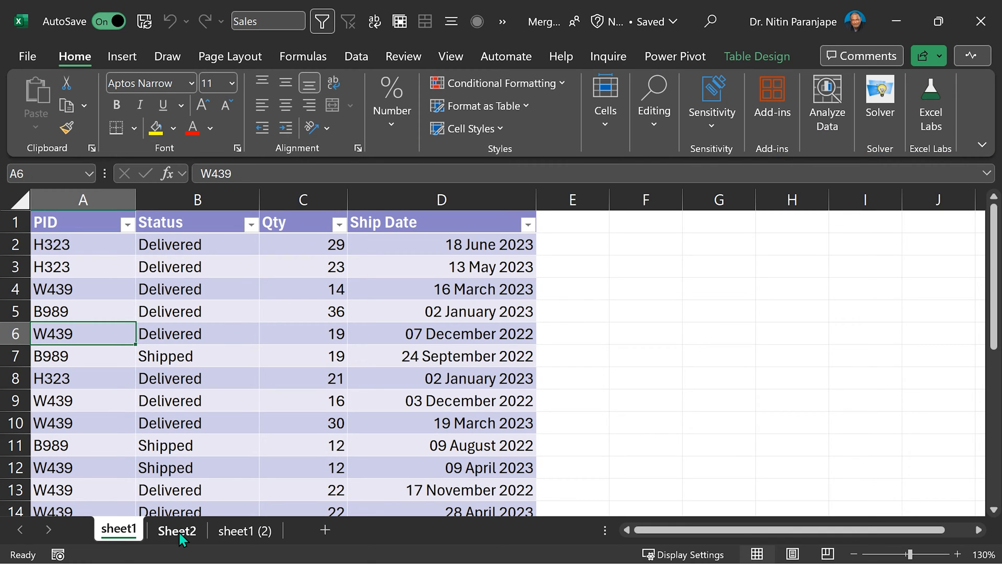
# Compare sheet1's transactions with Sheet2's Products table, checking a product ID and the 4K monitor price.
pyautogui.click(177, 530)
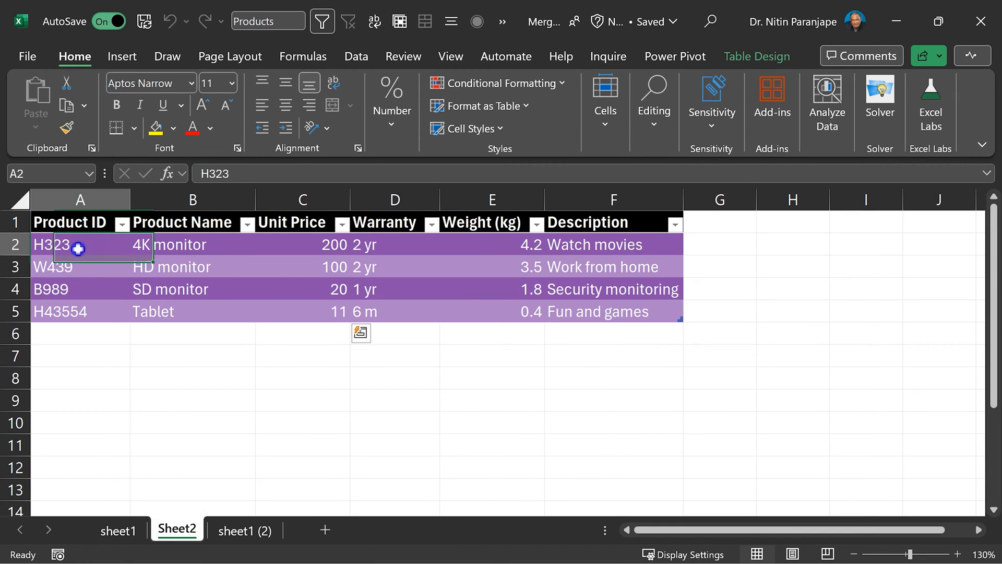
pyautogui.click(758, 56)
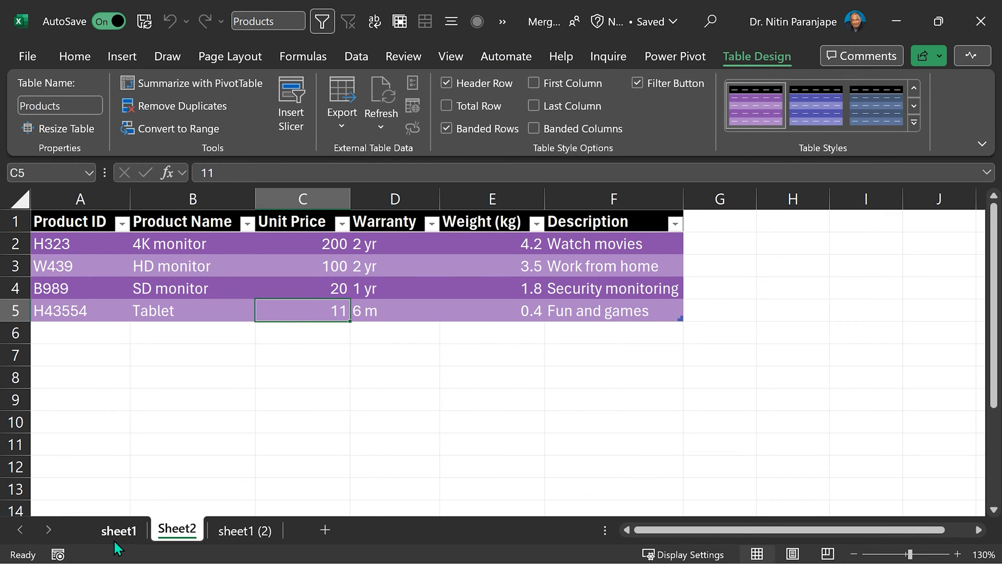
pyautogui.click(119, 530)
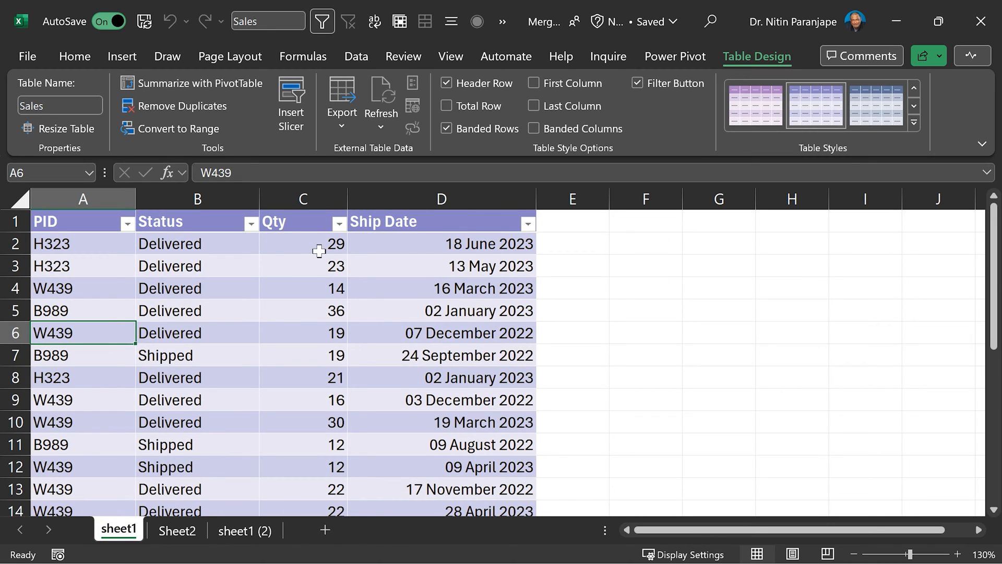
pyautogui.click(176, 530)
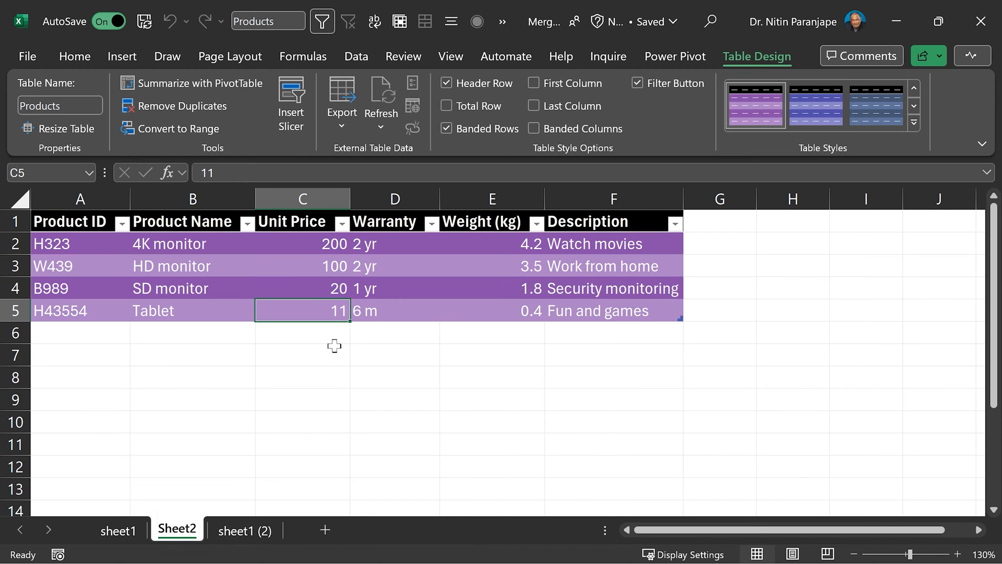
pyautogui.click(301, 243)
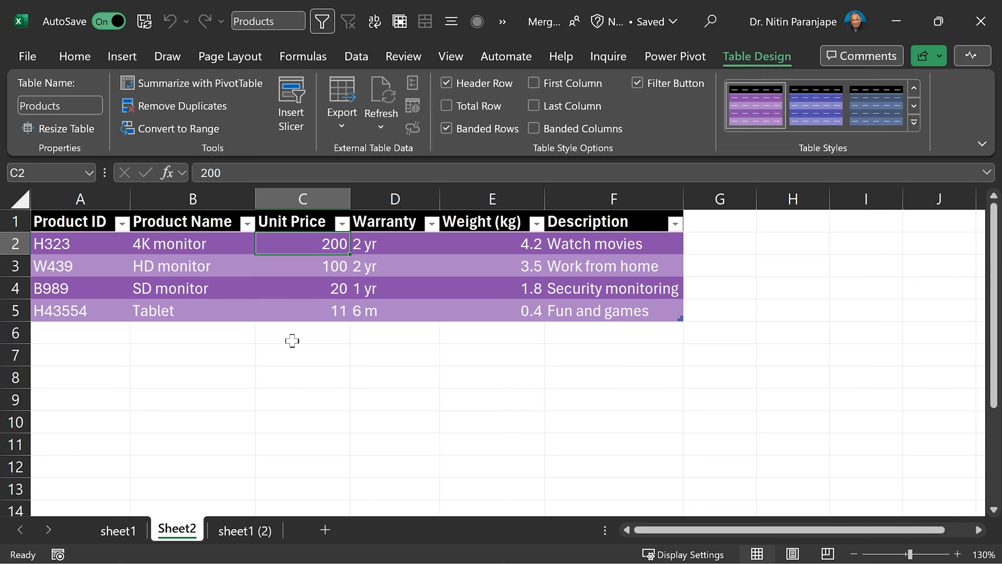
# On sheet1 (2), inspect the Unit price, Descr and Weight VLOOKUP formulas and the Products table name.
pyautogui.click(245, 529)
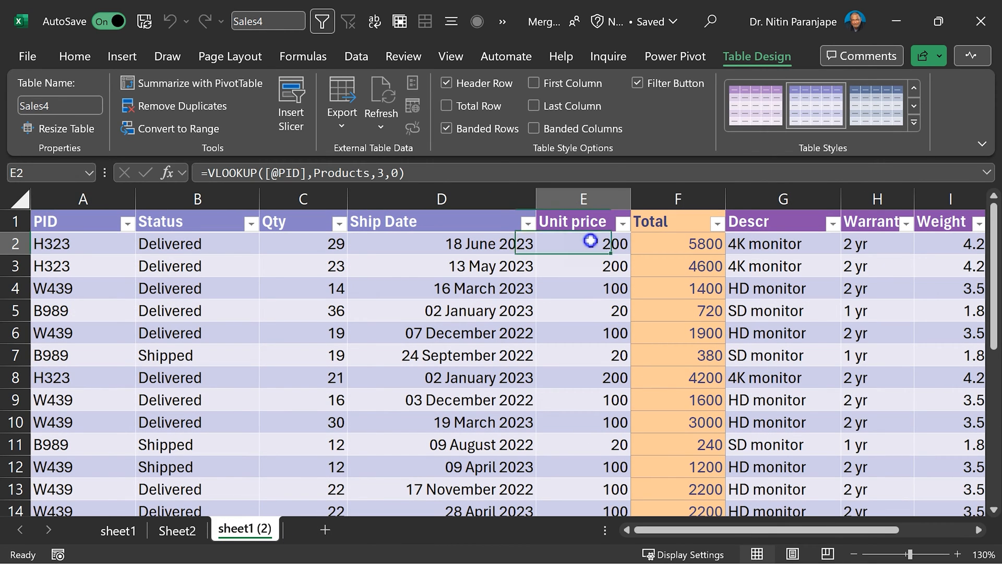
pyautogui.doubleClick(583, 243)
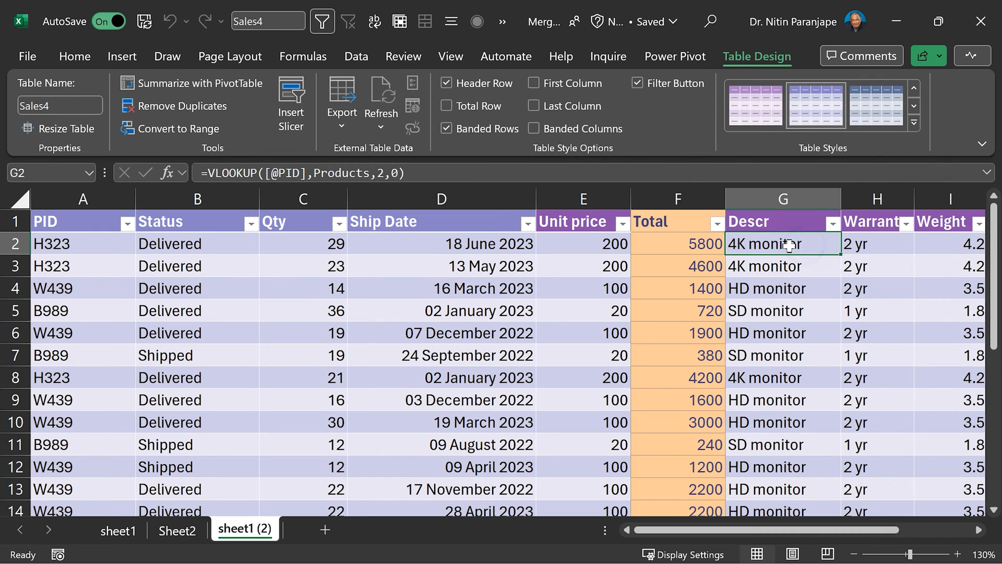
pyautogui.doubleClick(783, 244)
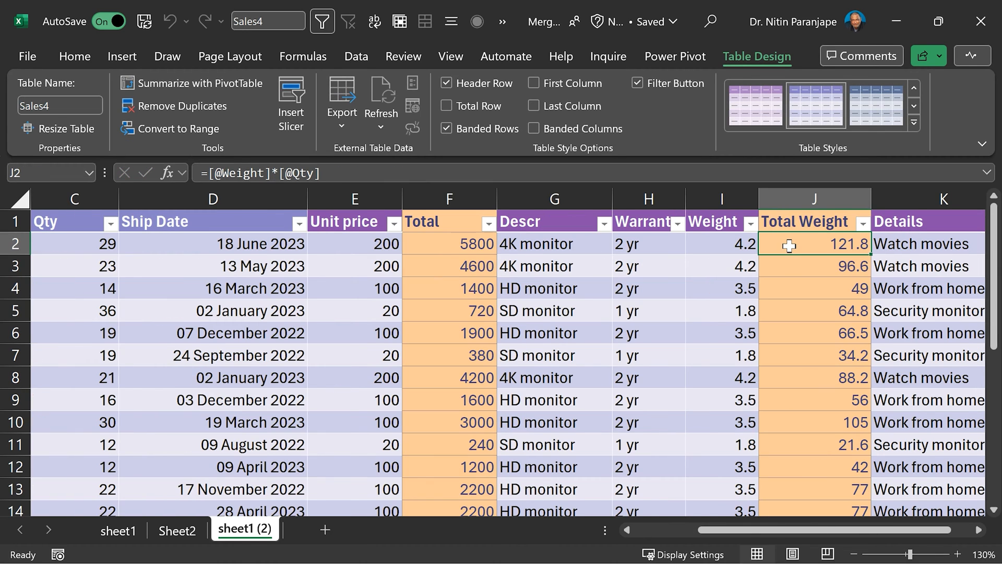
pyautogui.moveTo(729, 244)
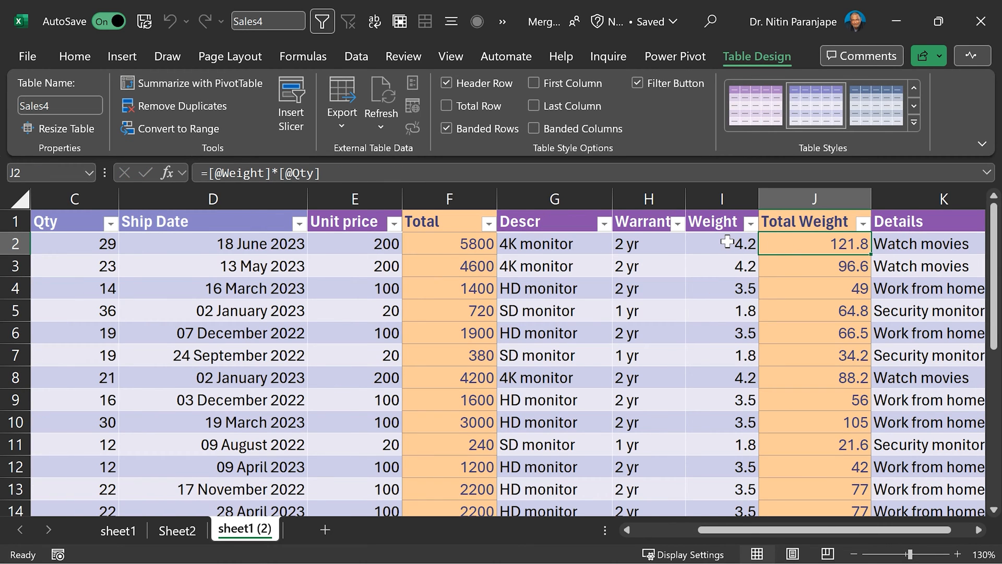
pyautogui.click(721, 244)
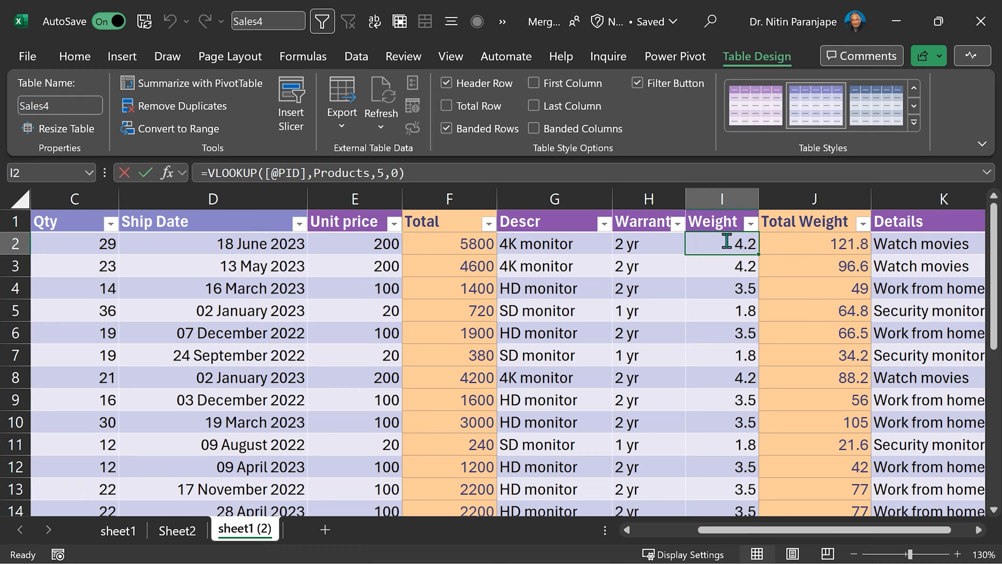
pyautogui.doubleClick(721, 244)
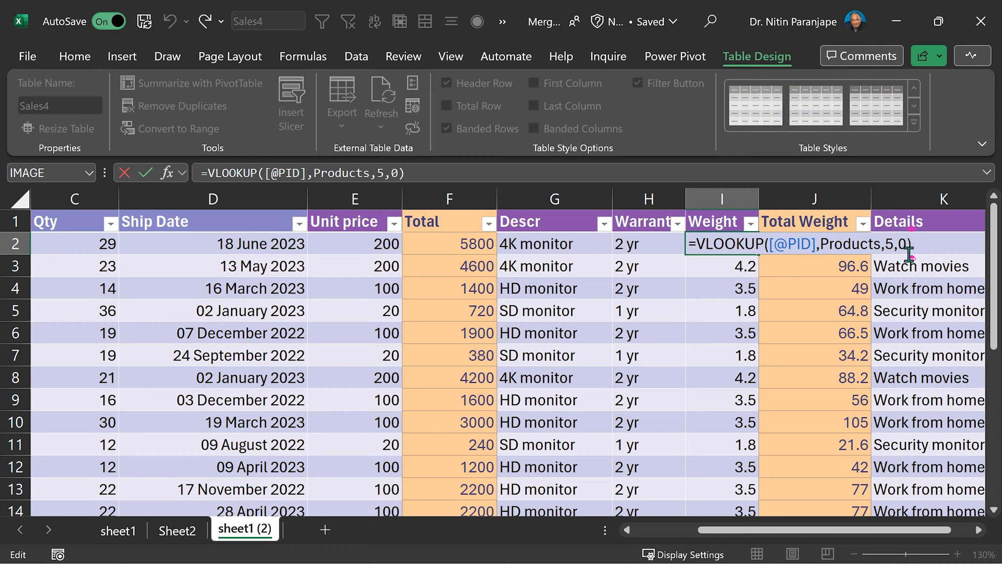
pyautogui.press('Return')
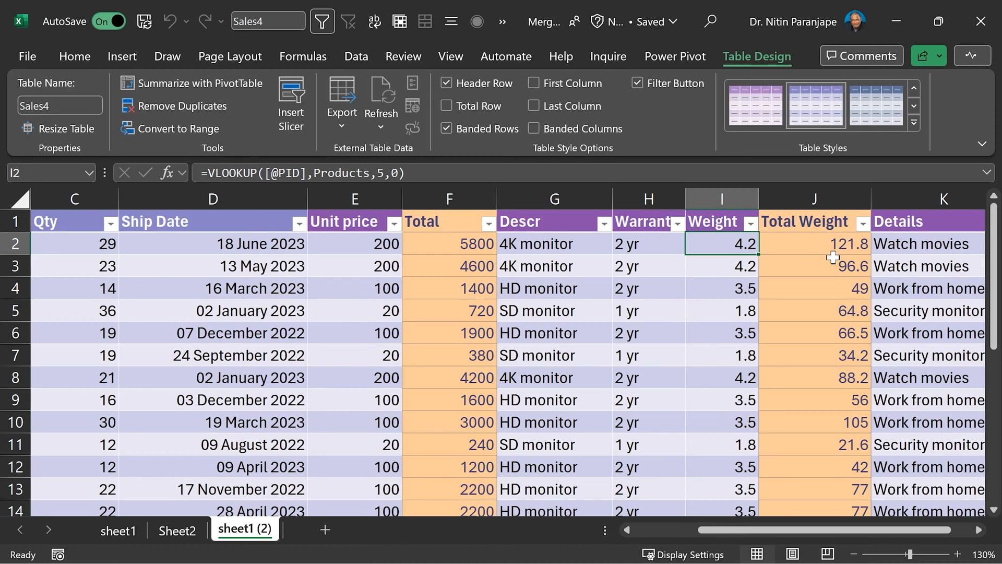
pyautogui.moveTo(844, 246)
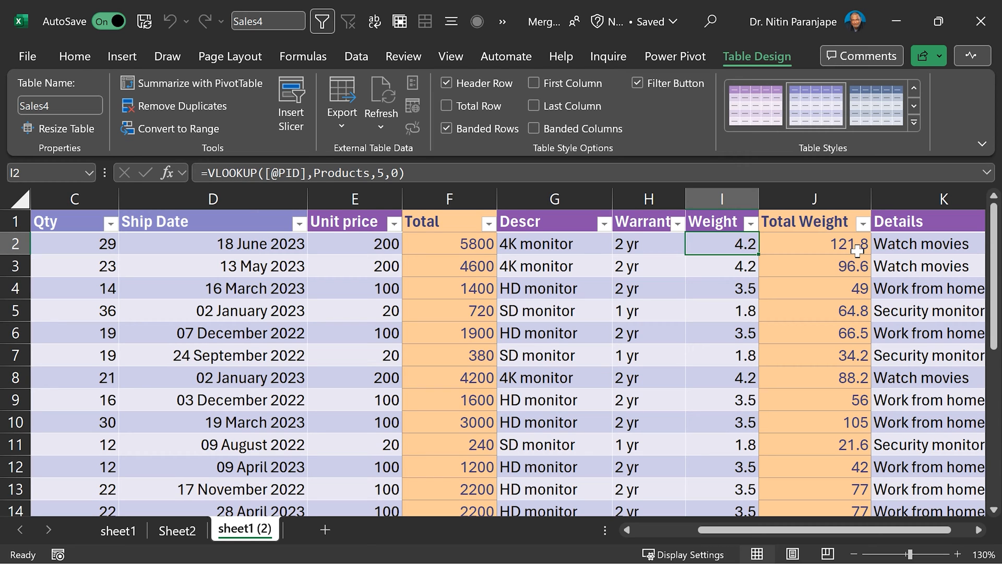
pyautogui.click(176, 530)
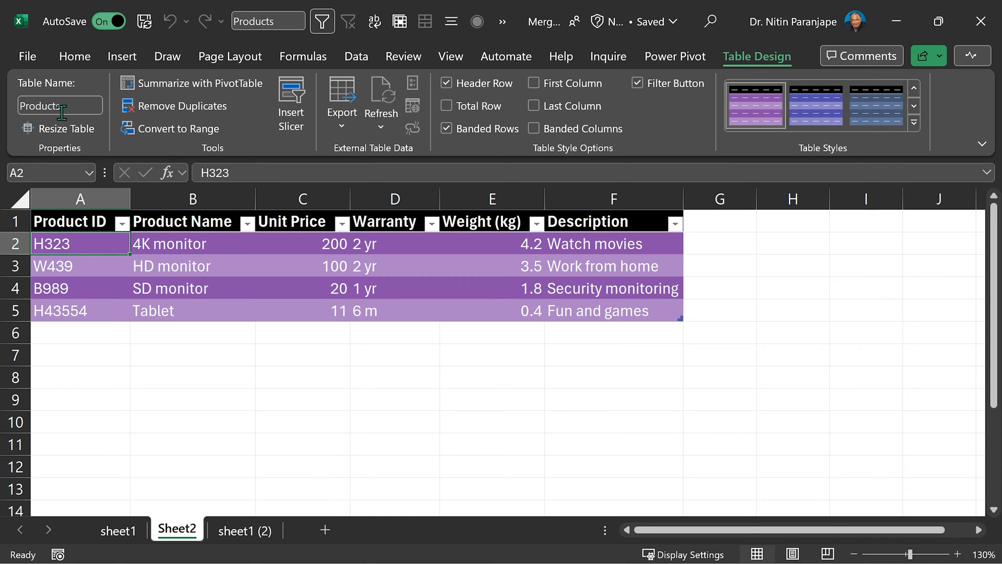
pyautogui.click(245, 529)
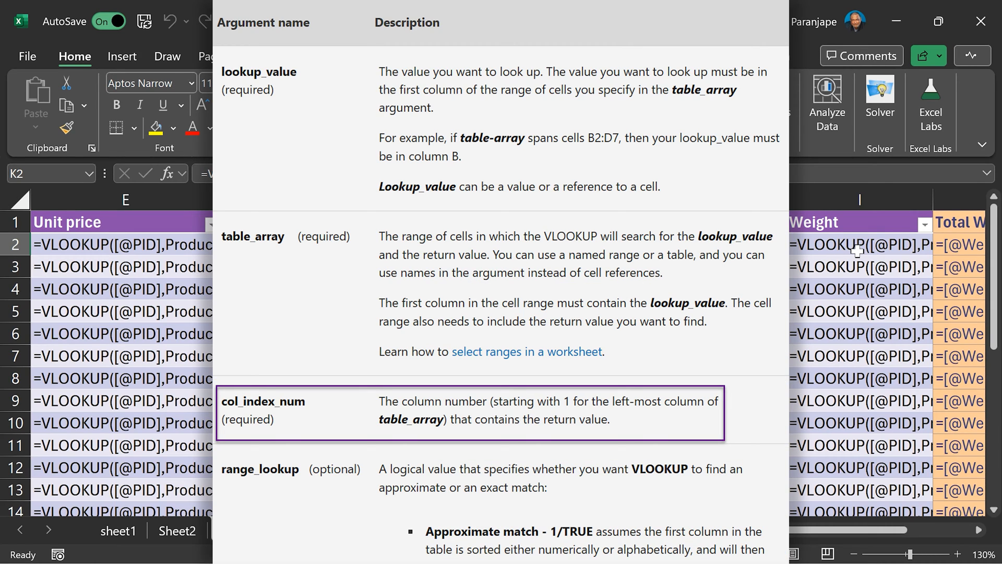
pyautogui.hscroll(3)
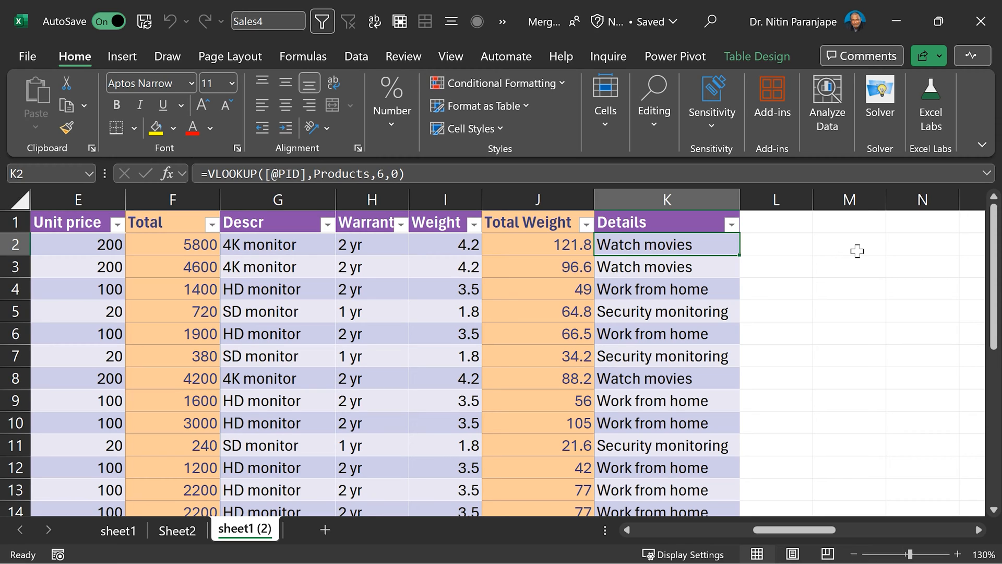
# Look over the Txn table's PID, Status, Qty and Ship Date data in Merge - txn.xlsx.
pyautogui.click(118, 529)
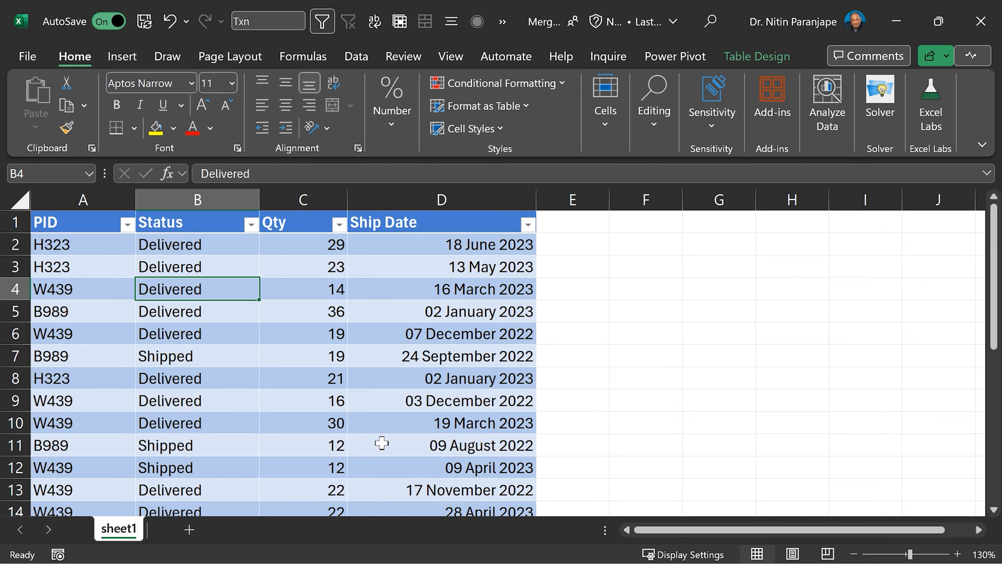
pyautogui.click(197, 311)
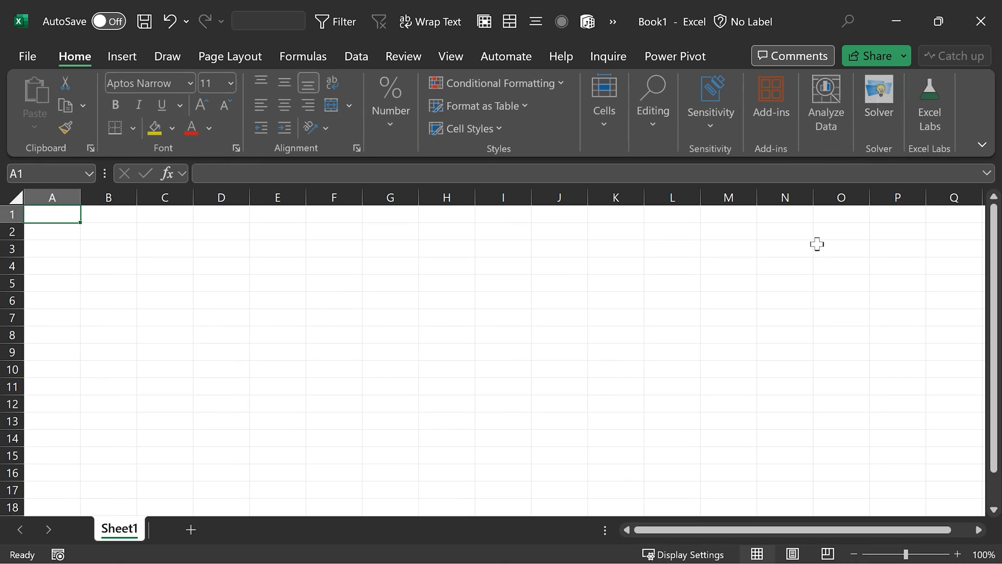
# Import Txn from the transactions workbook as a connection-only query and open it in Power Query.
pyautogui.click(783, 283)
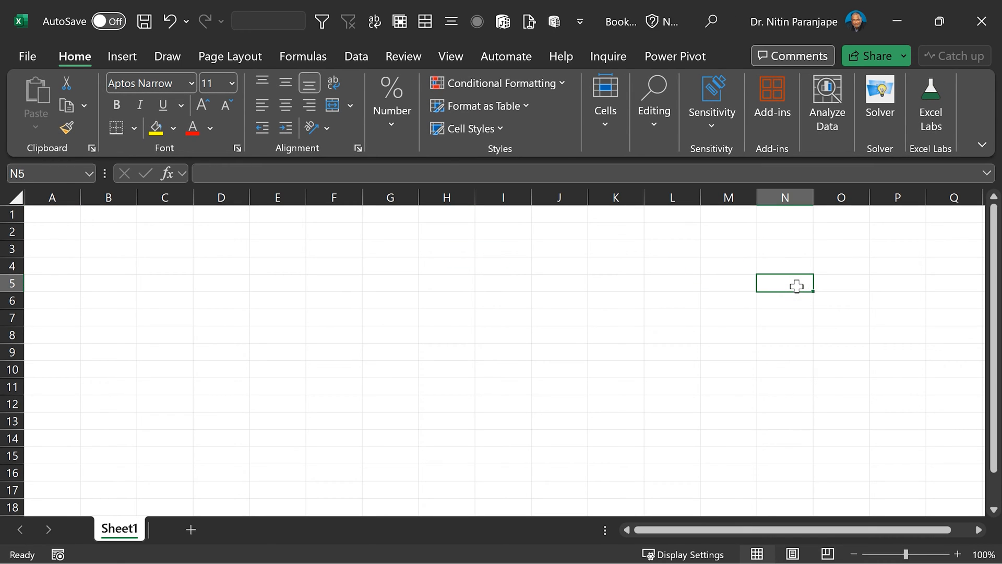
pyautogui.click(107, 248)
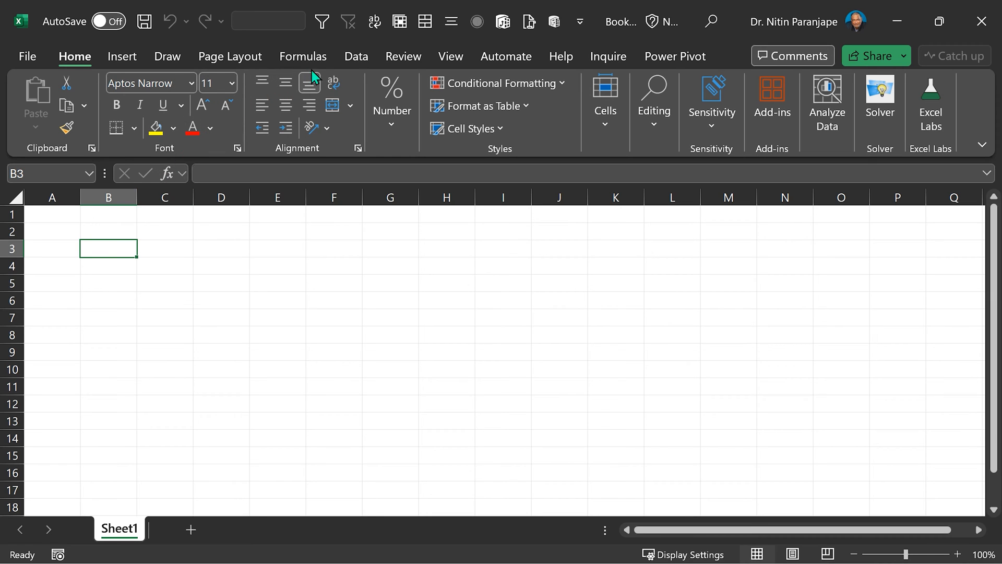
pyautogui.click(34, 102)
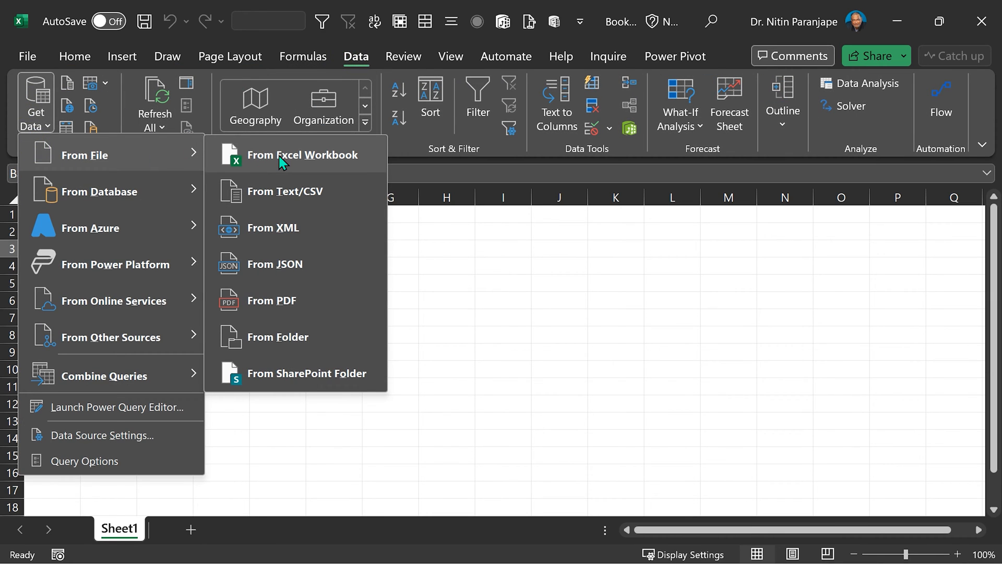
pyautogui.click(302, 155)
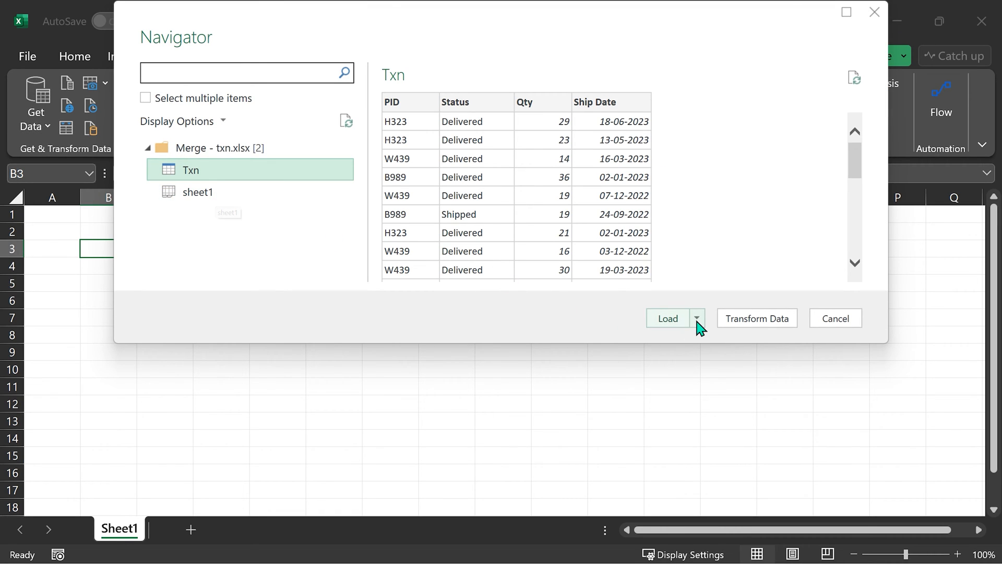
pyautogui.click(697, 318)
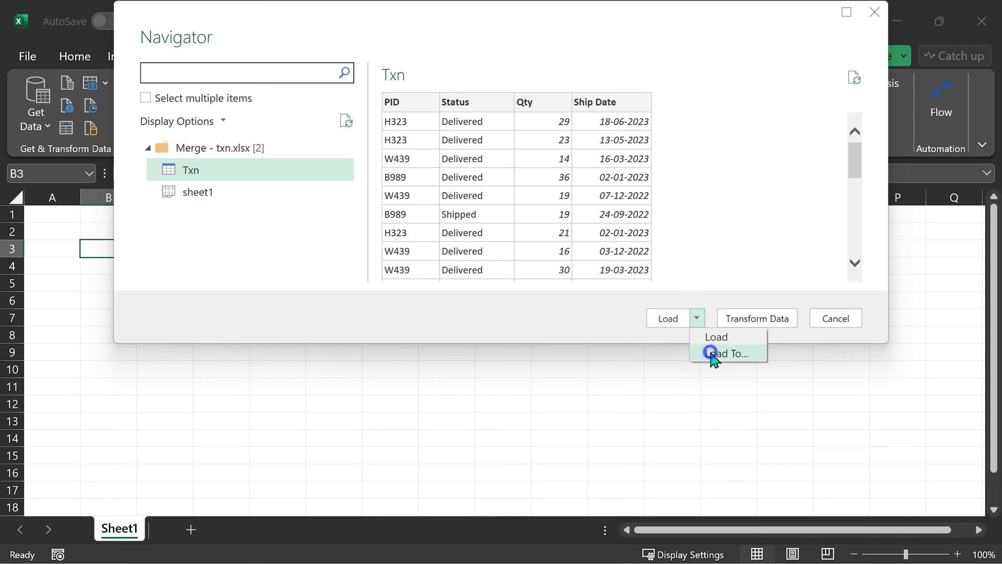
pyautogui.click(726, 353)
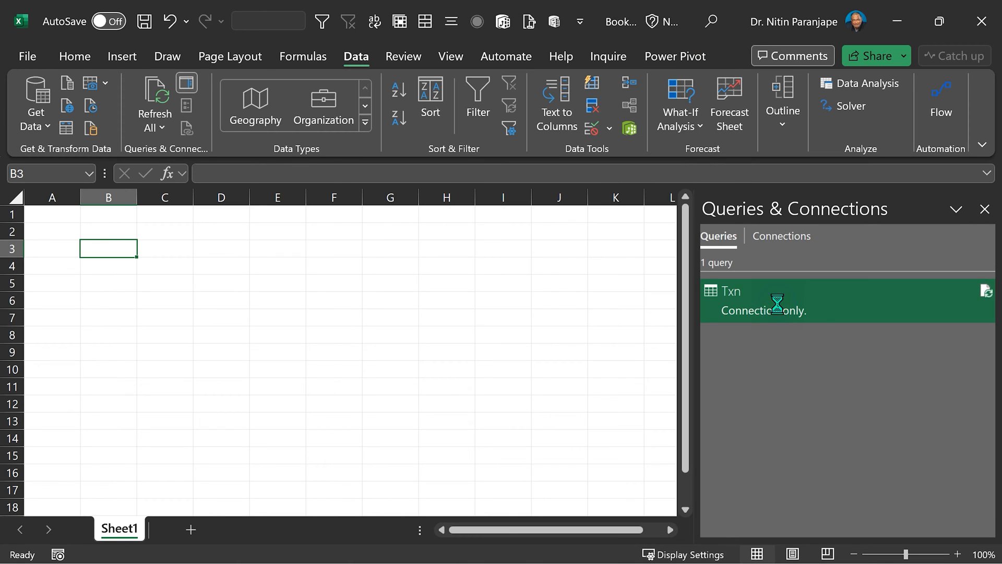
pyautogui.doubleClick(767, 299)
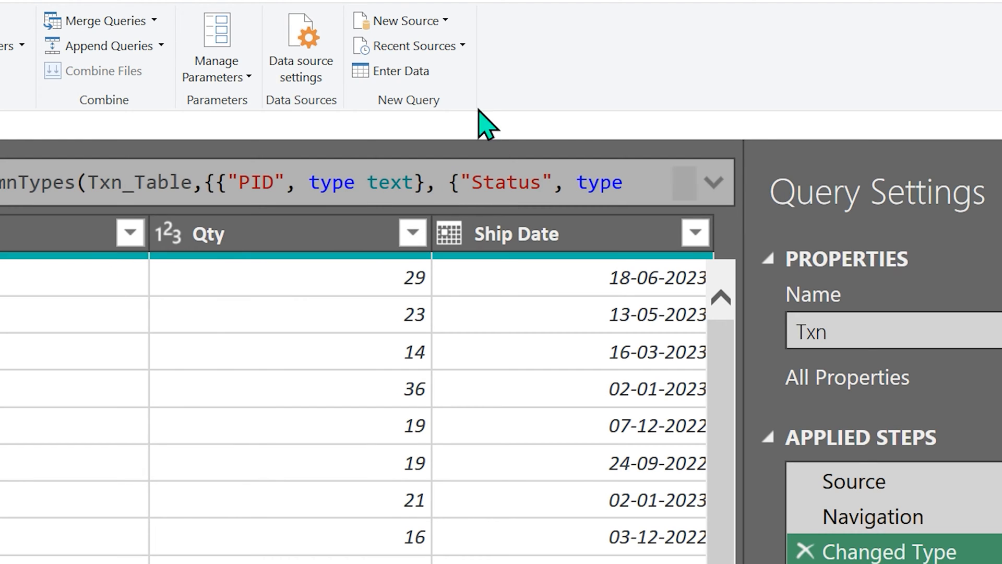
# Start bringing in the Products workbook as a new file-based data source.
pyautogui.click(399, 20)
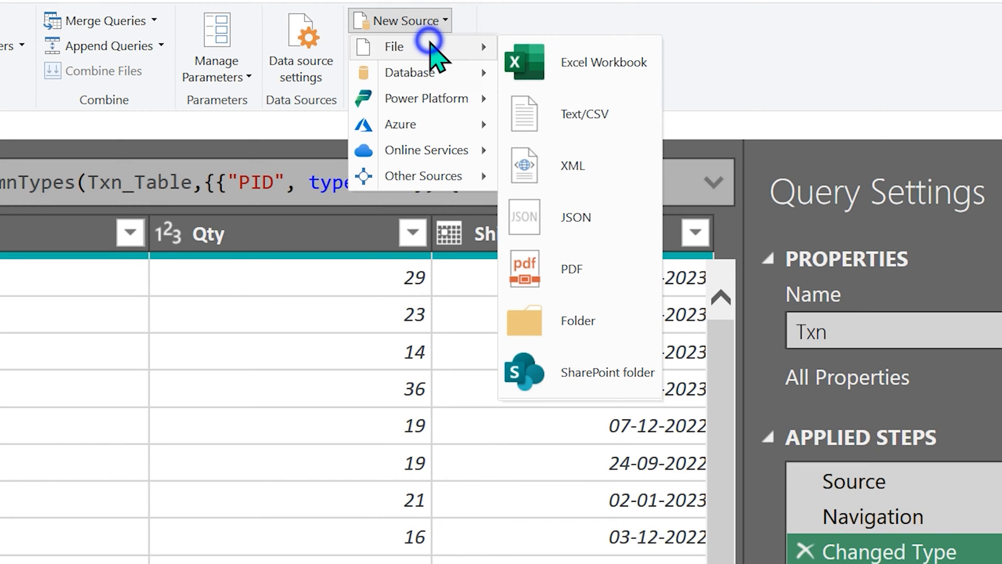
pyautogui.click(603, 62)
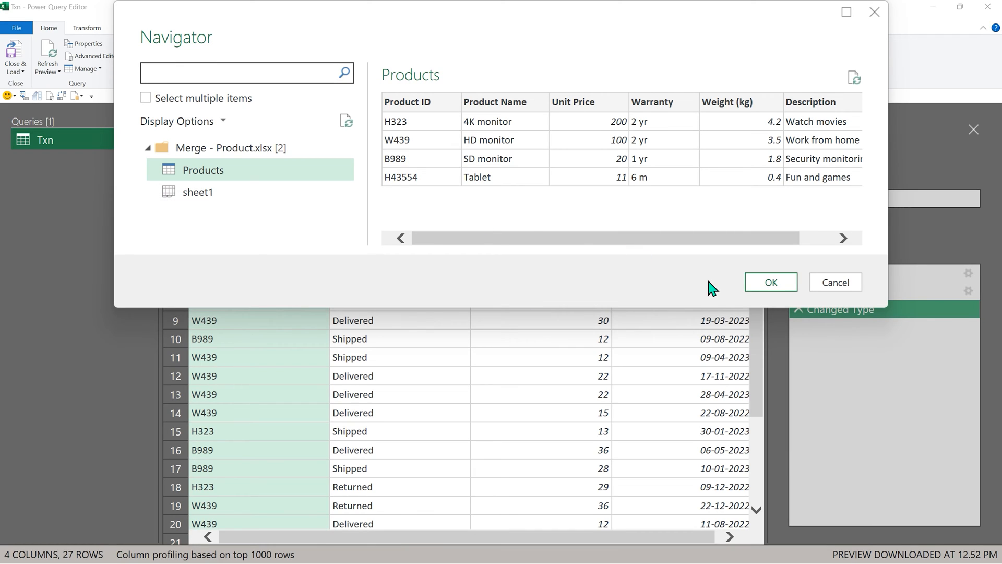
pyautogui.moveTo(697, 295)
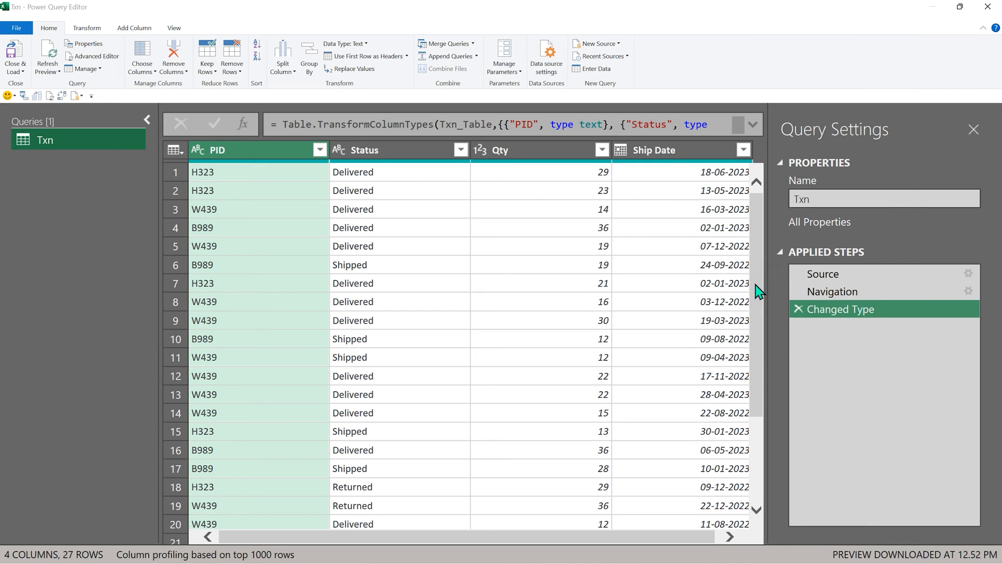
pyautogui.moveTo(34, 182)
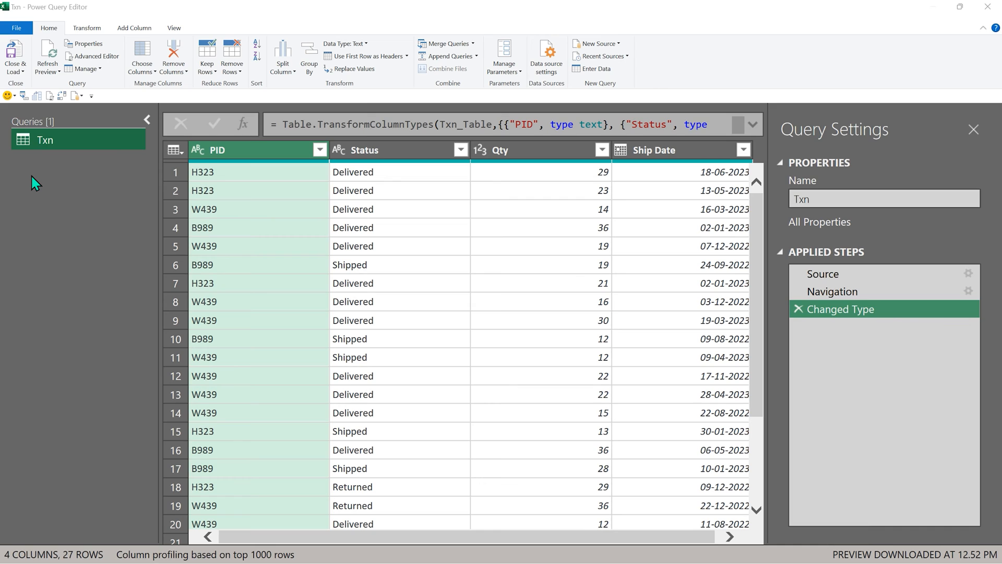
# Preview the Products query's IDs, names, prices and warranties, then return to Txn.
pyautogui.click(58, 160)
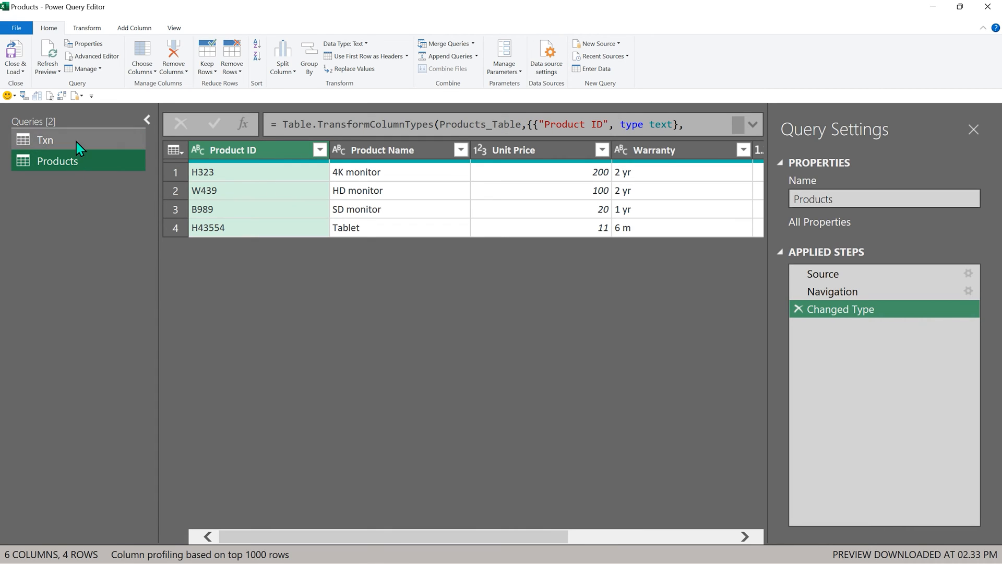
pyautogui.moveTo(358, 214)
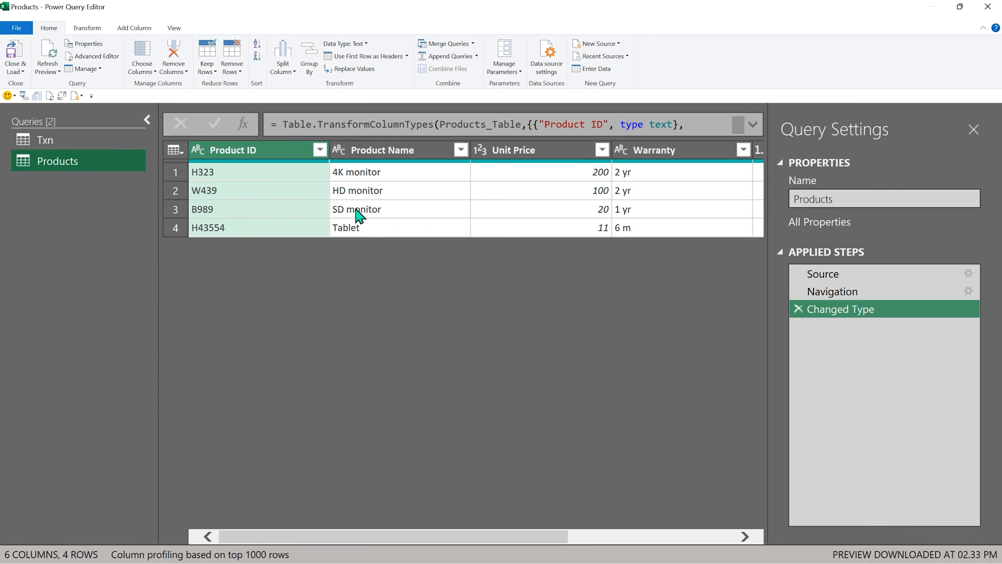
pyautogui.moveTo(82, 147)
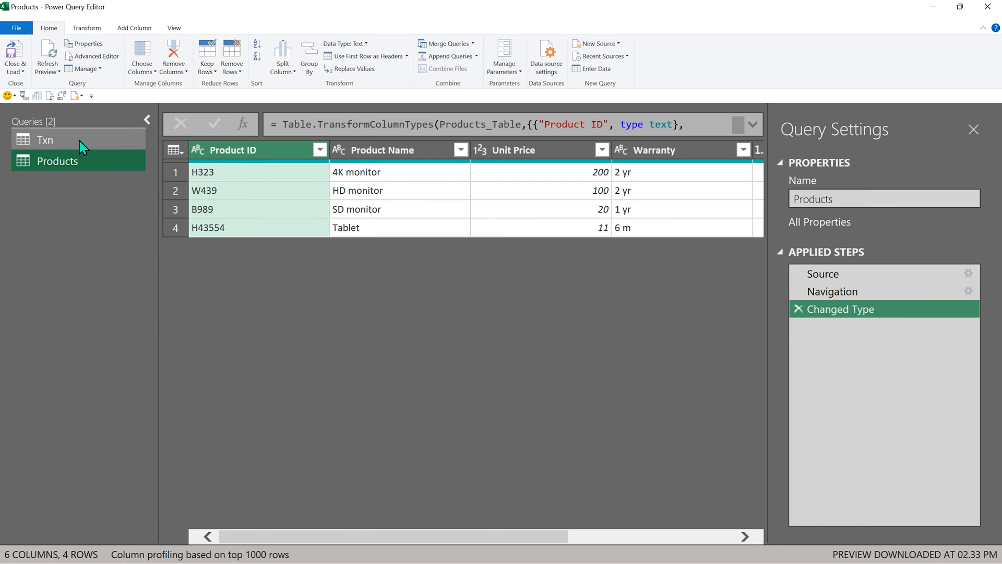
pyautogui.click(45, 139)
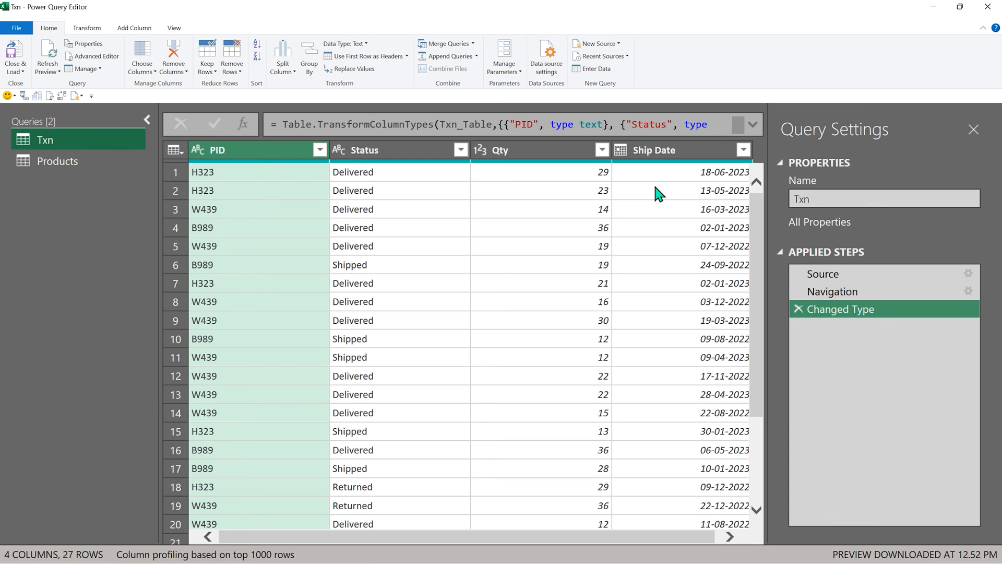
pyautogui.moveTo(444, 43)
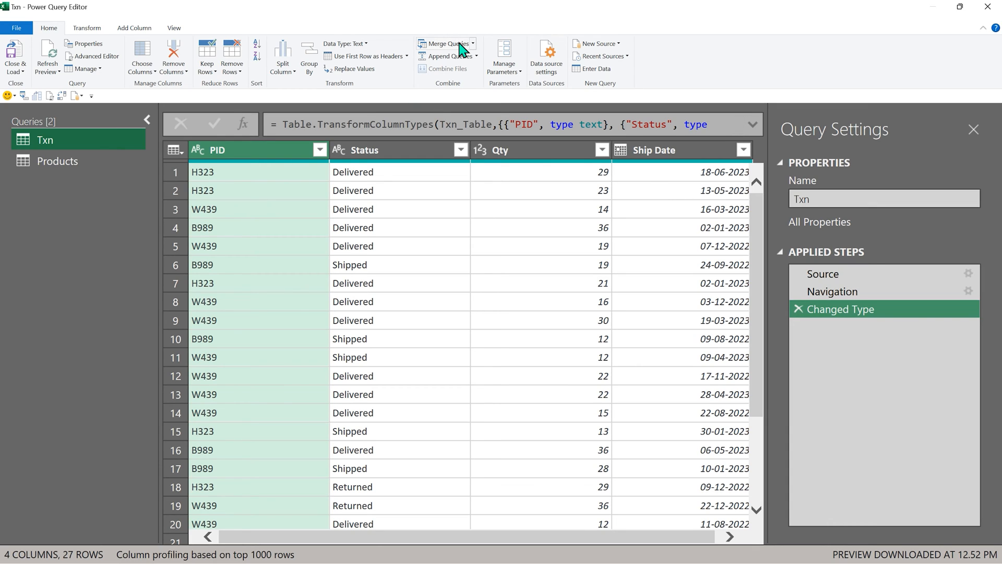
# Show the Merge Queries options while the Txn query is active.
pyautogui.click(473, 43)
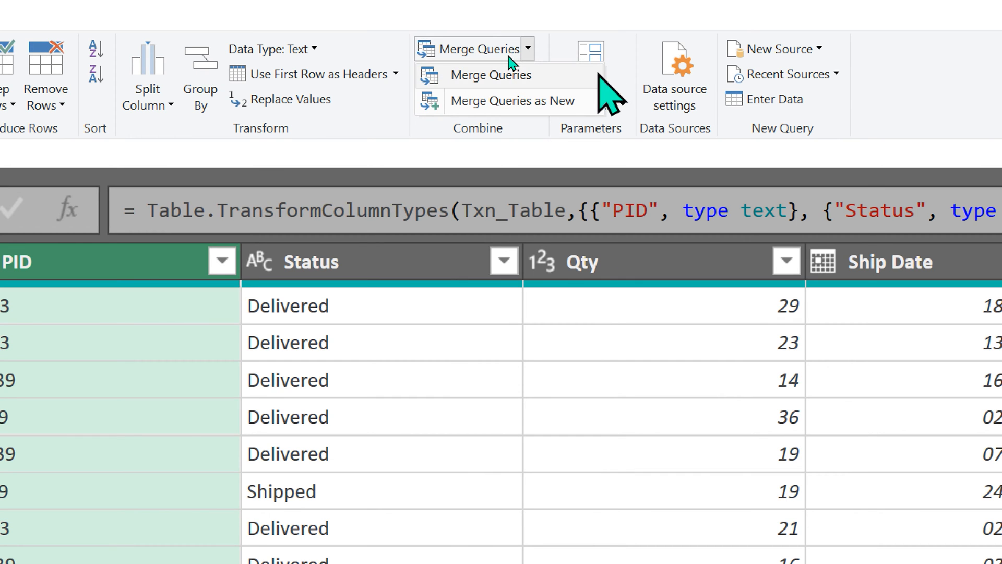
pyautogui.moveTo(492, 77)
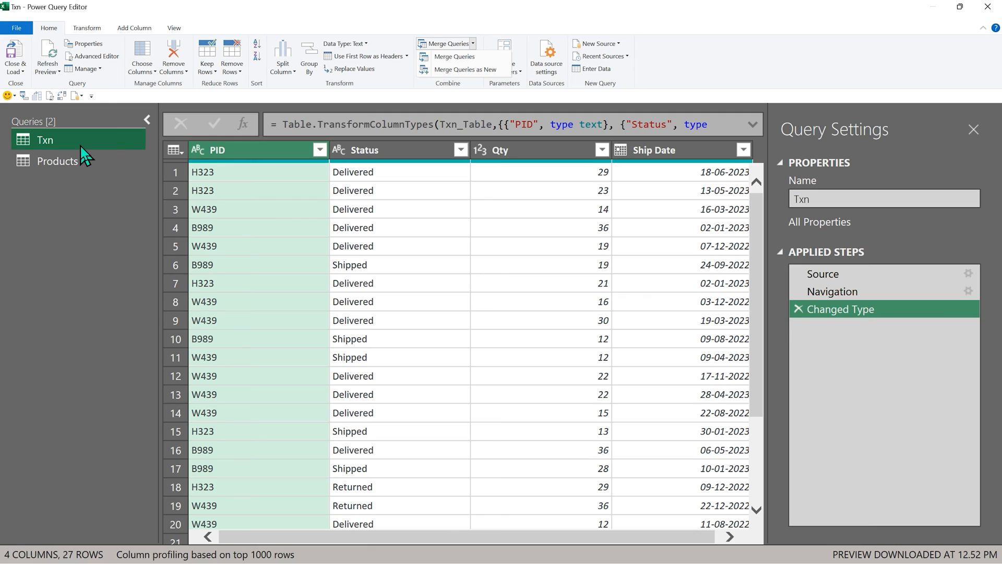
pyautogui.moveTo(97, 172)
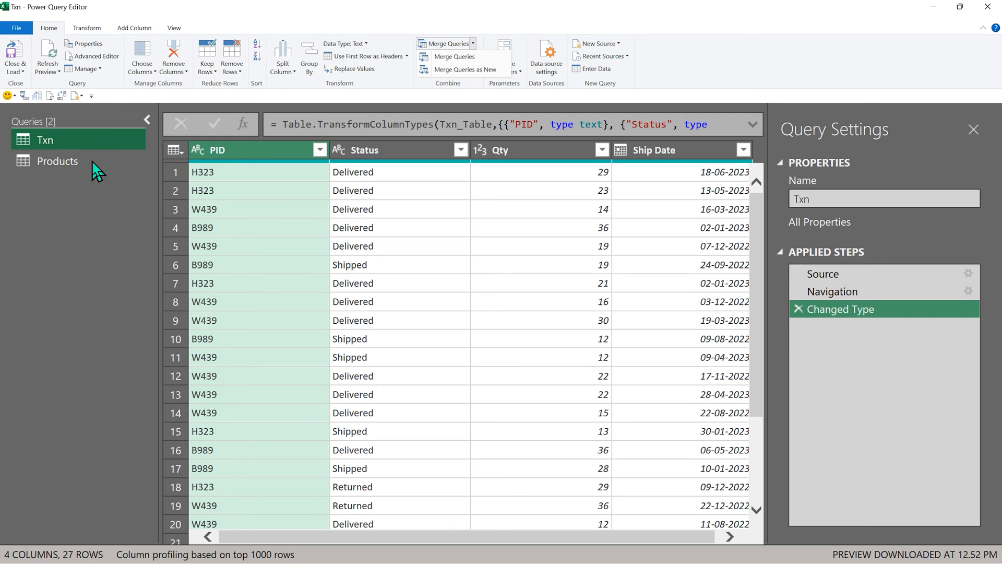
pyautogui.moveTo(741, 202)
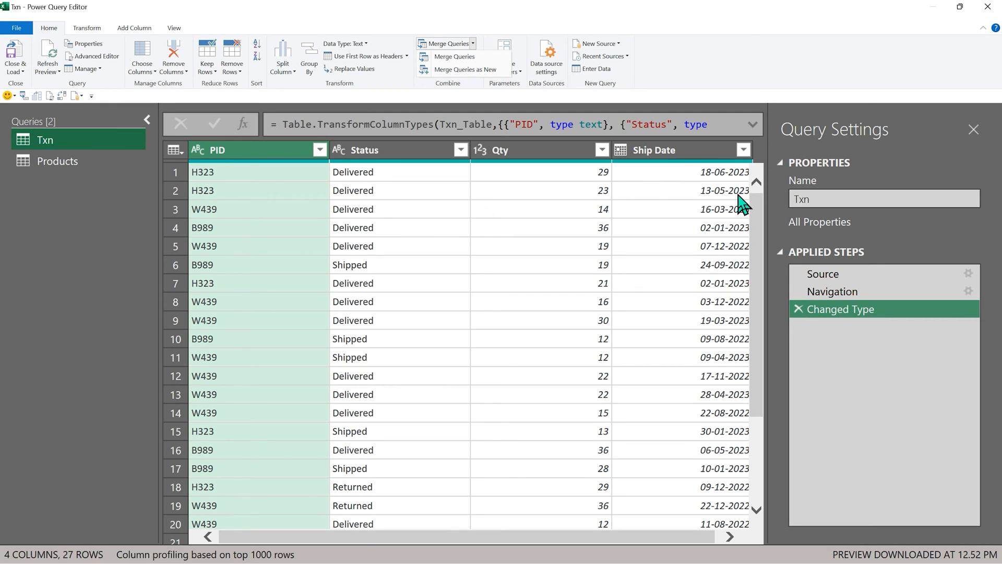
pyautogui.moveTo(488, 77)
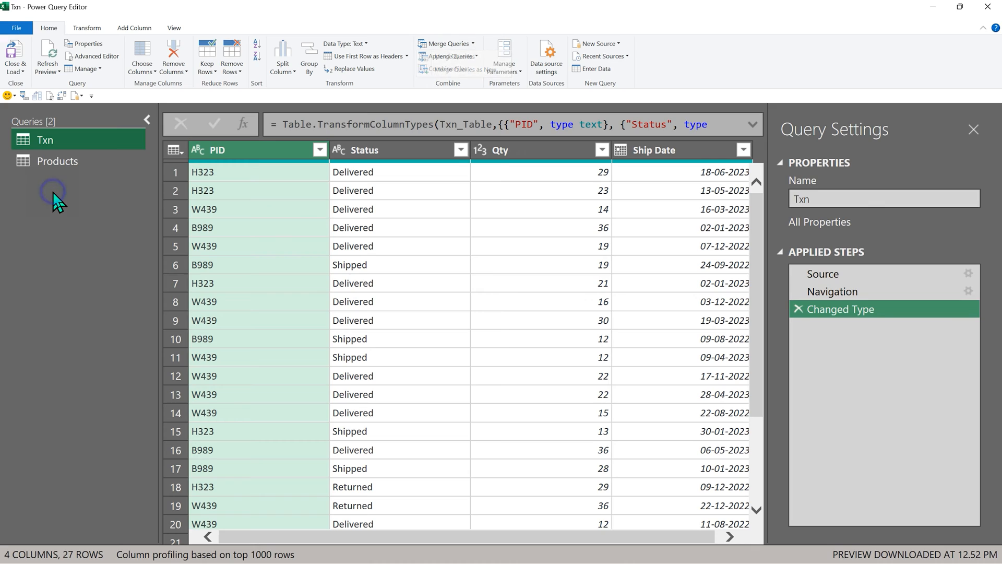
pyautogui.click(473, 44)
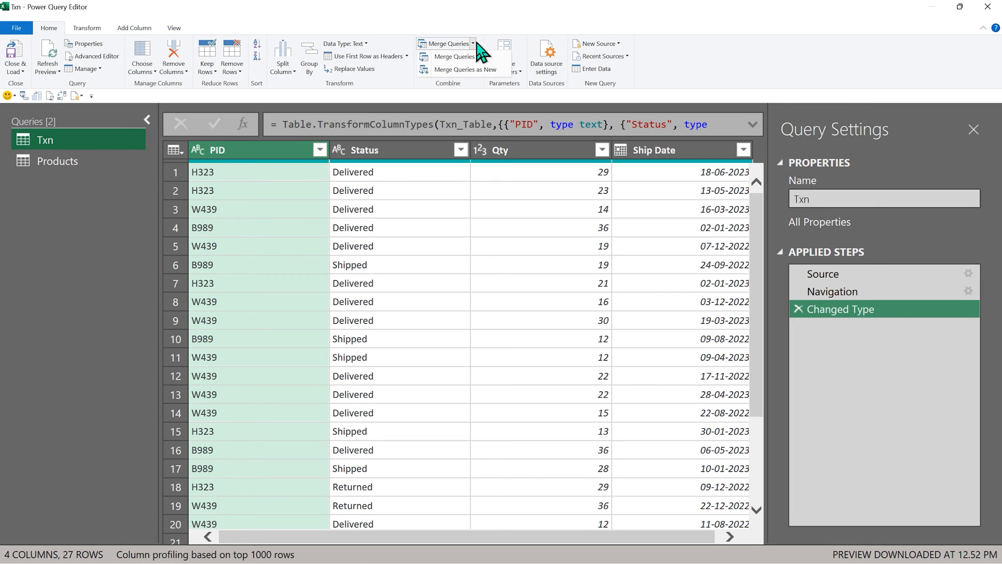
pyautogui.moveTo(467, 69)
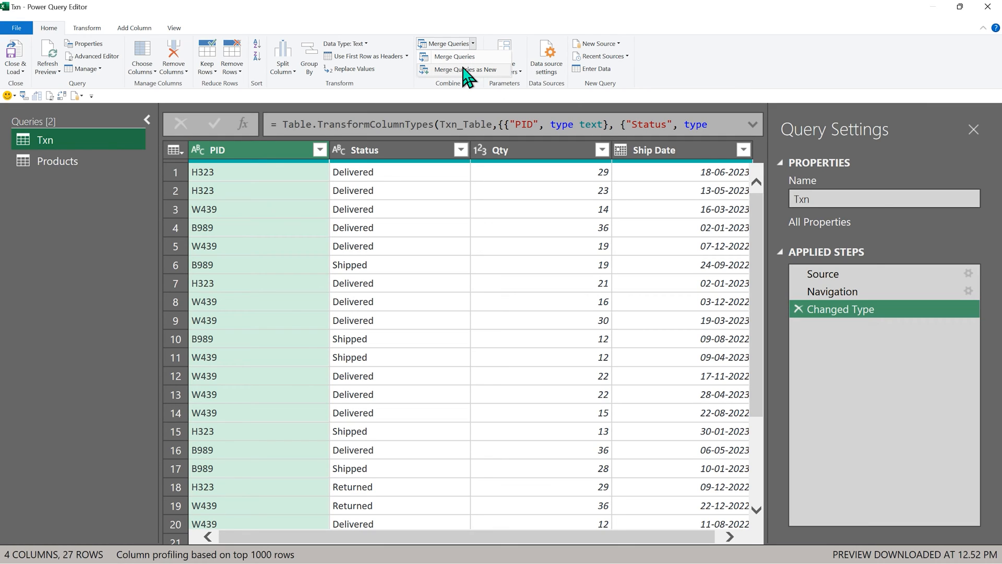
pyautogui.moveTo(463, 69)
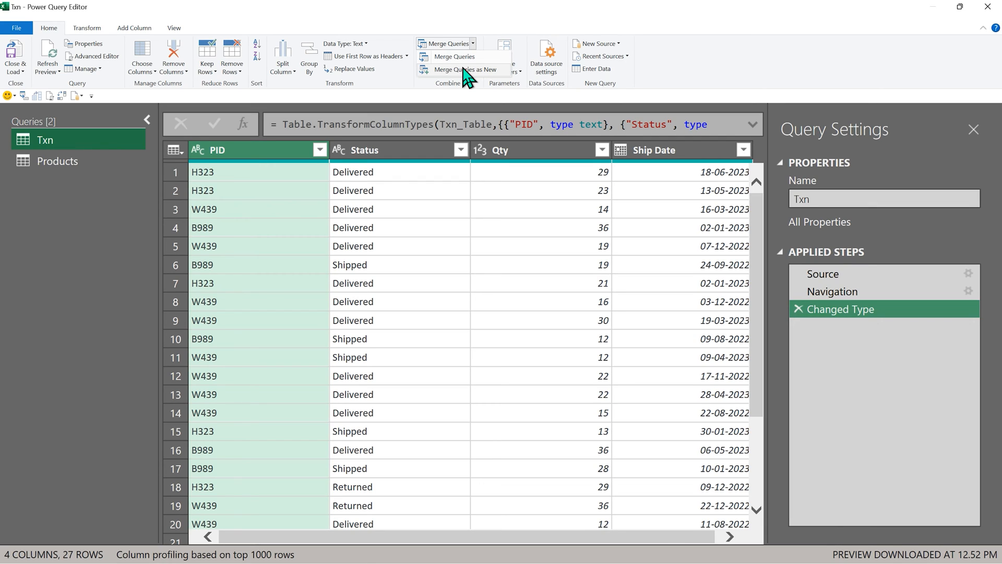
# Merge Txn with Products as a new query, matching PID to Product ID with a left outer join.
pyautogui.click(455, 56)
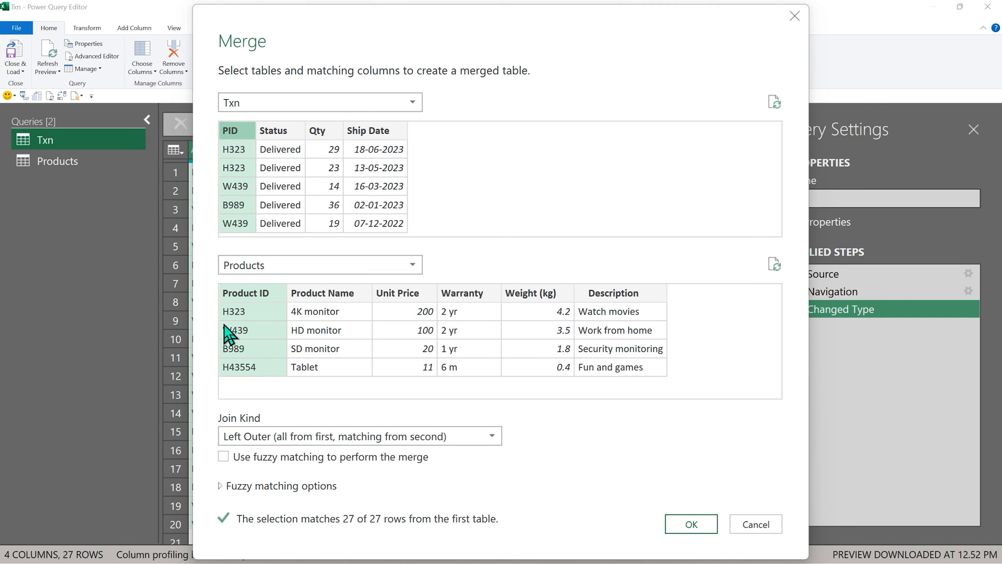
pyautogui.moveTo(370, 541)
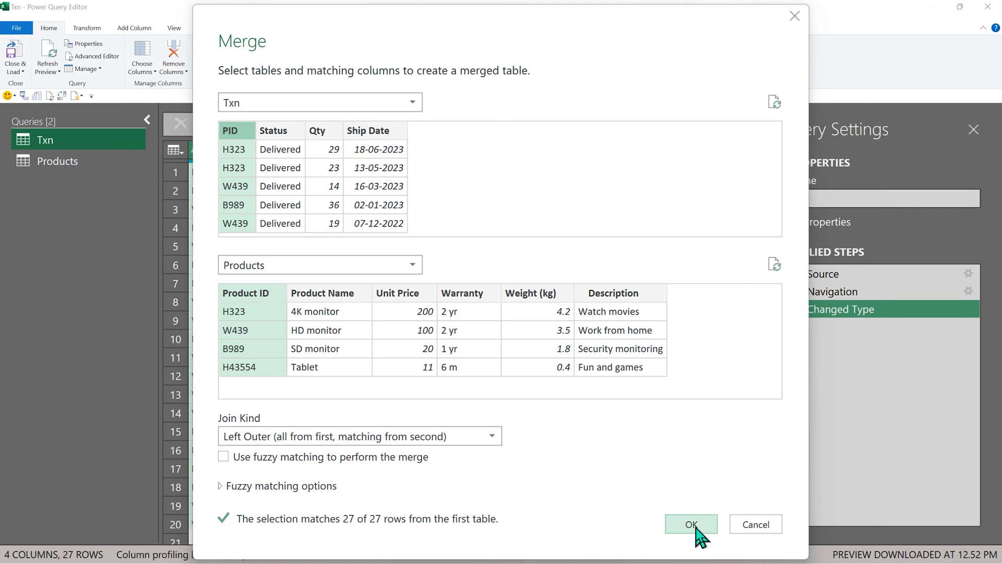
pyautogui.moveTo(496, 549)
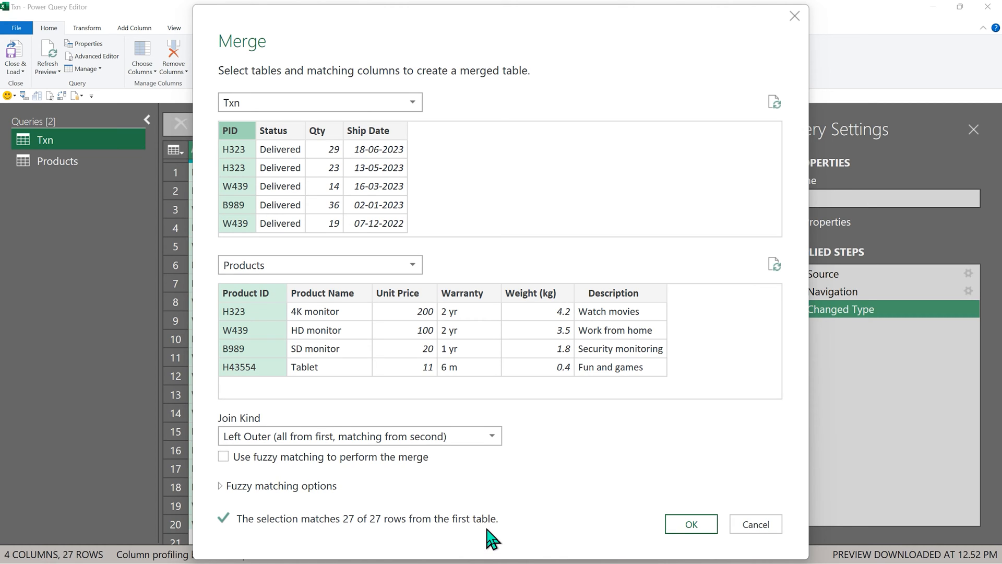
pyautogui.moveTo(239, 145)
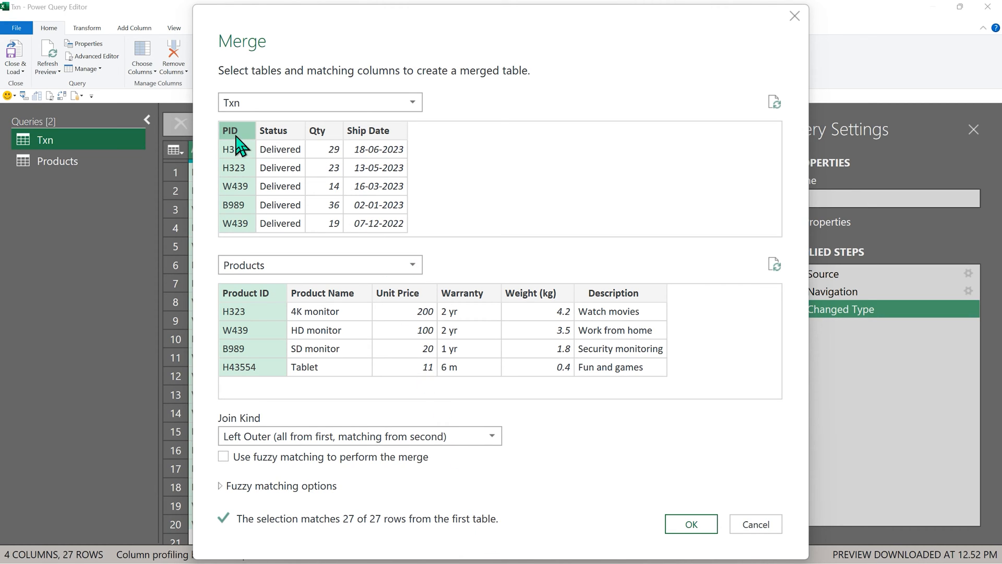
pyautogui.moveTo(265, 312)
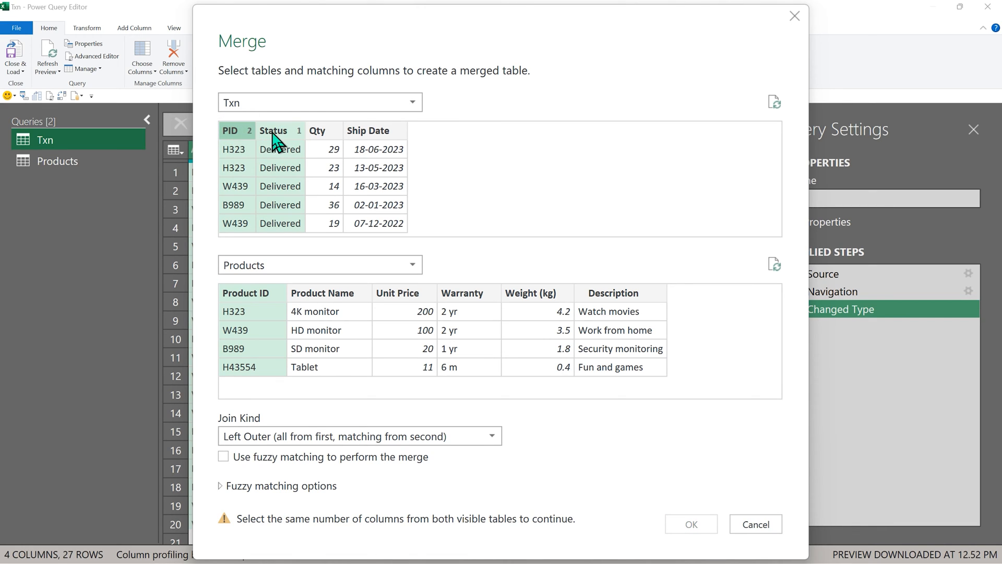
pyautogui.click(369, 131)
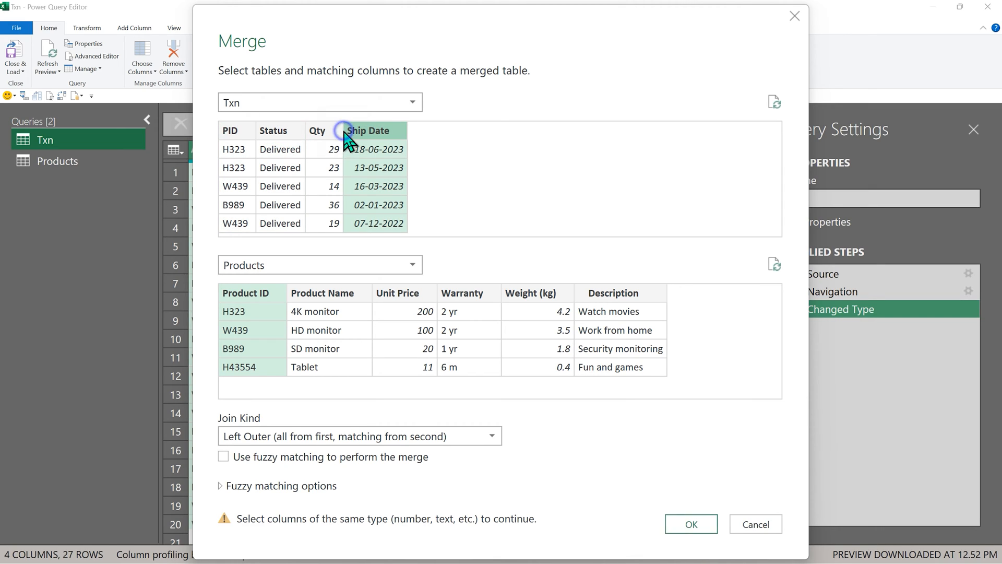
pyautogui.click(236, 130)
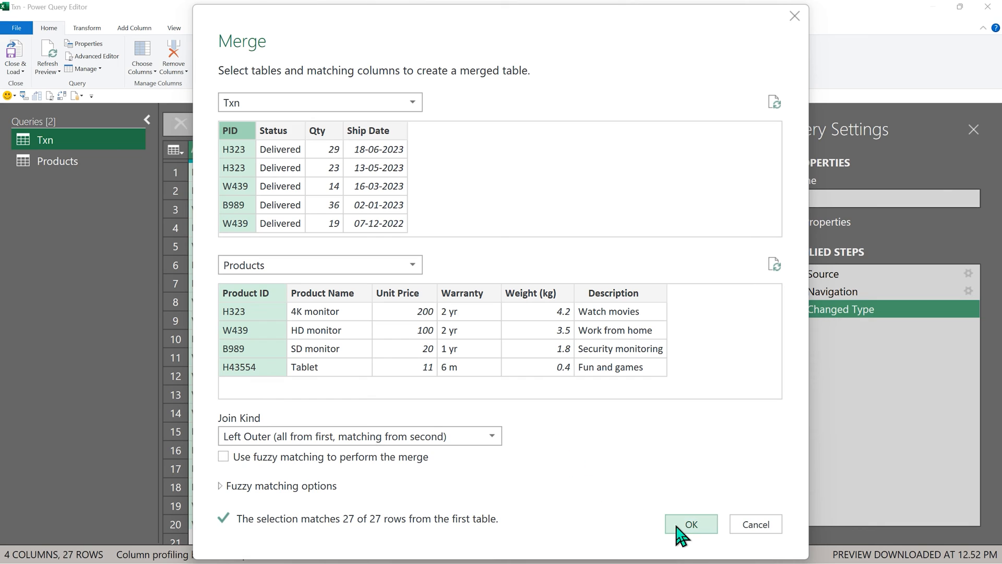
pyautogui.click(690, 524)
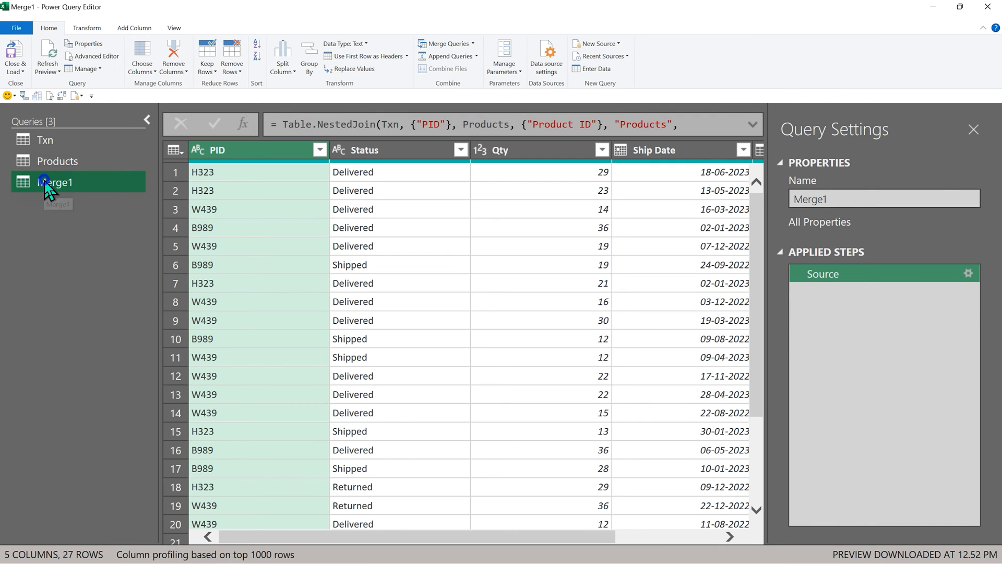
# Rename the merged query to 'Final'.
pyautogui.doubleClick(56, 183)
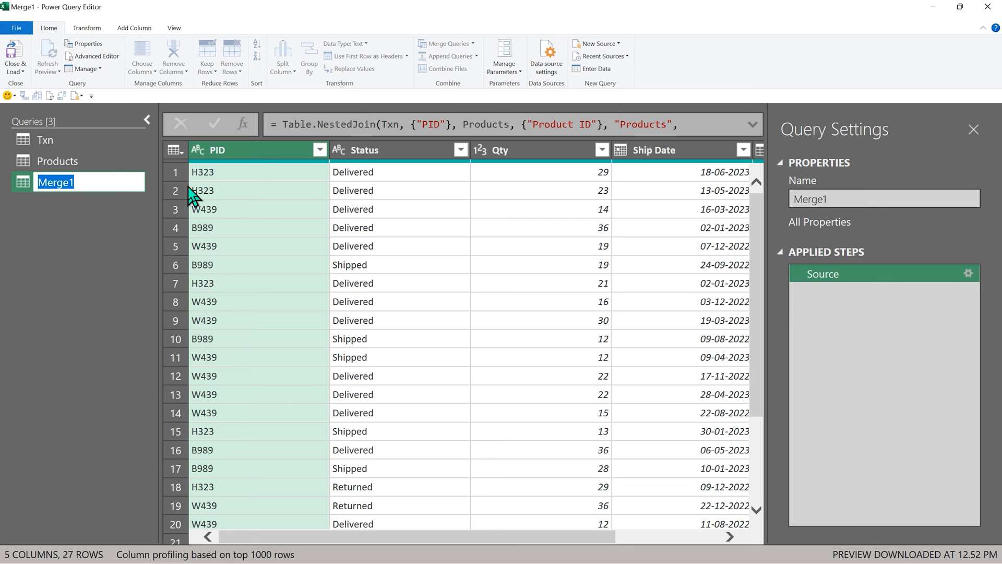
pyautogui.write('Final')
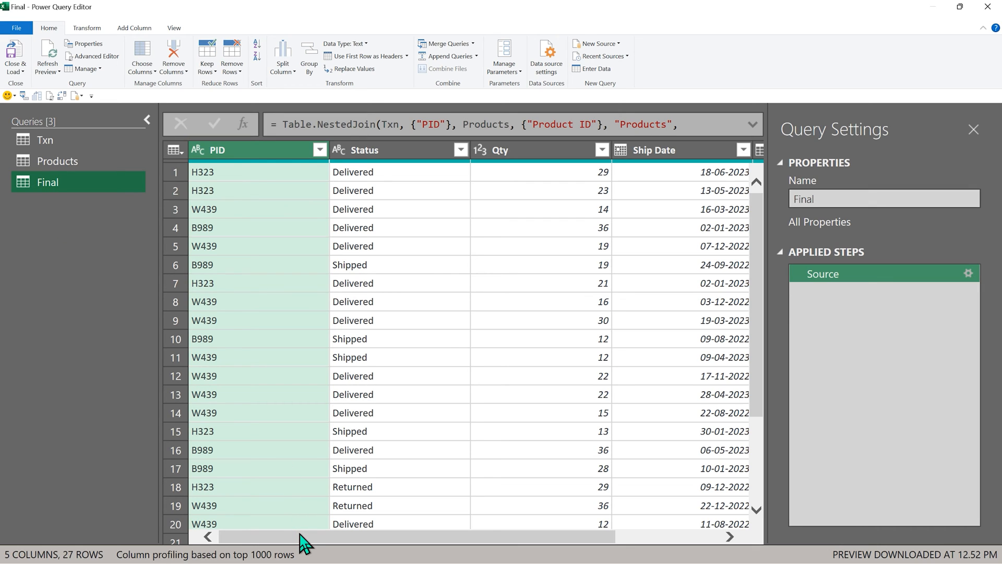
pyautogui.hscroll(3)
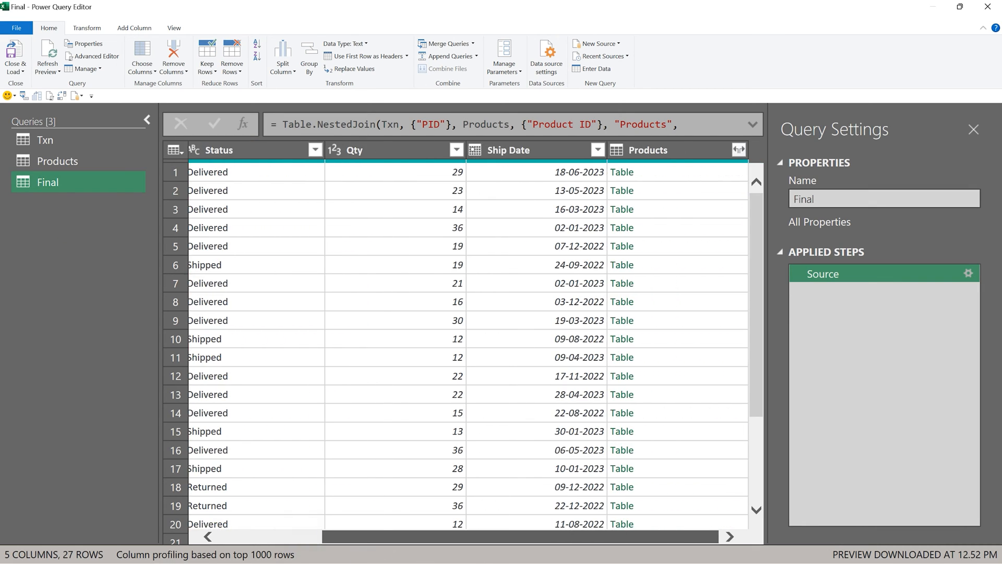
pyautogui.moveTo(669, 174)
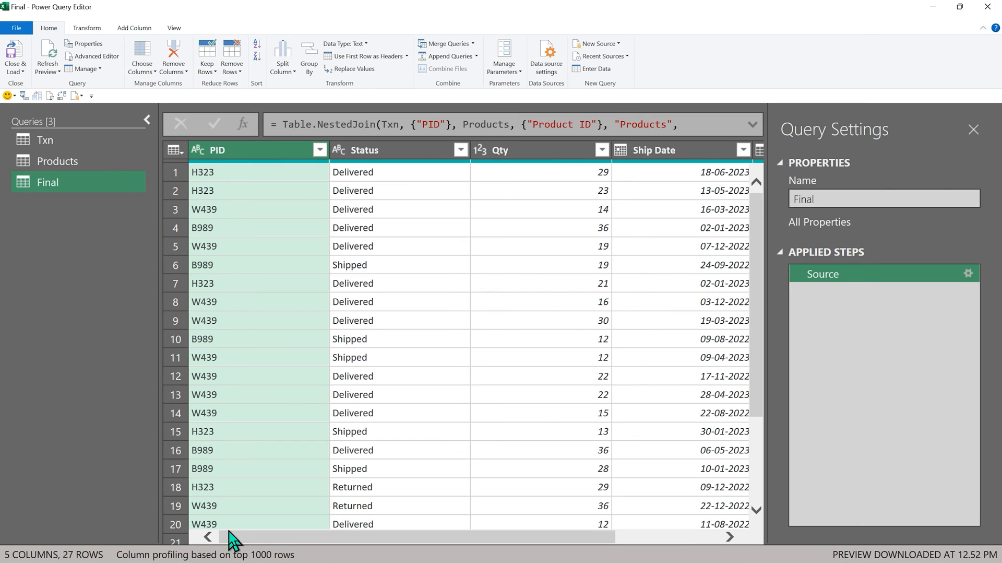
pyautogui.moveTo(217, 221)
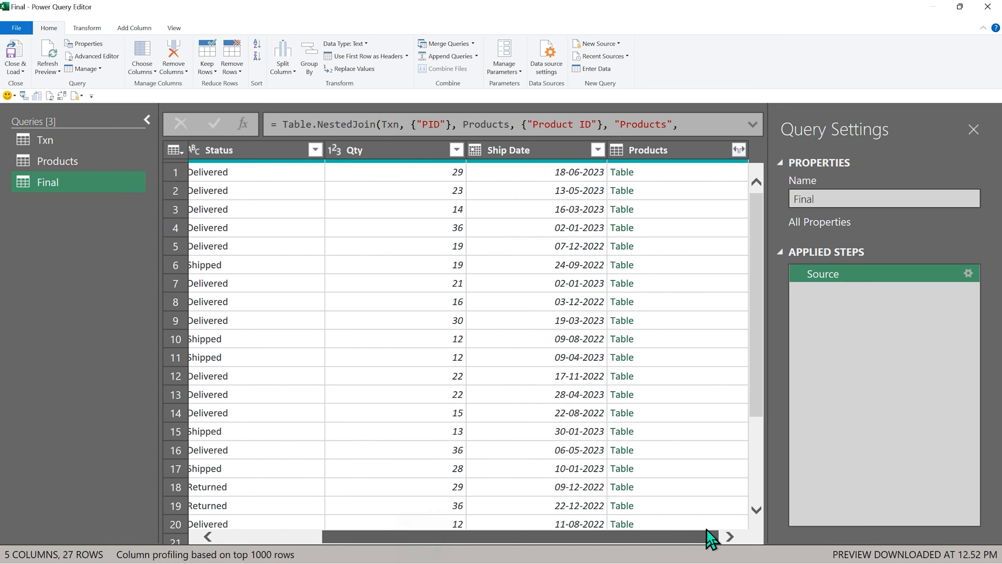
# Inspect a nested Products table and delete the Navigation step from Final.
pyautogui.click(620, 171)
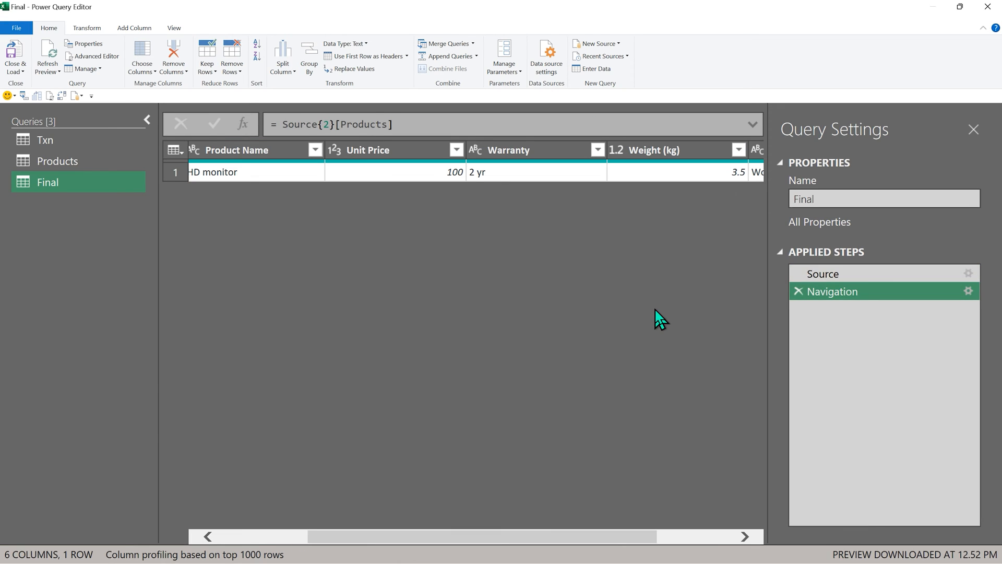
pyautogui.moveTo(283, 561)
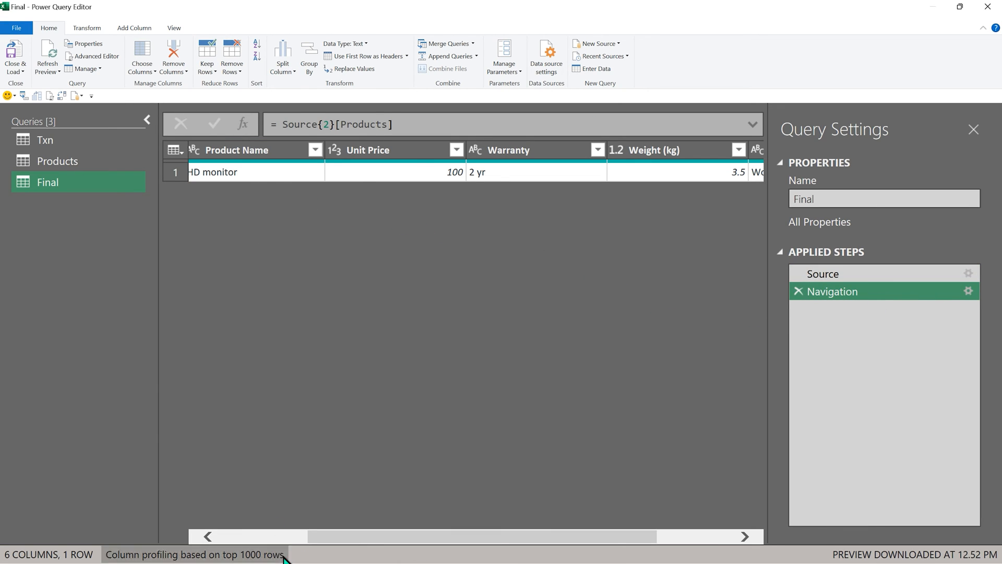
pyautogui.hscroll(-3)
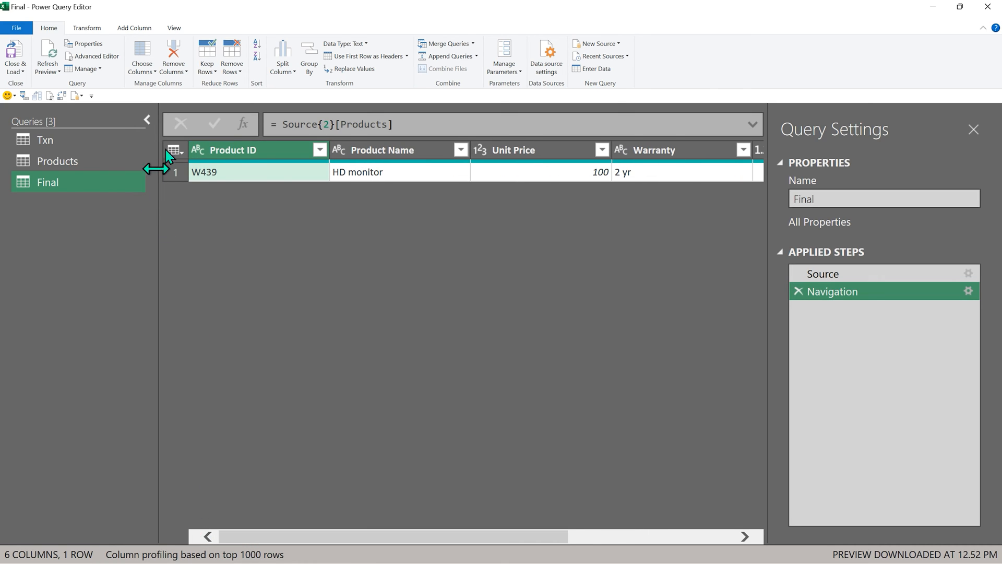
pyautogui.moveTo(238, 181)
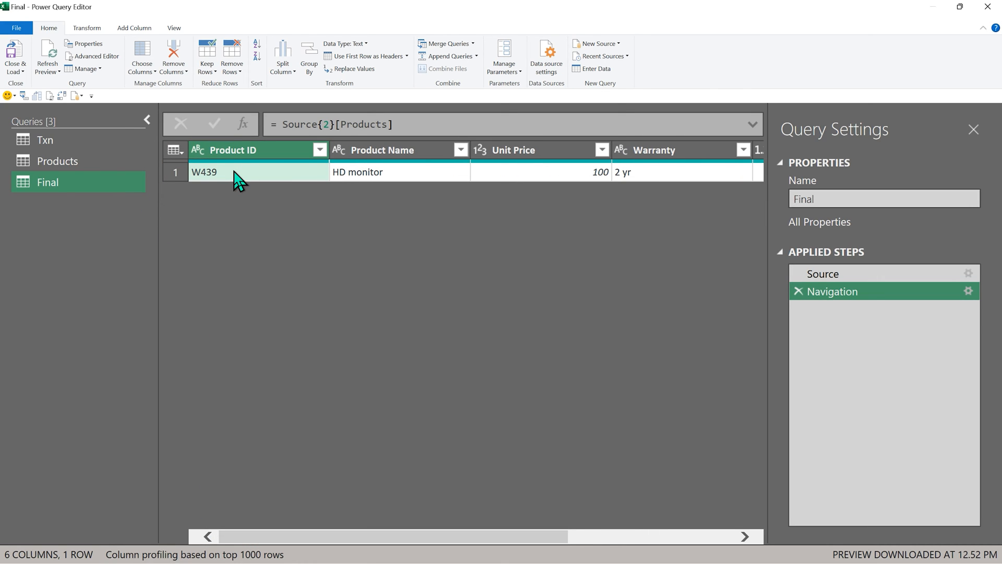
pyautogui.moveTo(697, 239)
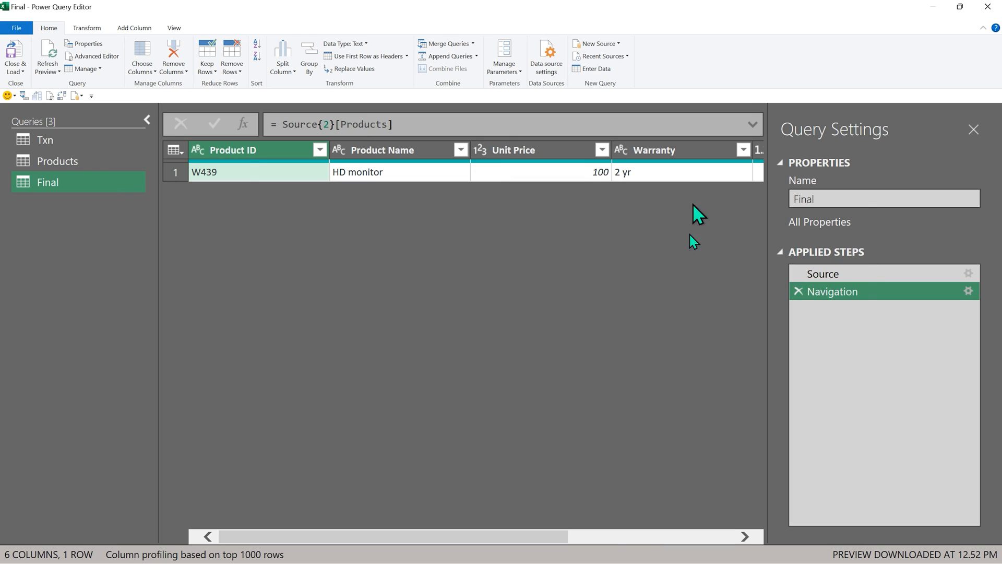
pyautogui.click(798, 291)
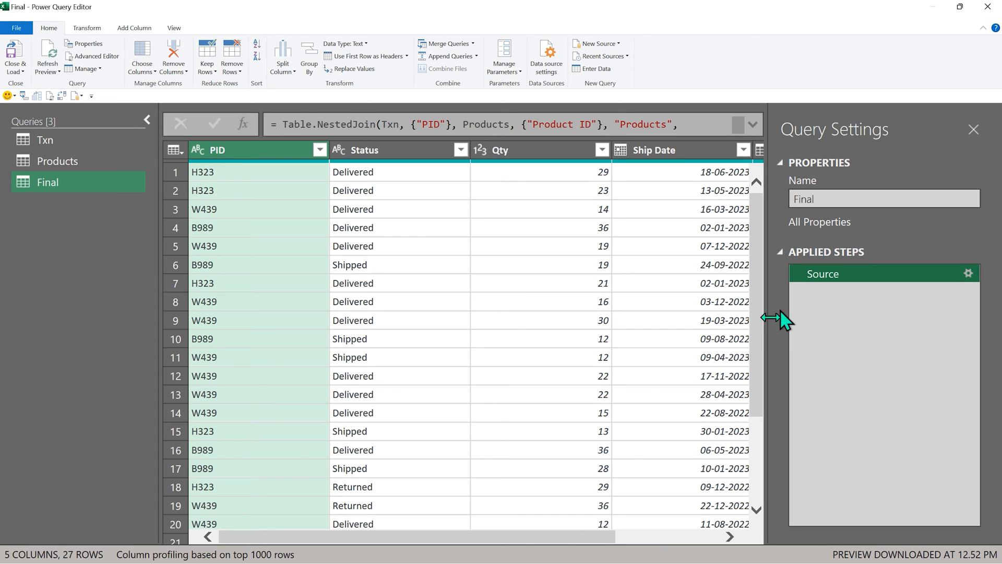
pyautogui.hscroll(3)
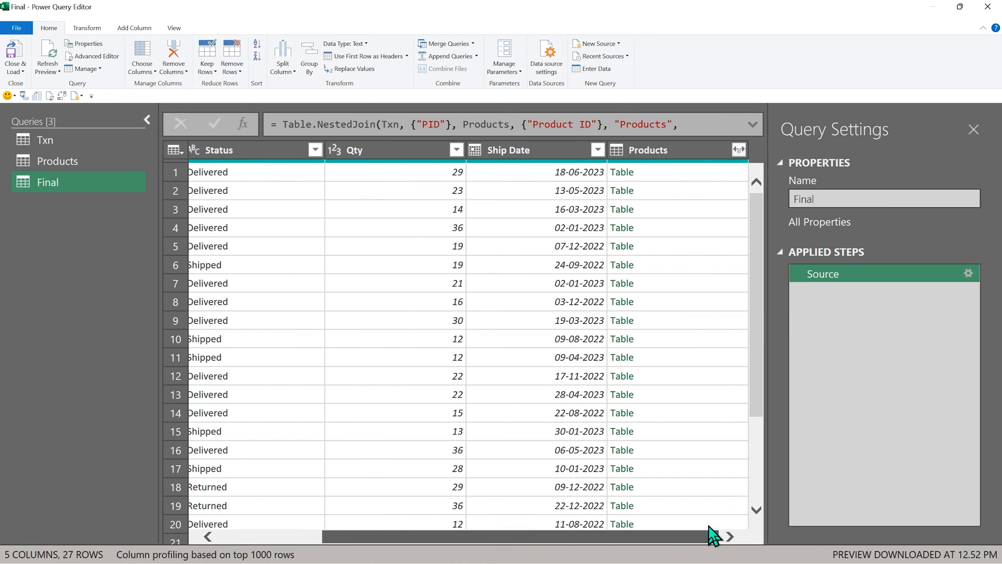
pyautogui.moveTo(675, 179)
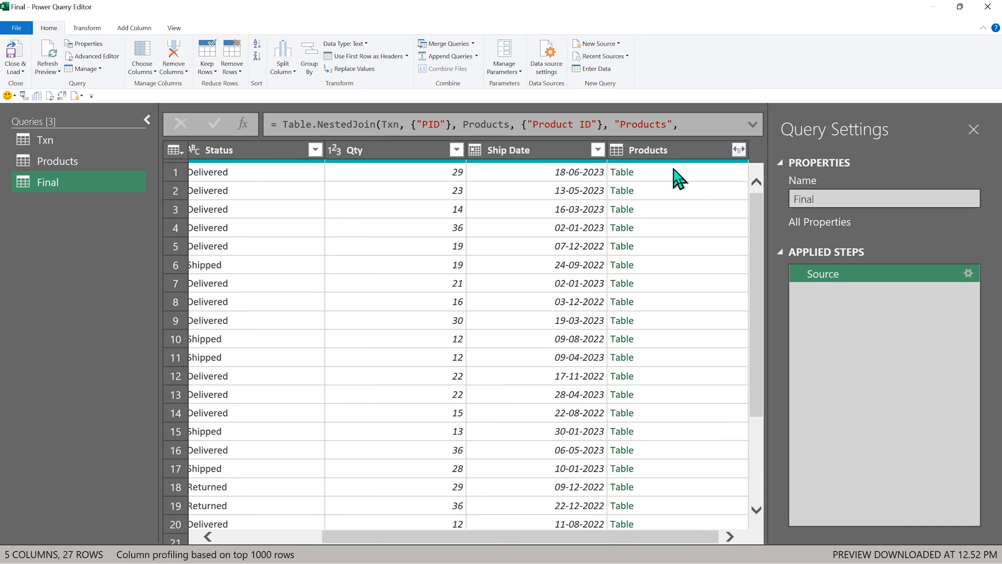
pyautogui.moveTo(729, 177)
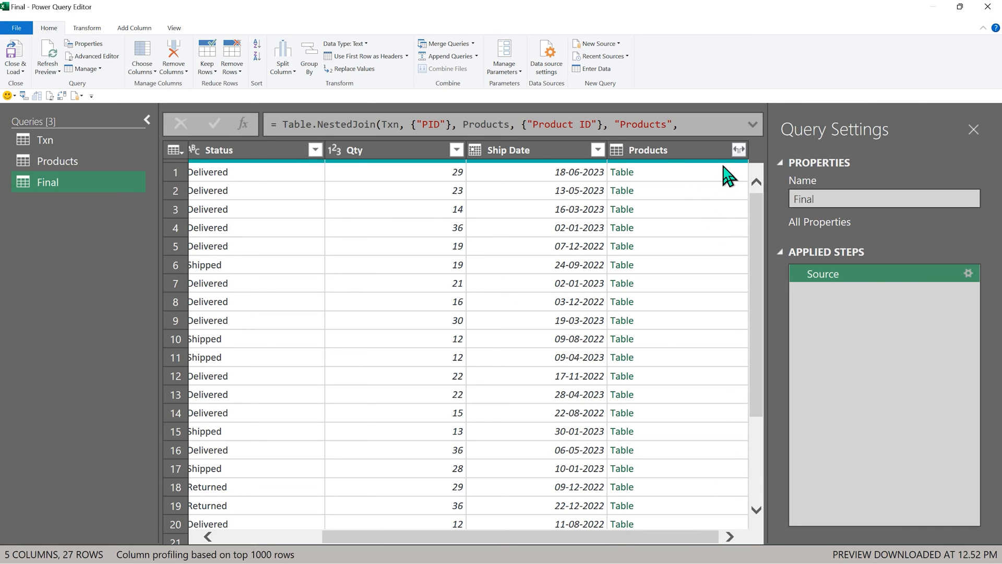
pyautogui.moveTo(718, 188)
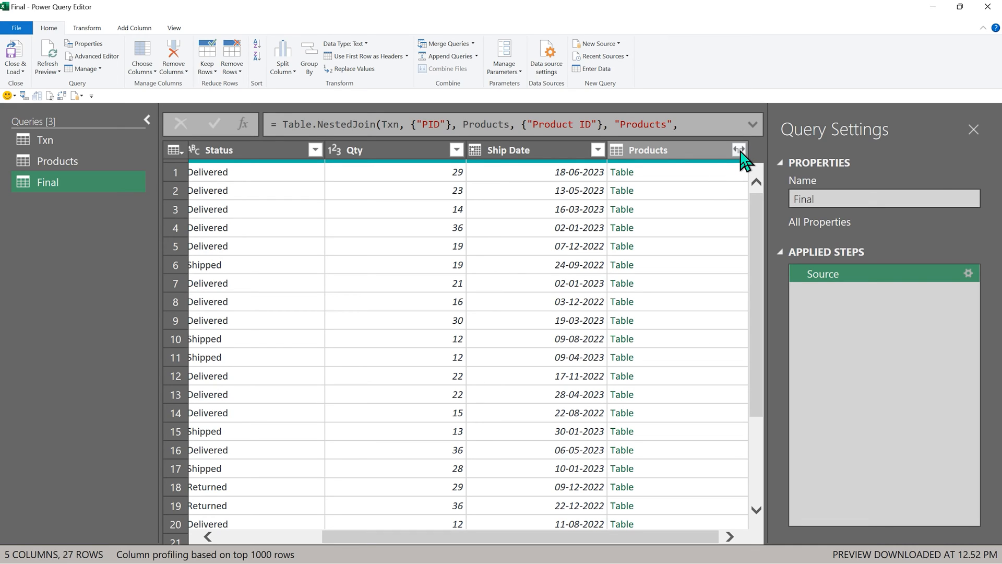
# Expand the Products column, excluding Product ID and without the 'Products' name prefix.
pyautogui.click(740, 150)
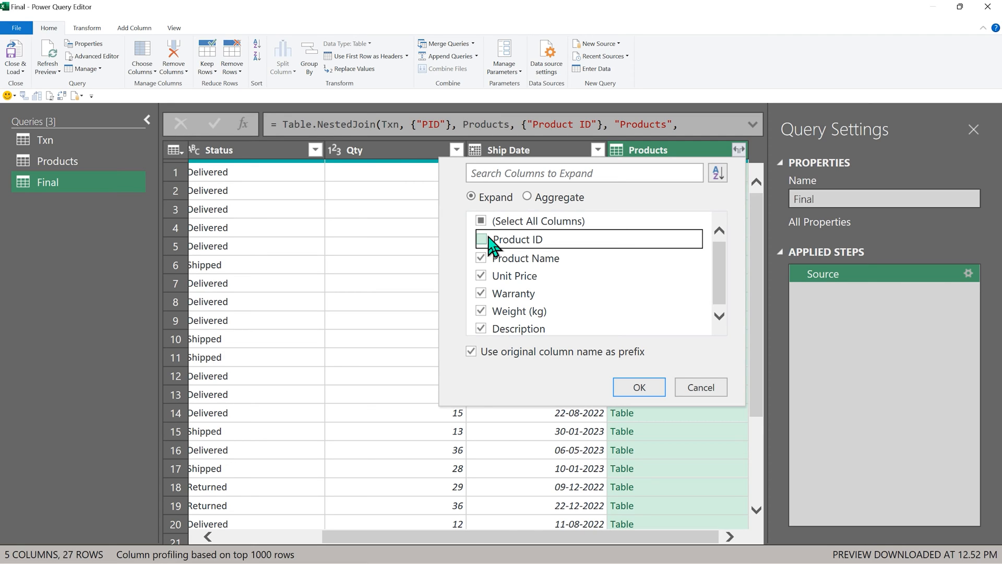
pyautogui.click(482, 240)
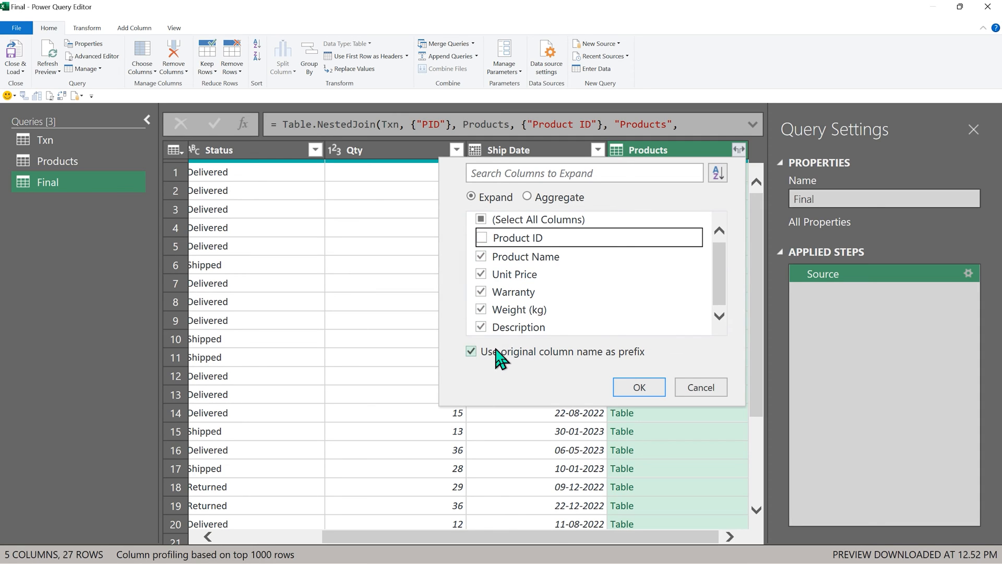
pyautogui.moveTo(611, 365)
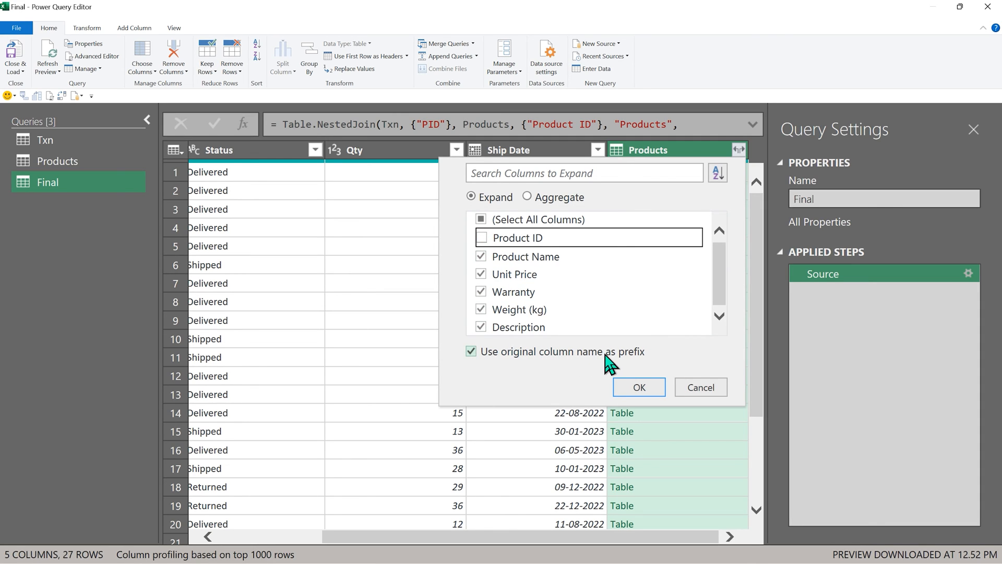
pyautogui.moveTo(539, 364)
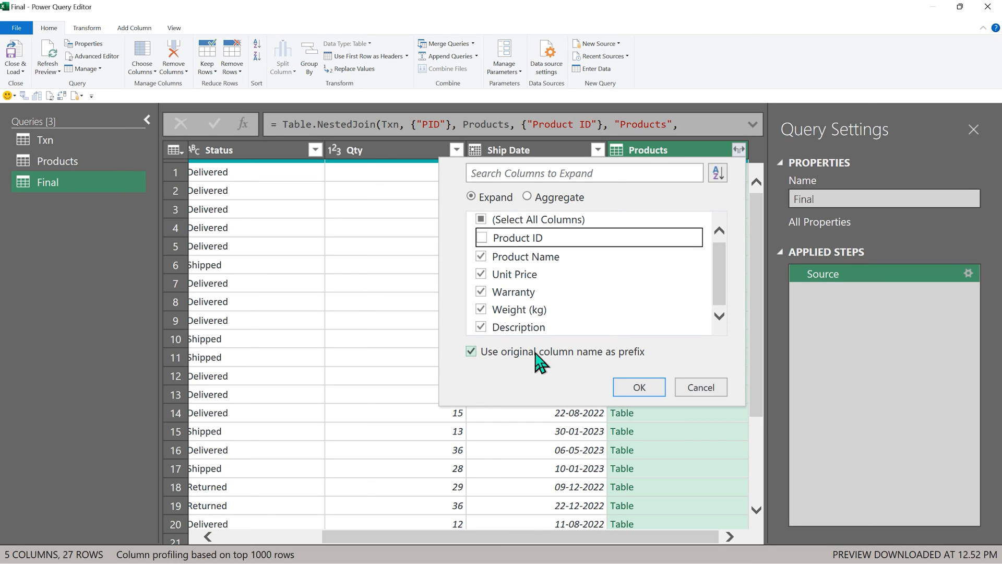
pyautogui.click(638, 387)
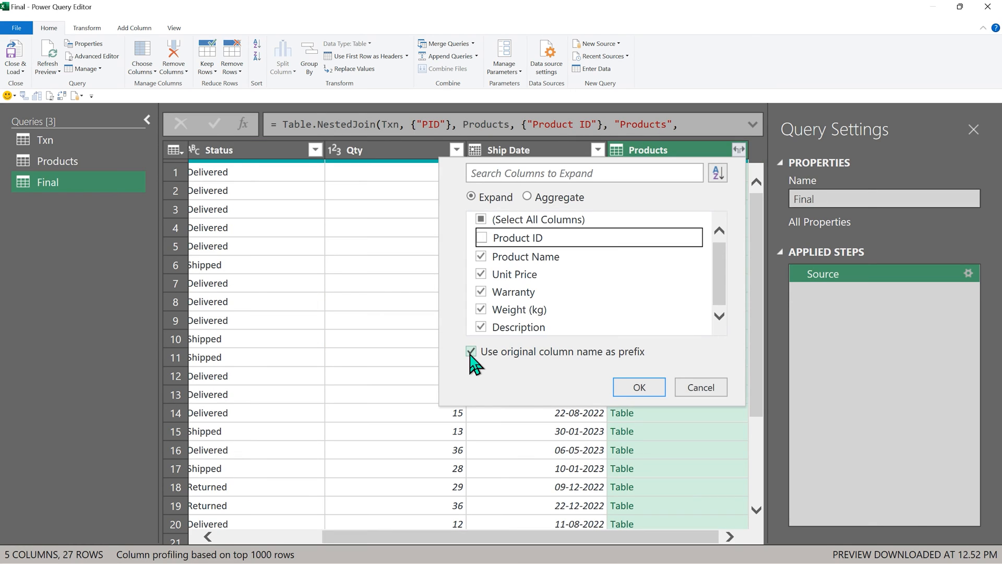
pyautogui.click(472, 350)
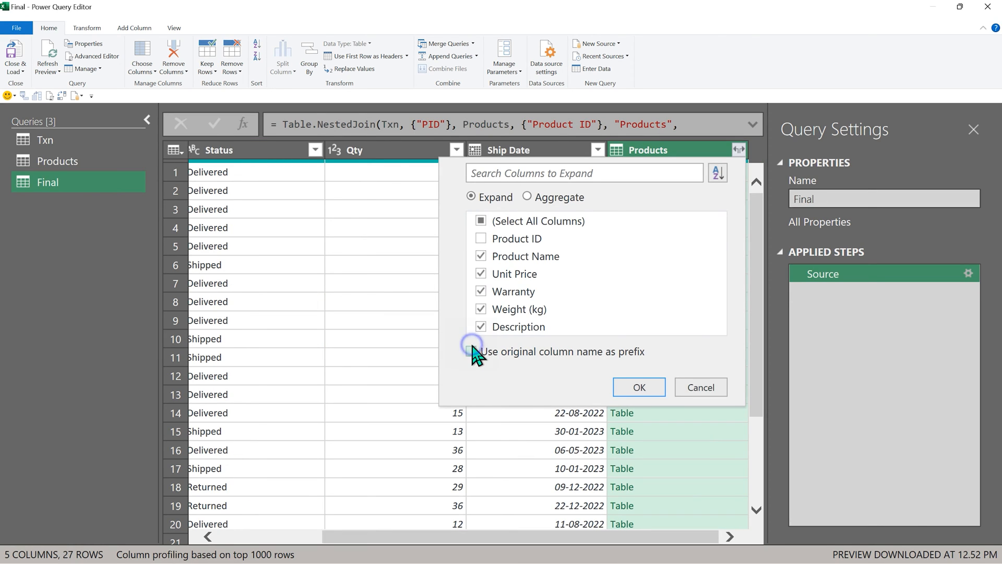
pyautogui.click(638, 387)
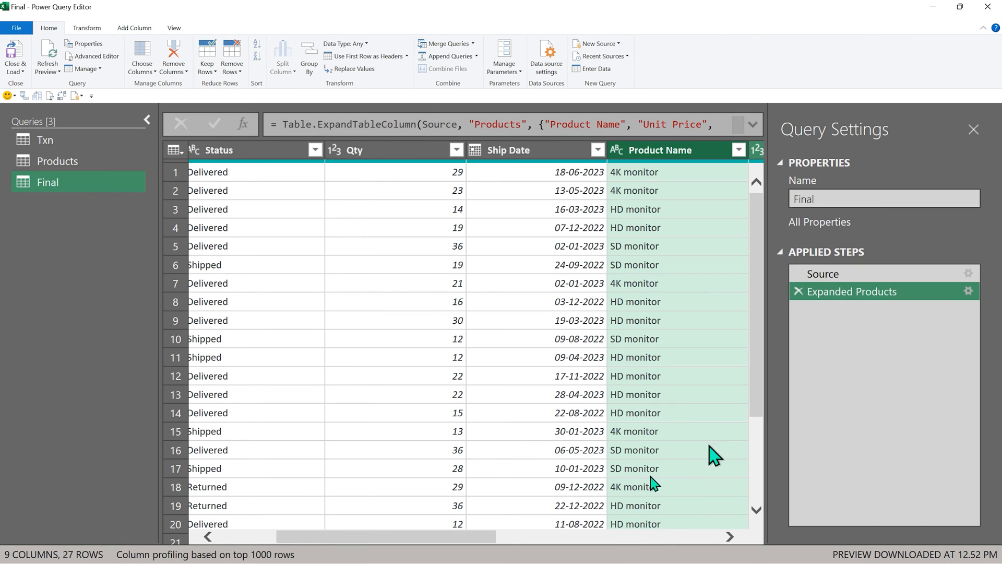
# Add custom columns Tcost = [Qty]*[Unit Price] and Twt = [Qty]*[Weight (kg)].
pyautogui.hscroll(3)
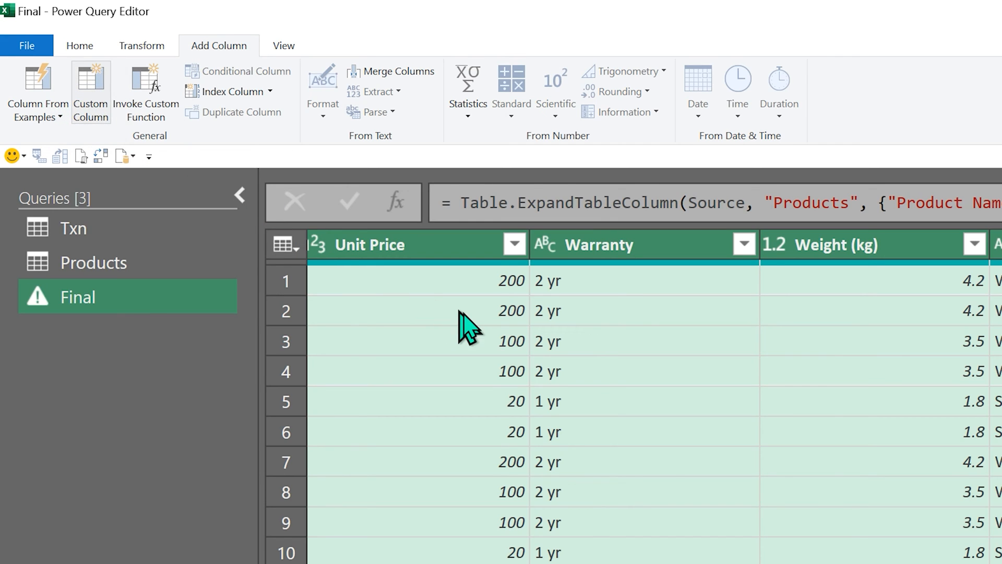
pyautogui.click(90, 91)
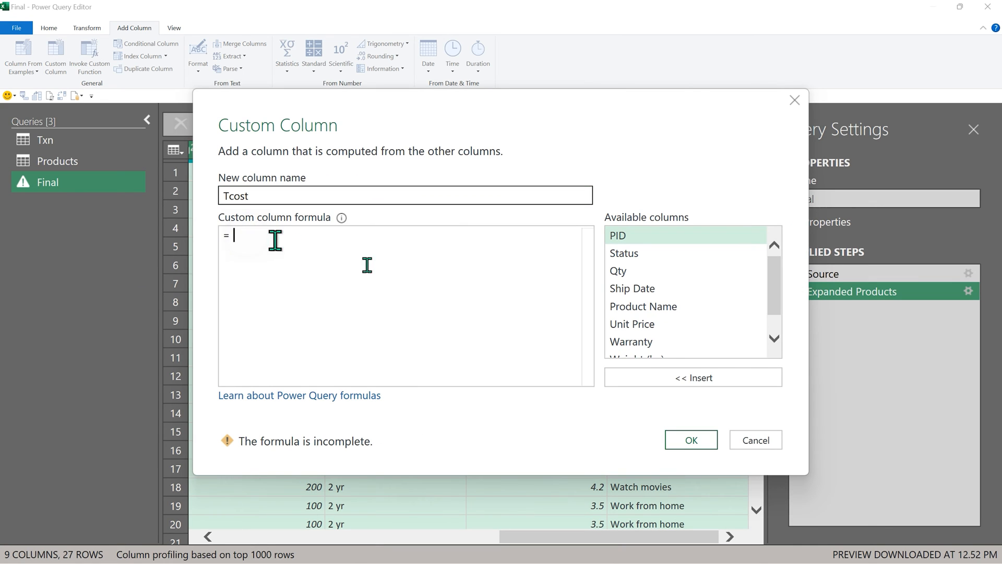
pyautogui.doubleClick(618, 270)
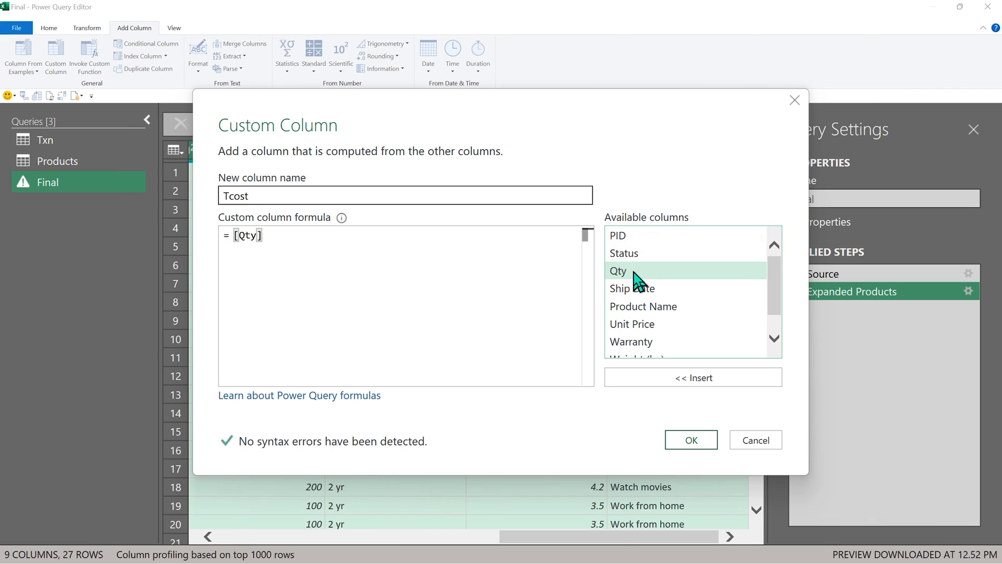
pyautogui.write('*')
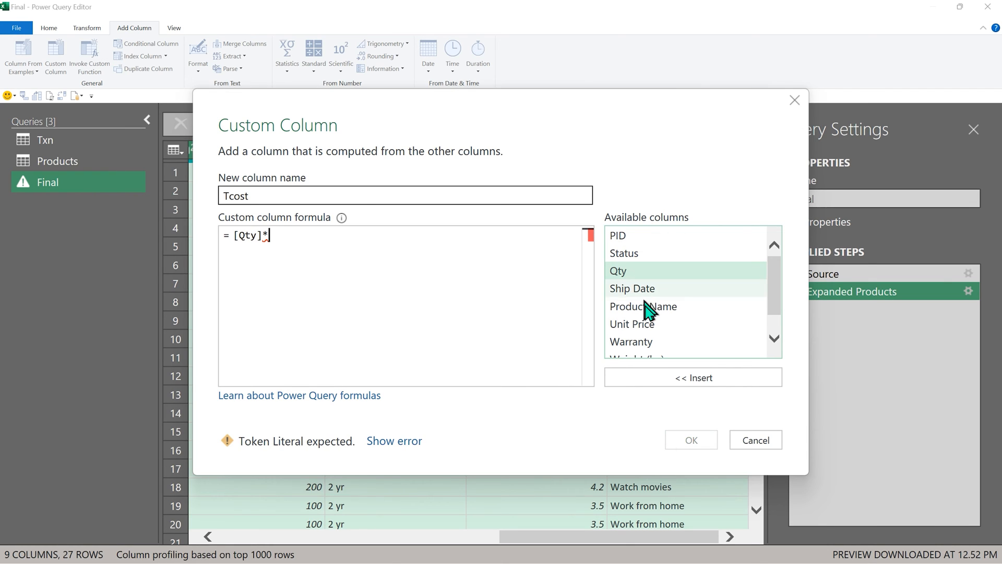
pyautogui.doubleClick(631, 324)
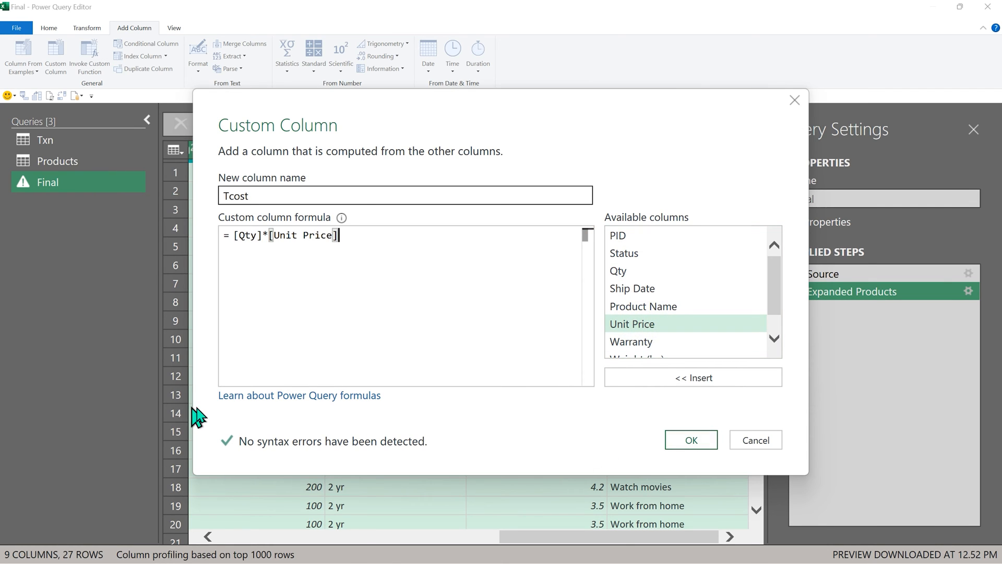
pyautogui.click(691, 439)
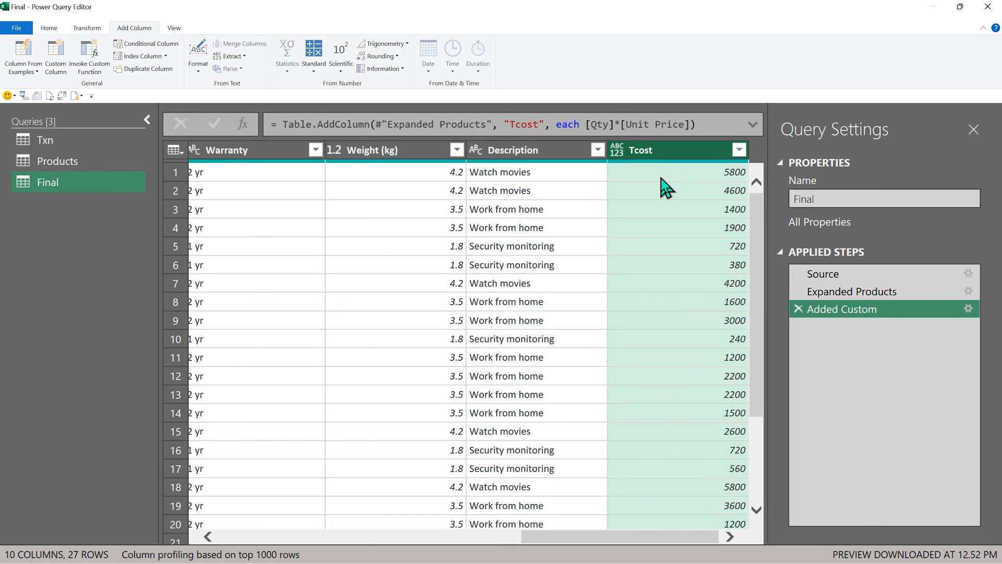
pyautogui.click(55, 52)
pyautogui.write('= [Qty]*')
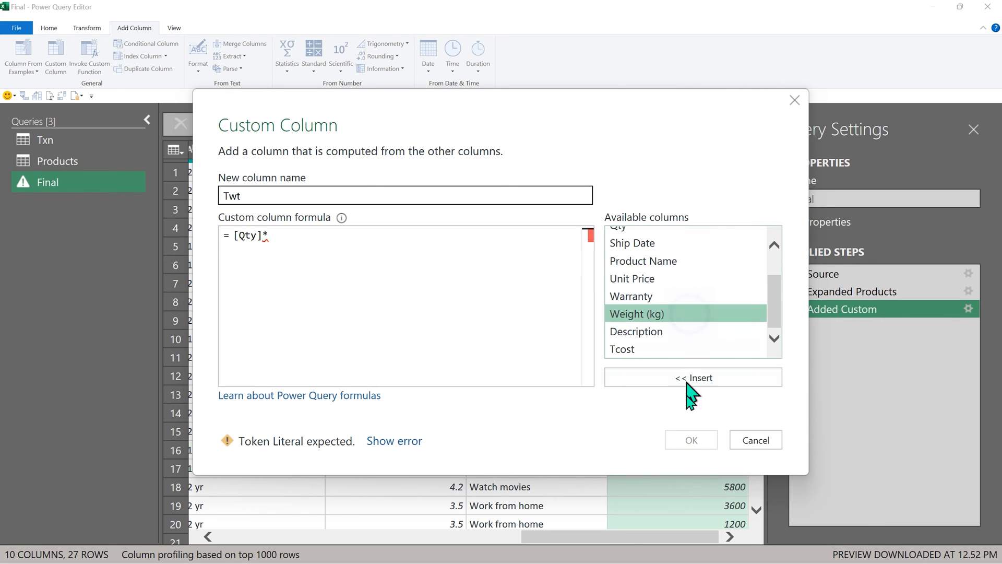
pyautogui.click(689, 440)
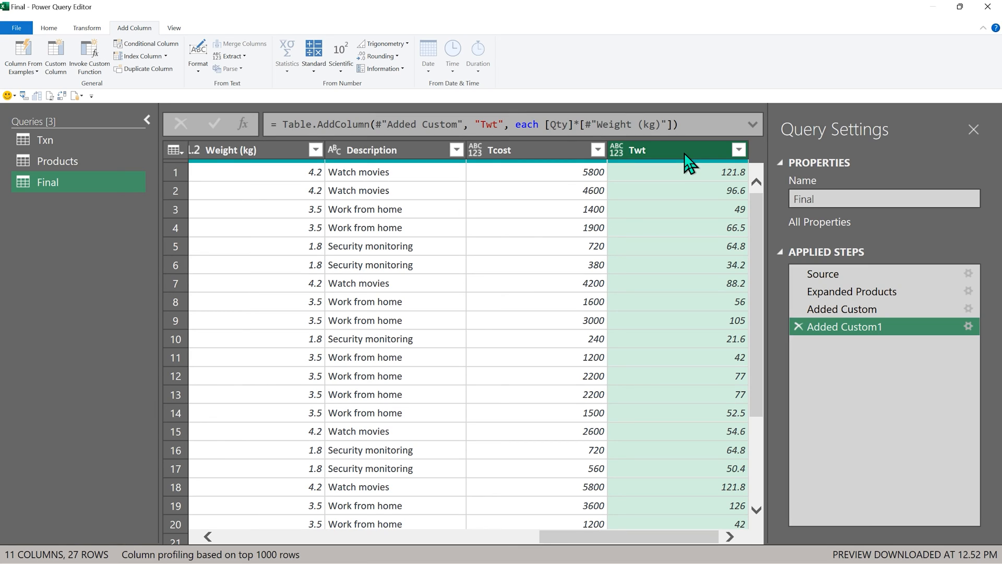
pyautogui.moveTo(554, 167)
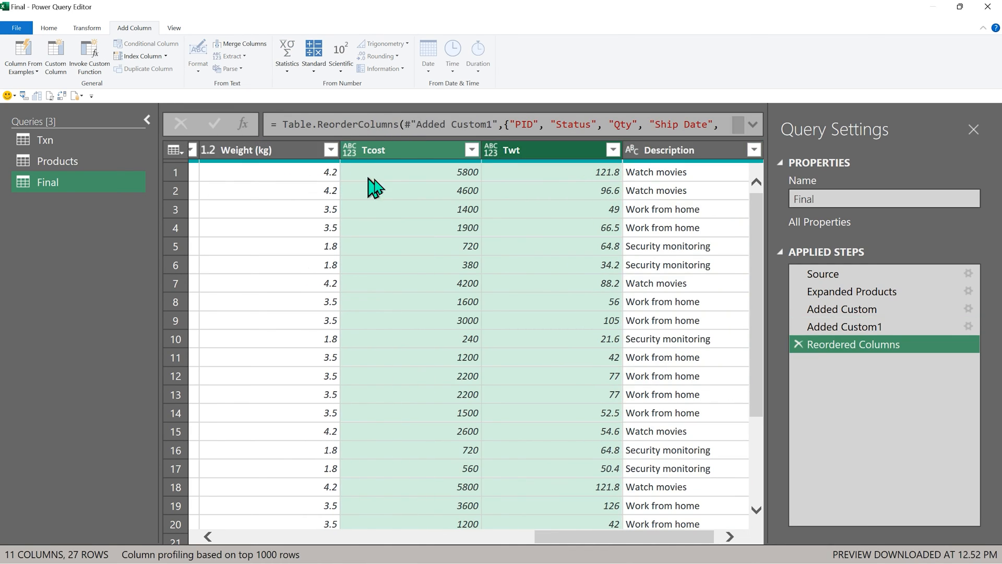
pyautogui.moveTo(559, 156)
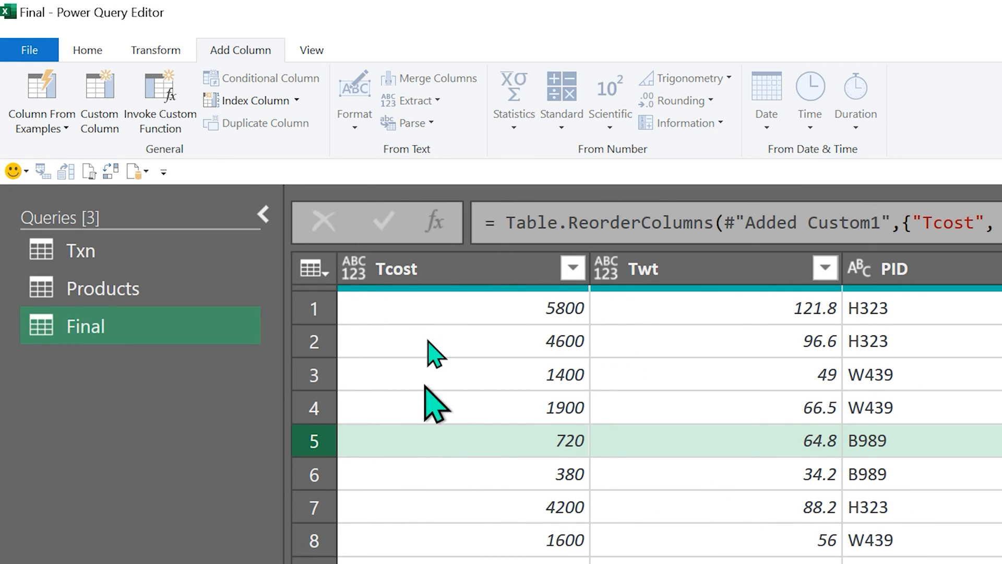
# Move Tcost and Twt to the front, typing Tcost as Whole Number and Twt as Decimal.
pyautogui.click(396, 269)
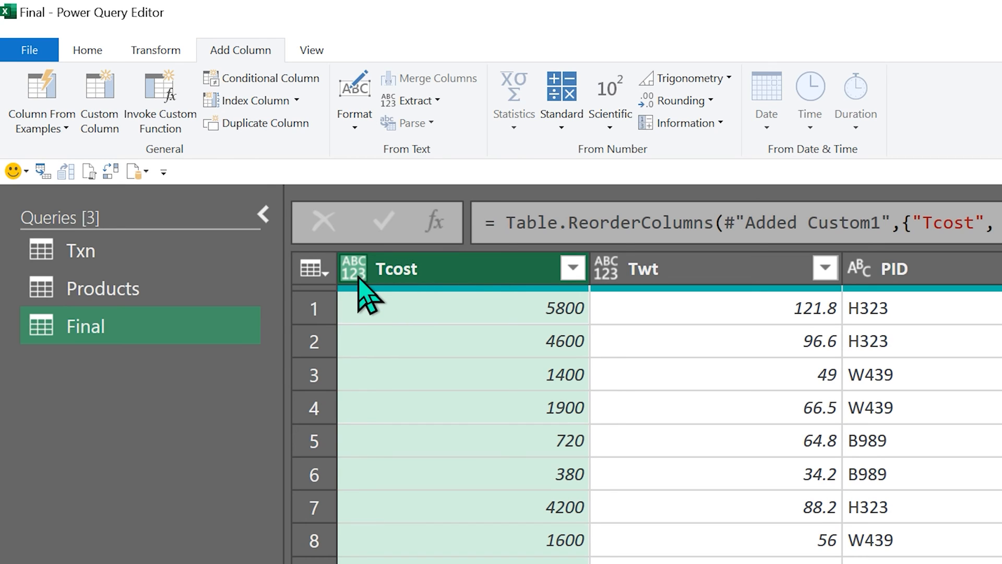
pyautogui.moveTo(102, 83)
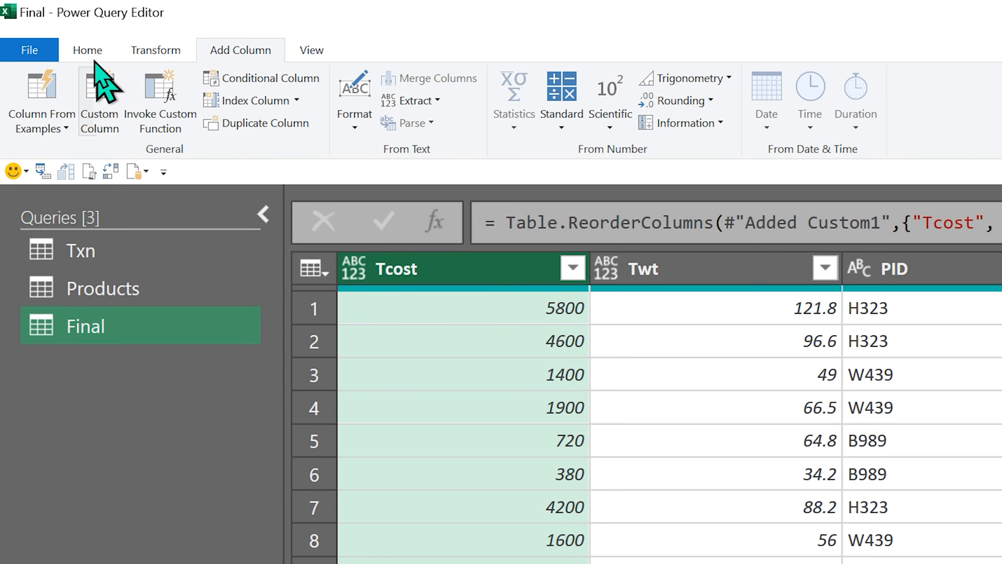
pyautogui.click(87, 51)
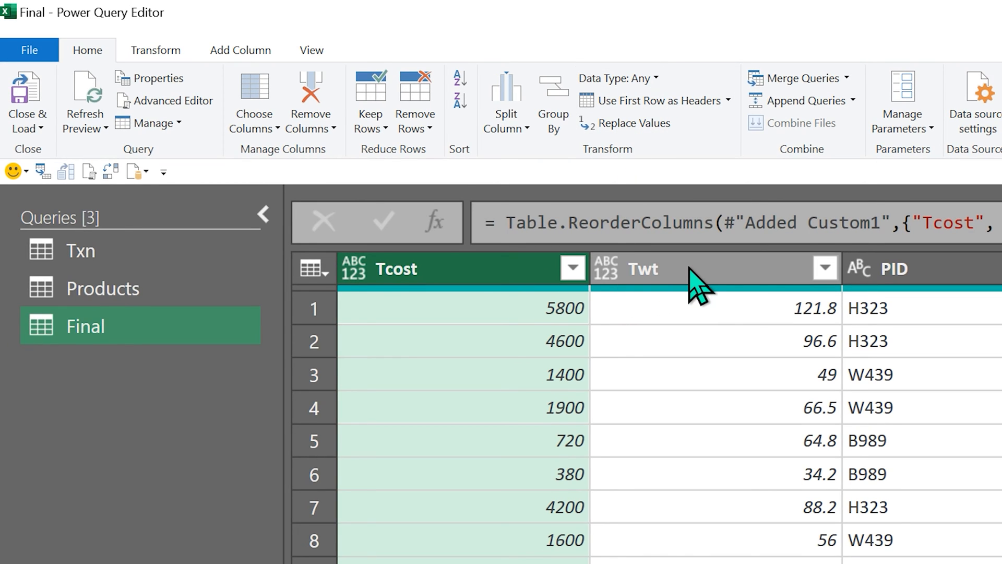
pyautogui.click(155, 50)
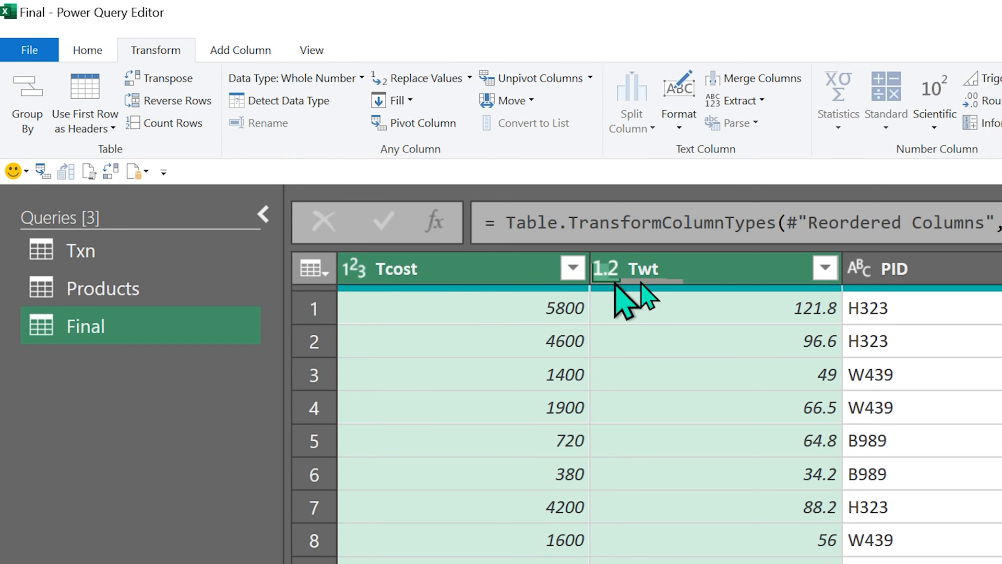
pyautogui.click(354, 269)
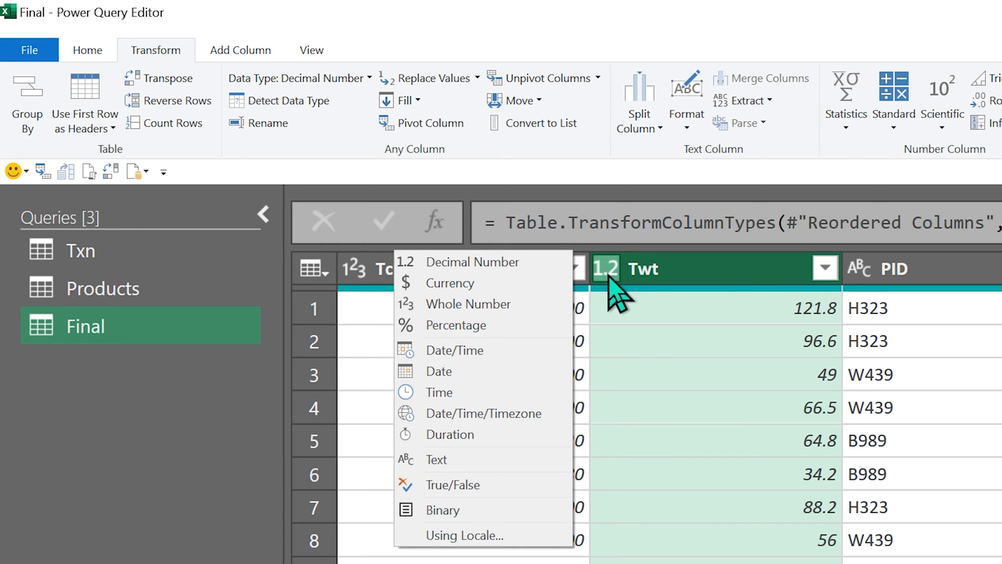
pyautogui.click(468, 304)
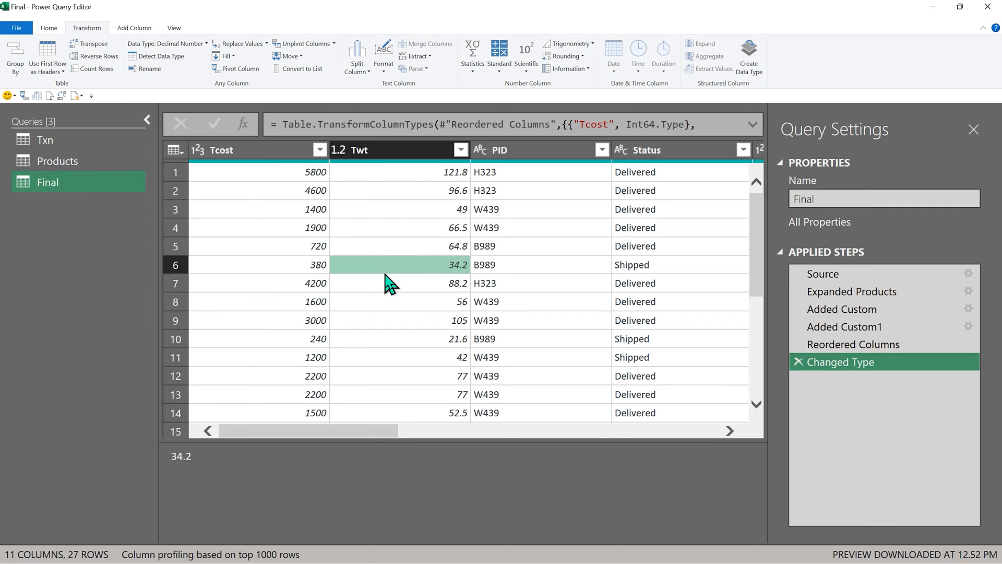
pyautogui.moveTo(63, 51)
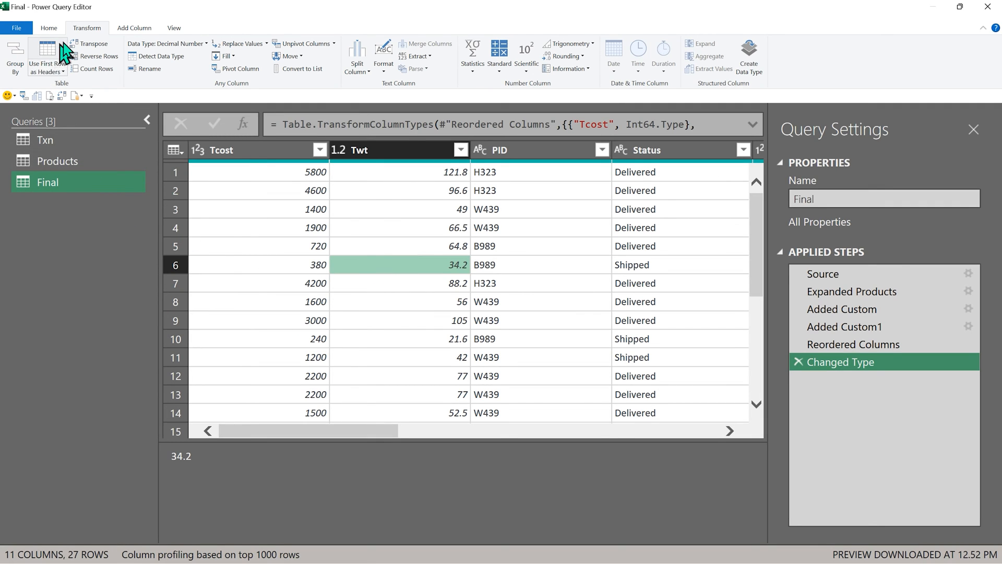
# Close & Load the queries as Only Create Connection.
pyautogui.click(48, 28)
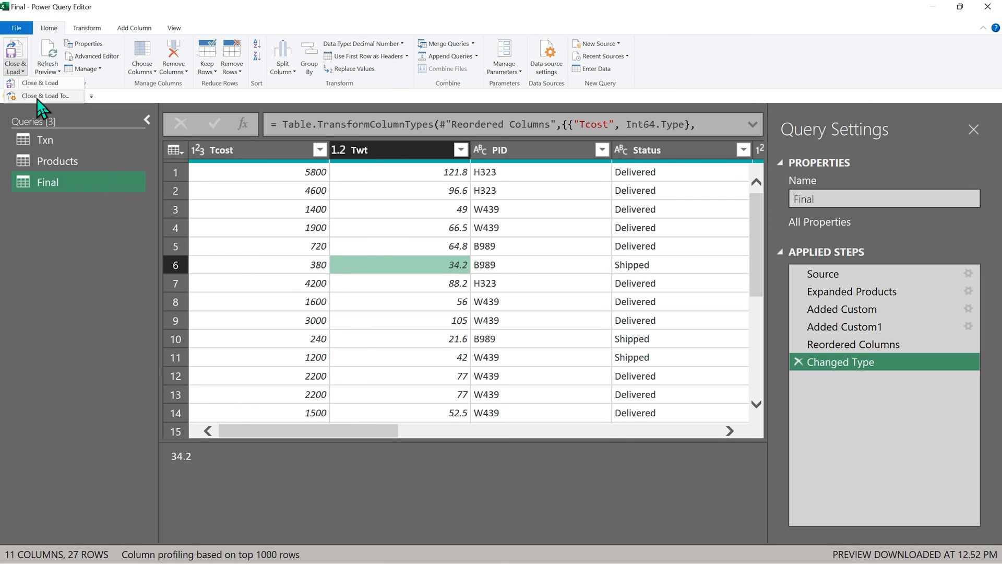
pyautogui.click(40, 87)
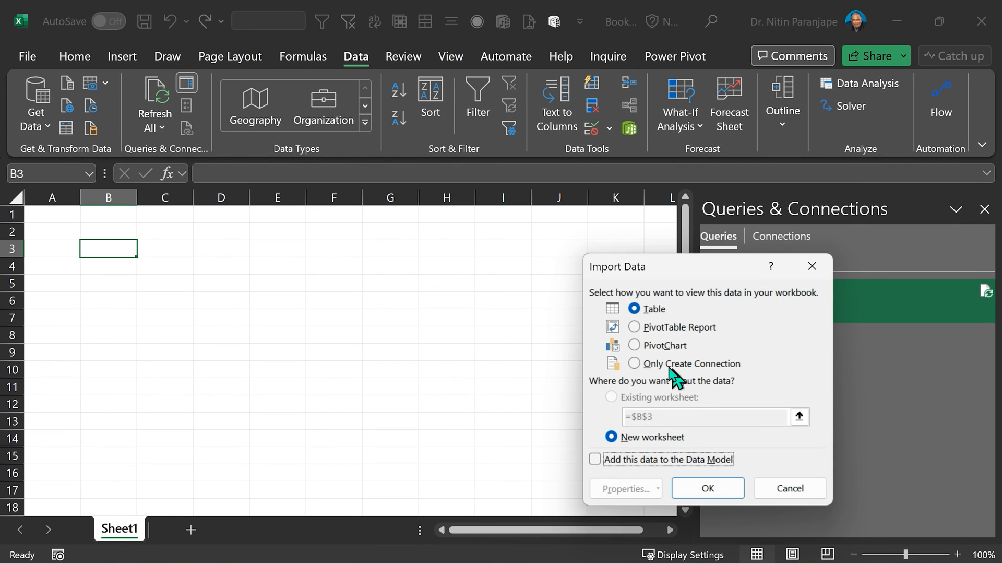
pyautogui.click(707, 487)
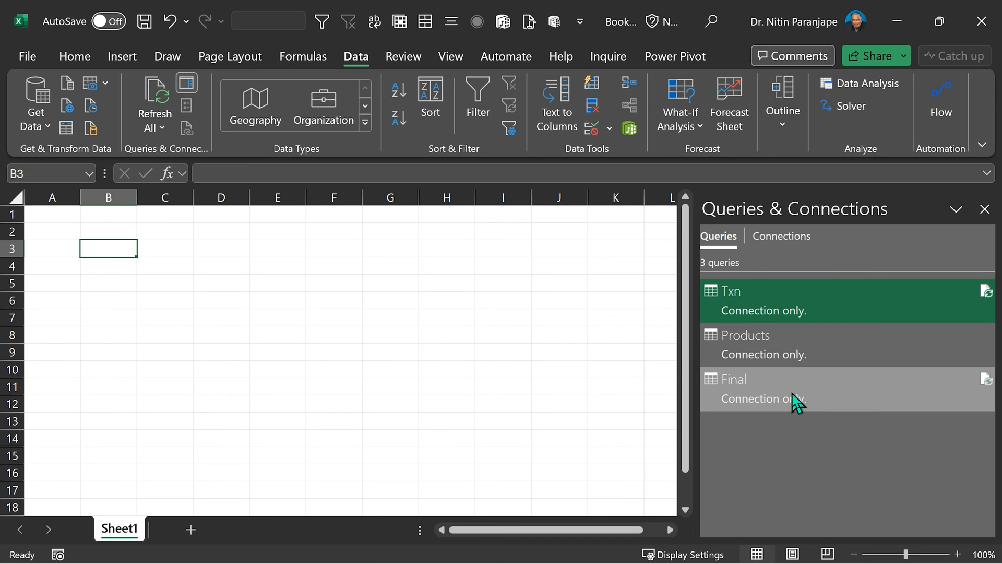
# Load the Final query onto Sheet1 as a 27-row table.
pyautogui.rightClick(761, 388)
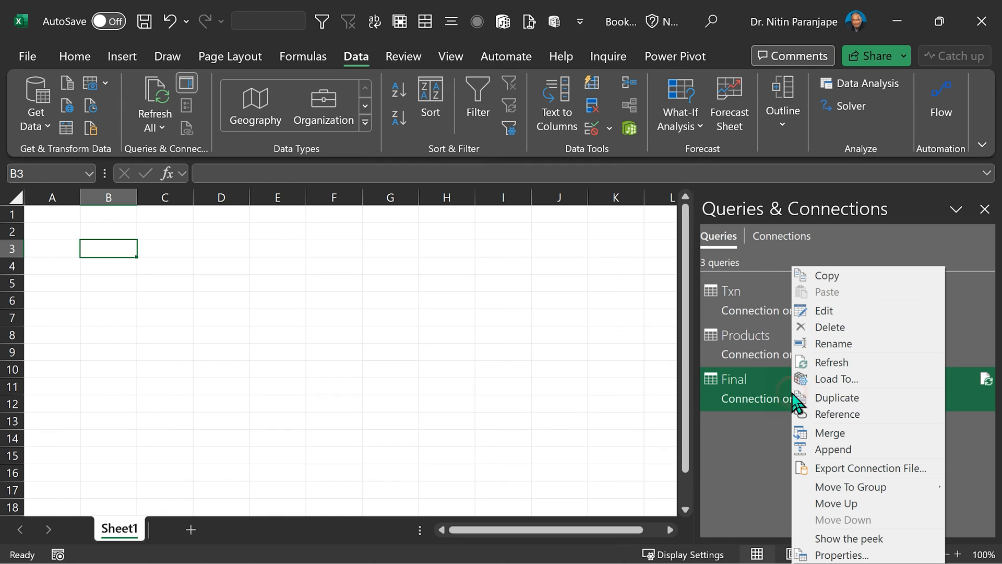
pyautogui.click(837, 379)
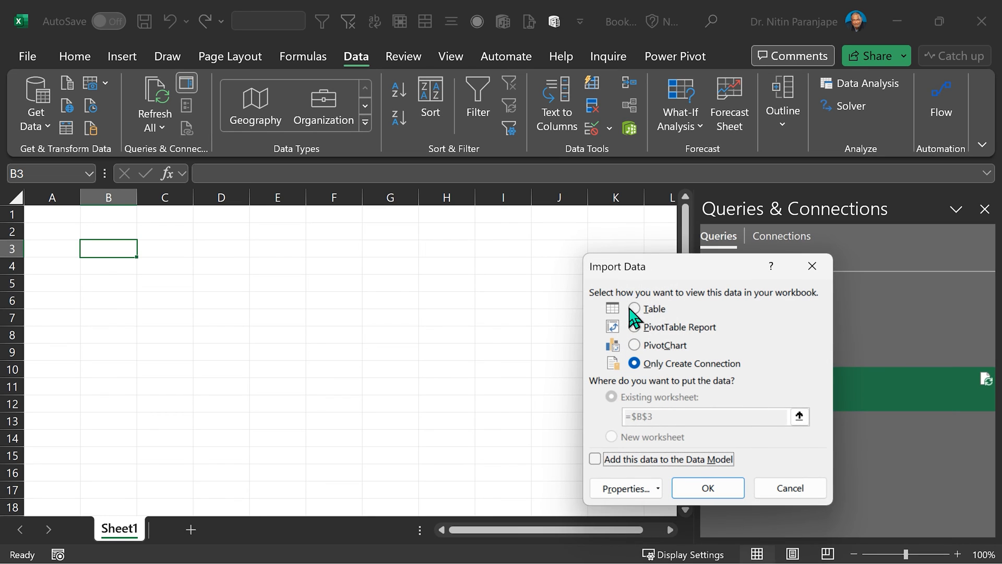
pyautogui.click(707, 487)
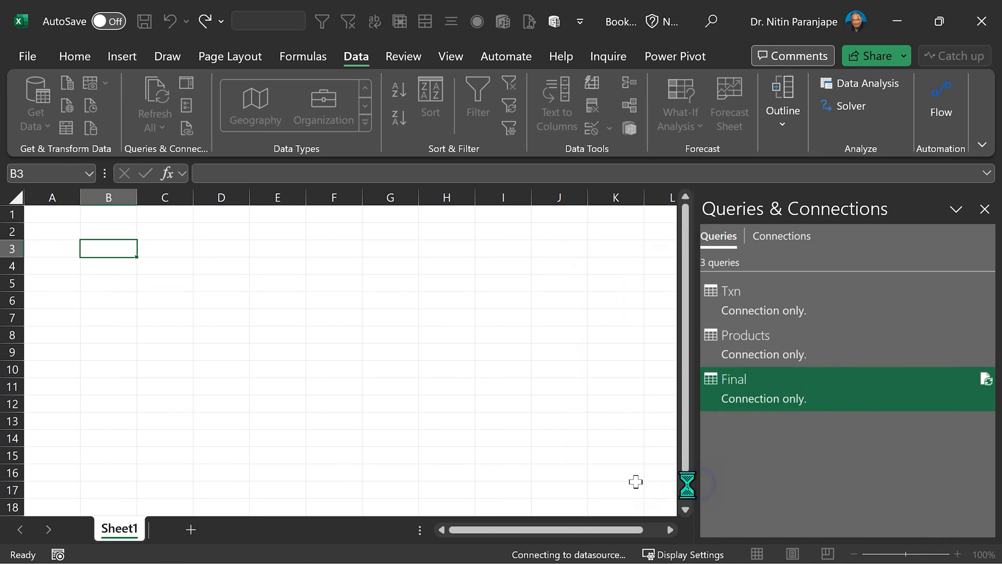
pyautogui.doubleClick(733, 378)
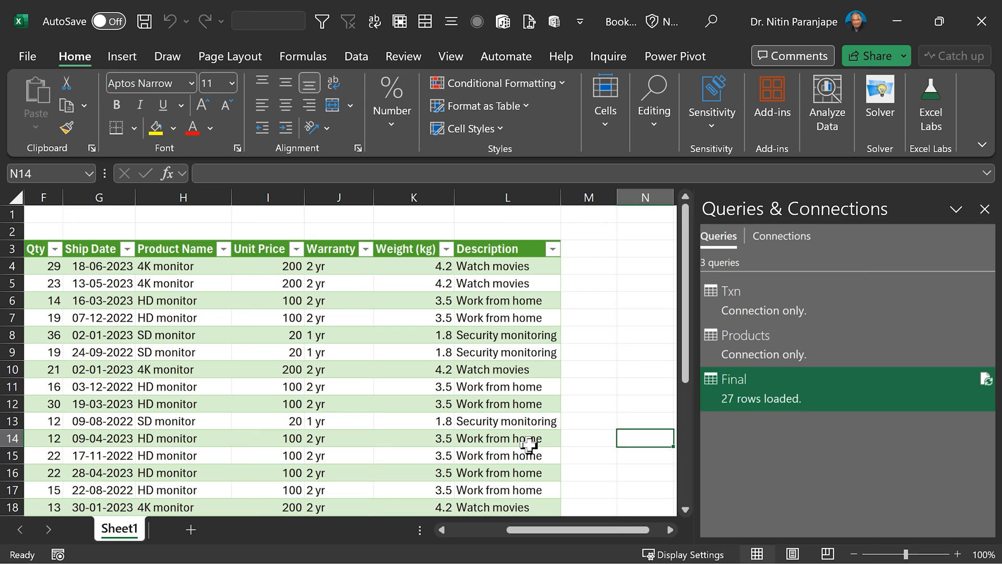
pyautogui.moveTo(764, 403)
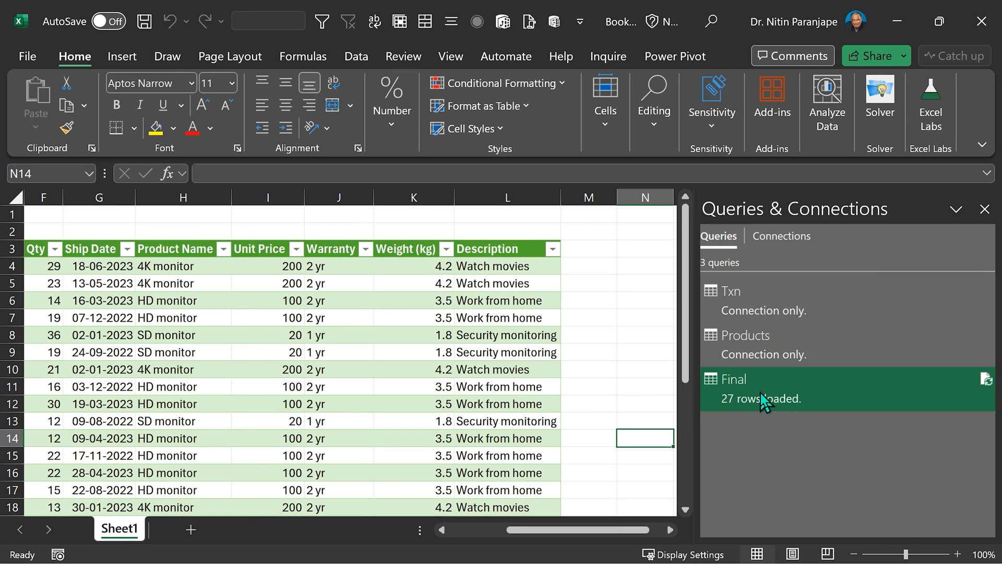
# Reload Final as a PivotTable Report, accepting the Possible Data Loss warning.
pyautogui.doubleClick(734, 378)
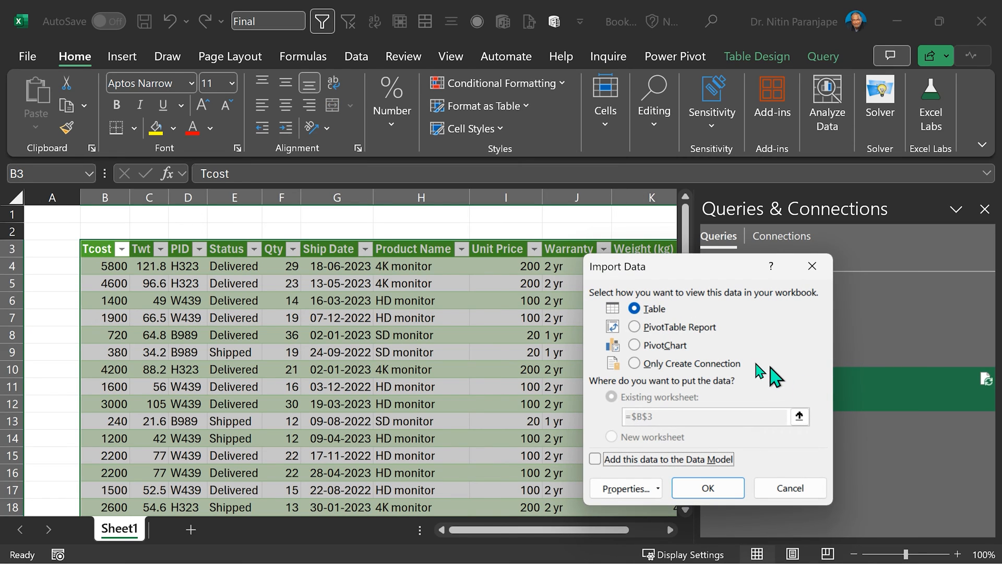
pyautogui.click(634, 327)
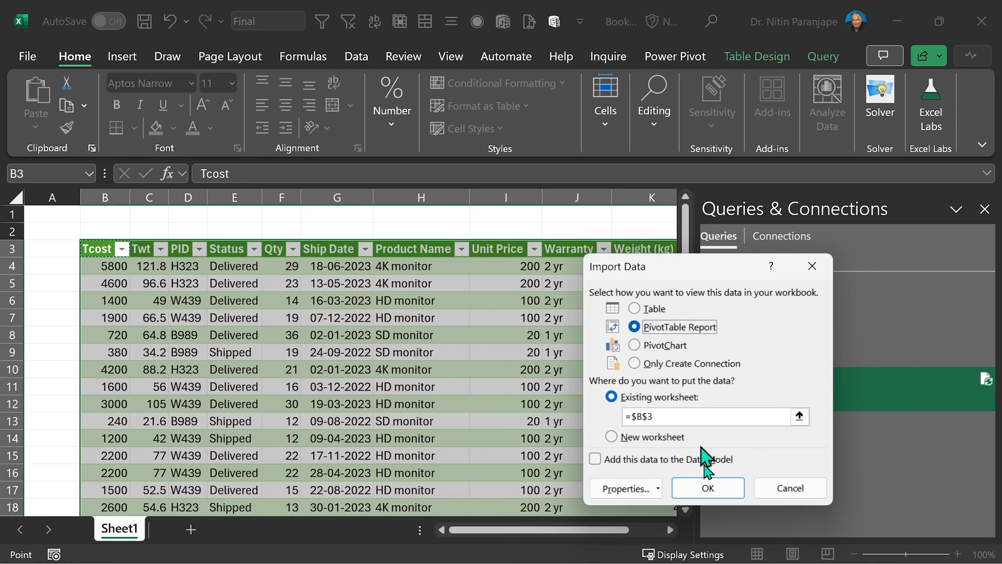
pyautogui.click(707, 488)
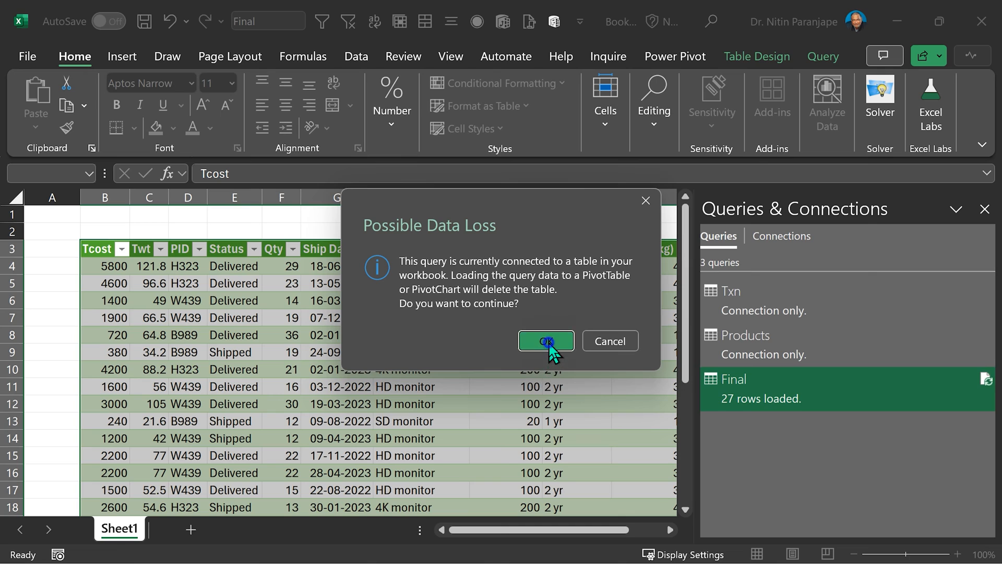
pyautogui.click(545, 340)
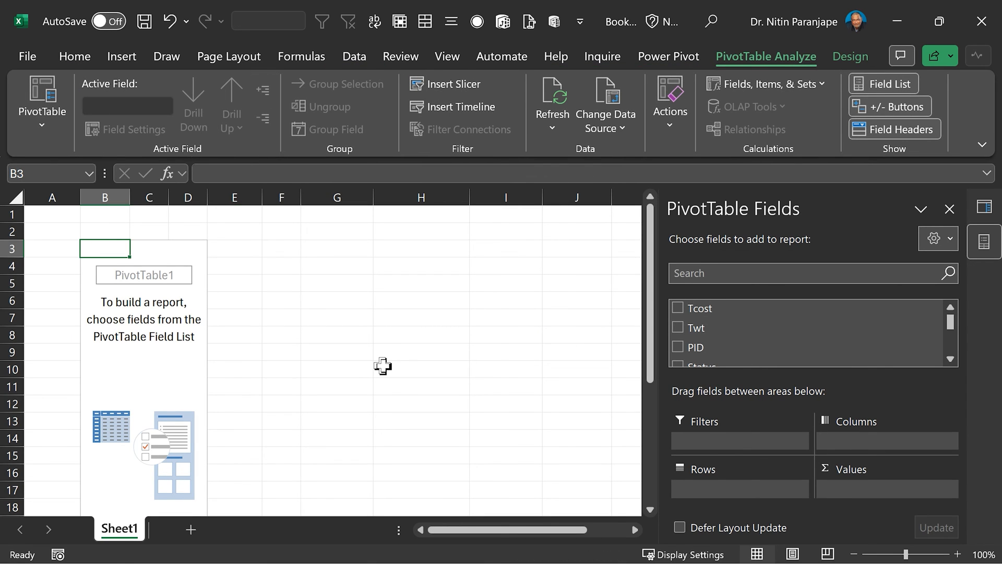
pyautogui.moveTo(371, 358)
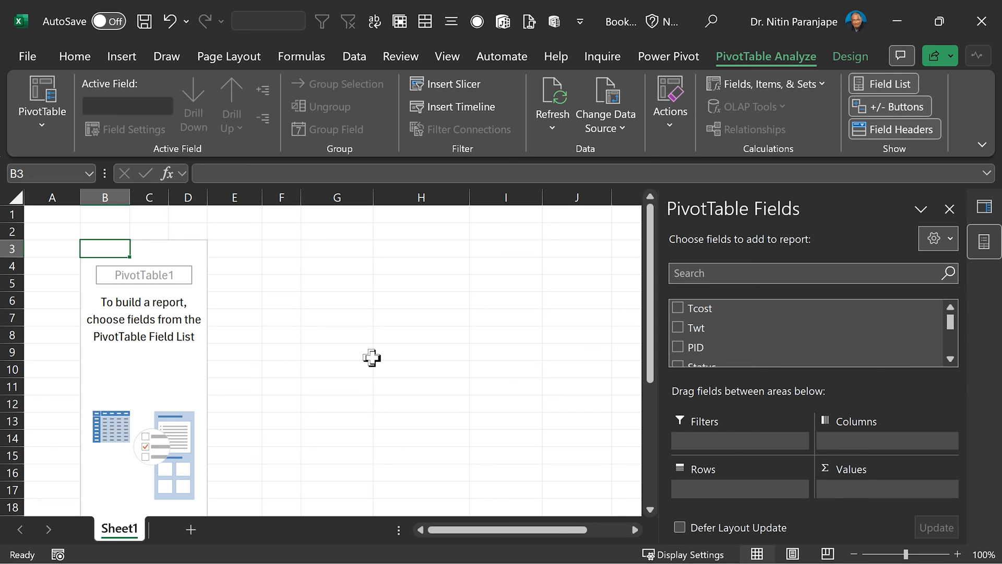
pyautogui.click(106, 334)
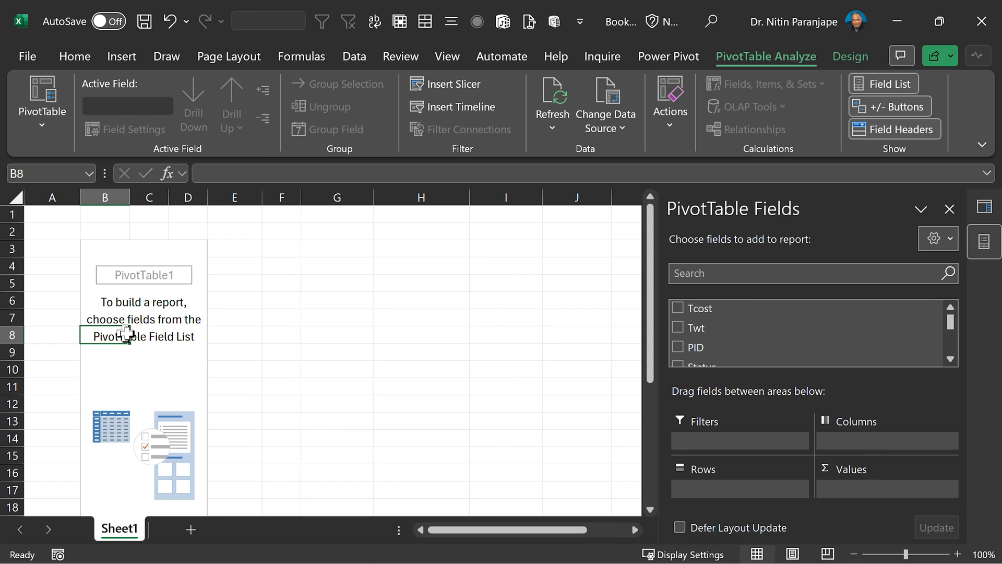
pyautogui.click(446, 299)
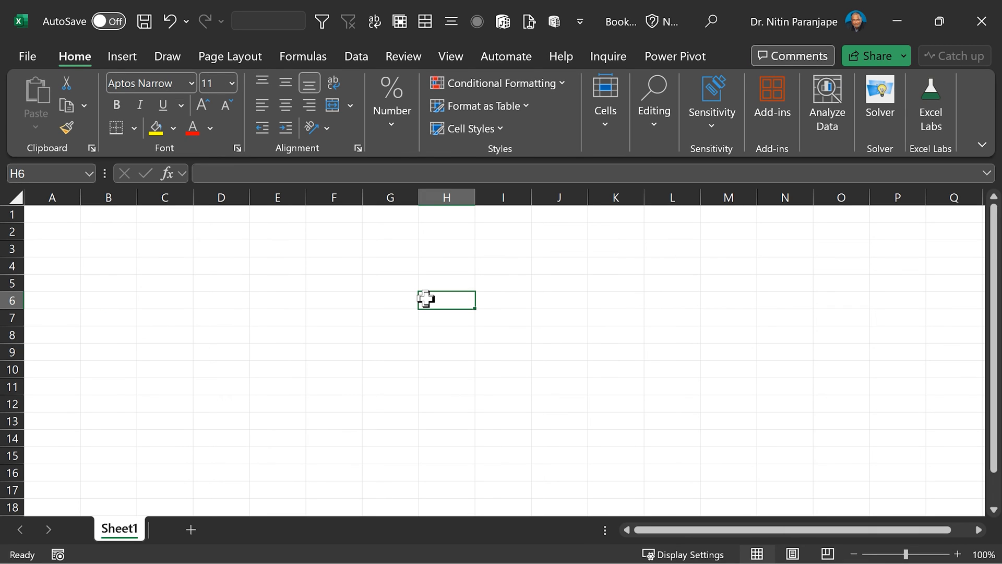
# Select the Txn query to edit it in Power Query Editor.
pyautogui.click(277, 231)
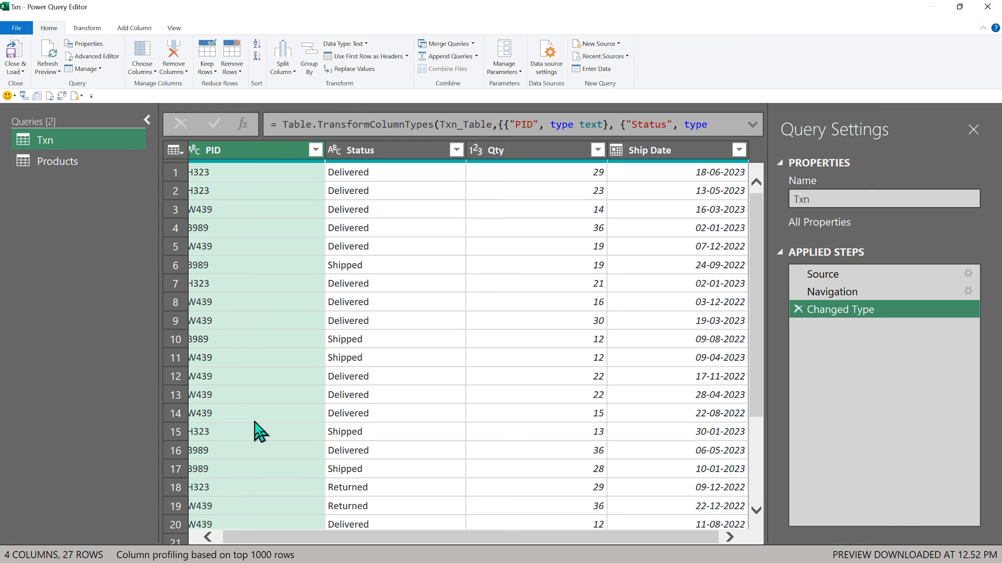
pyautogui.moveTo(15, 58)
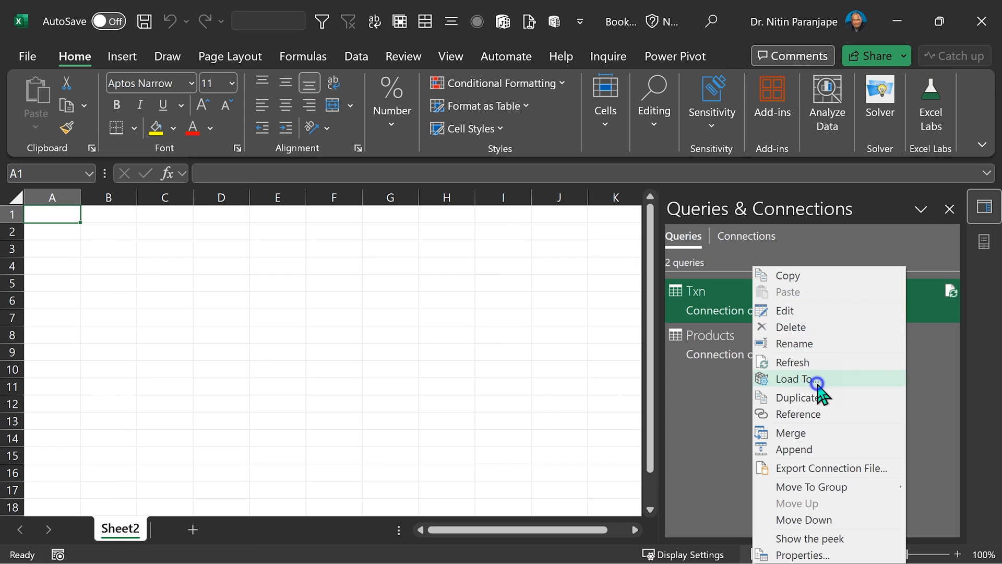
# Load the Txn query with 'Add this data to the Data Model' ticked.
pyautogui.click(795, 379)
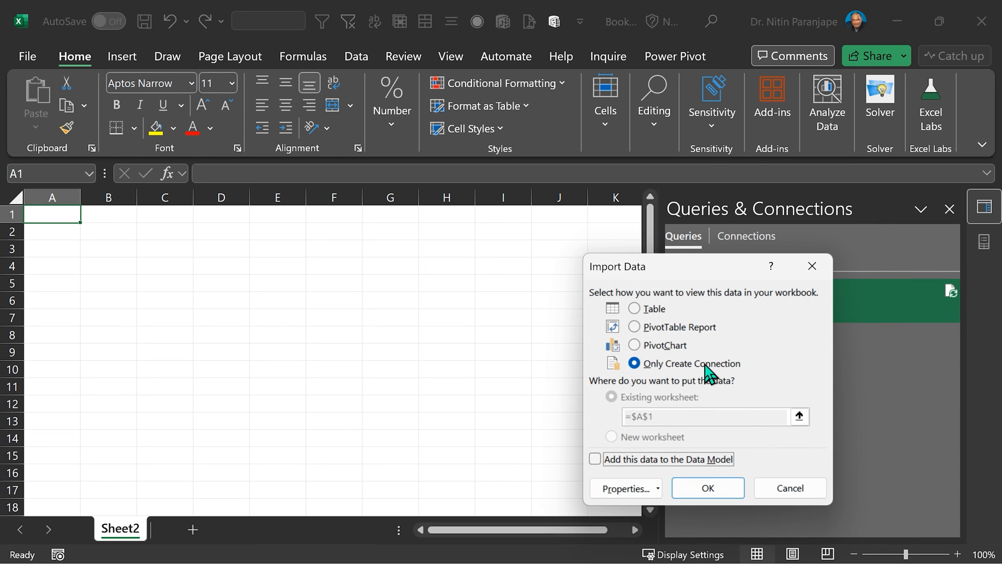
pyautogui.click(595, 459)
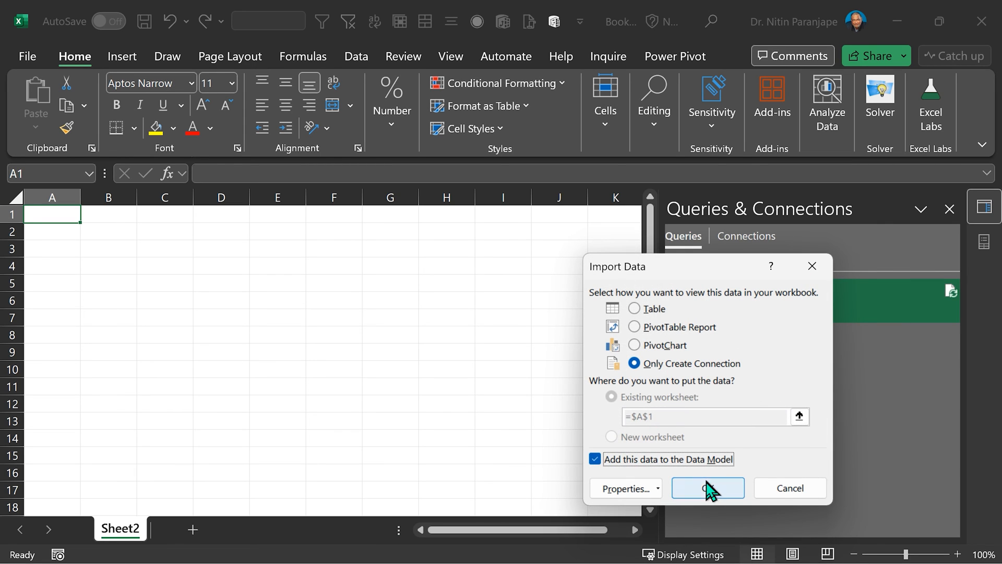
pyautogui.click(707, 488)
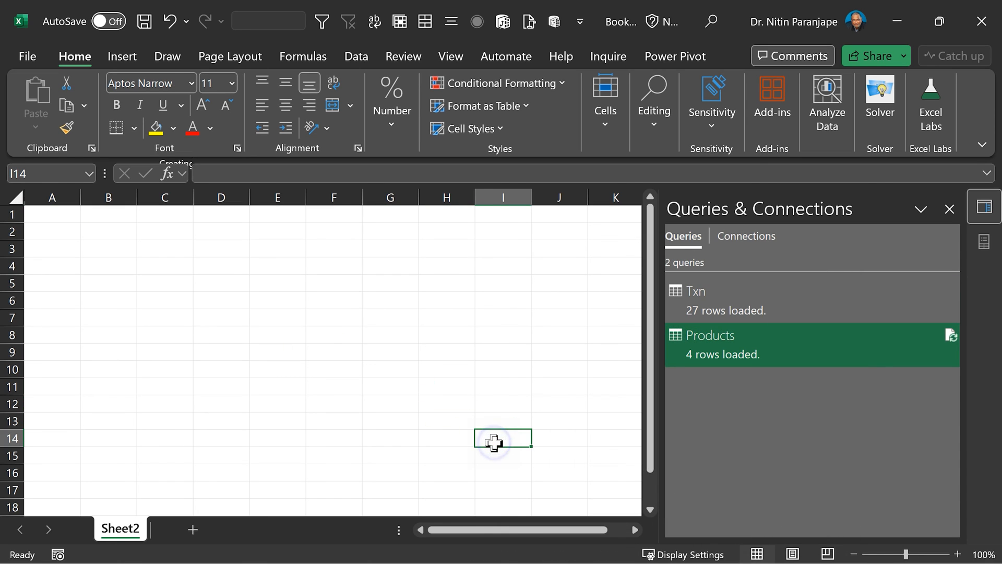
# Open Power Pivot Manage and browse the Products and Txn table tabs.
pyautogui.click(674, 56)
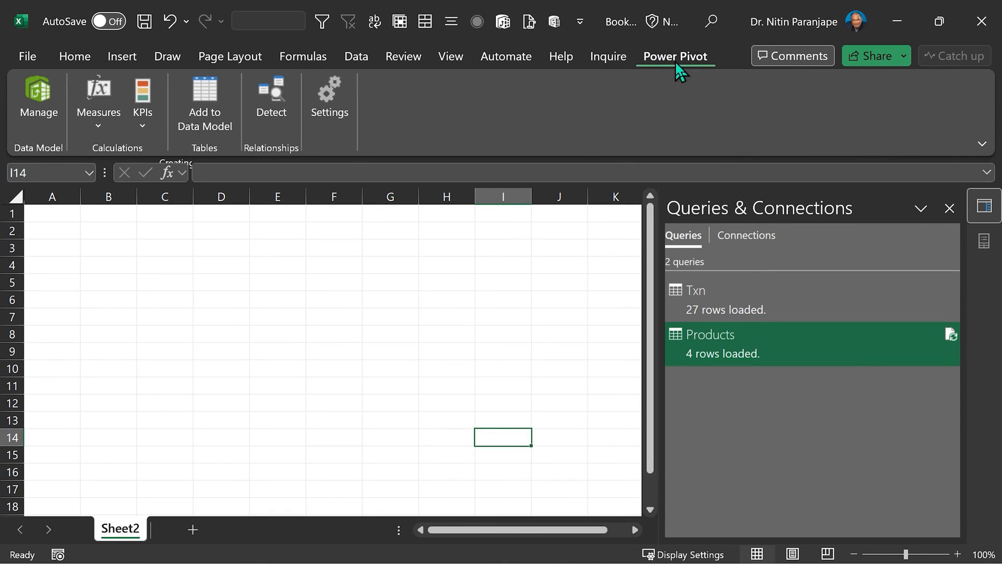
pyautogui.moveTo(684, 69)
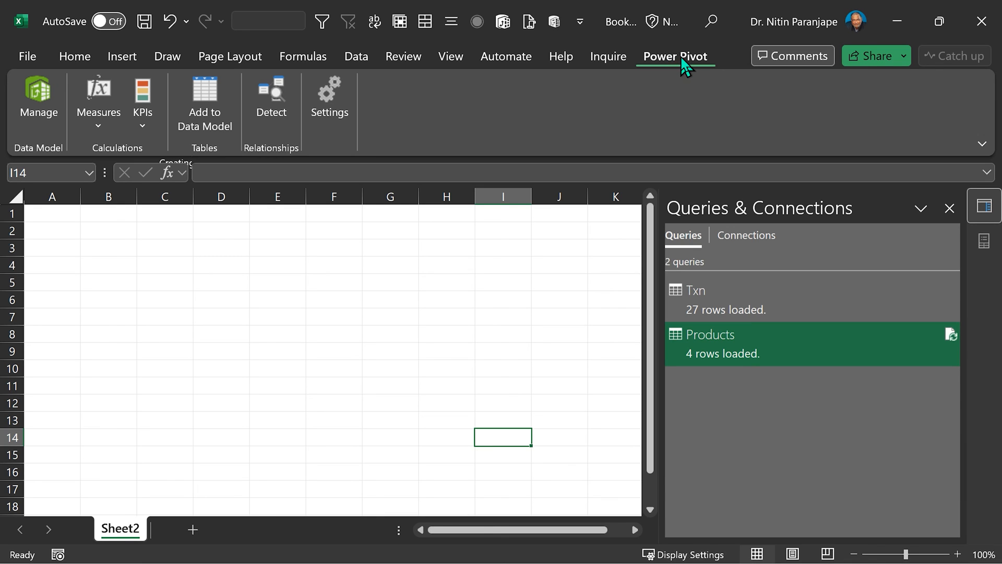
pyautogui.moveTo(38, 99)
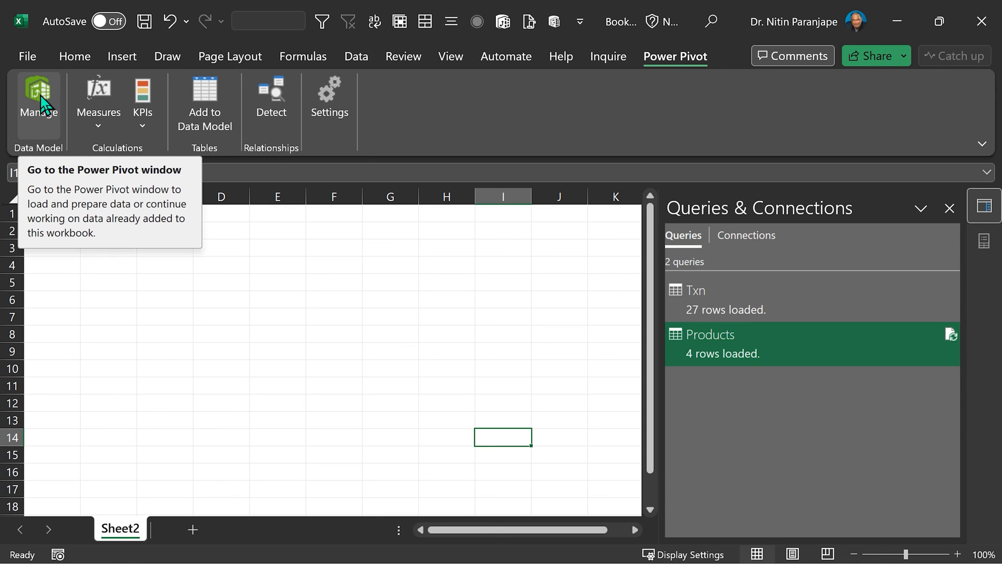
pyautogui.moveTo(399, 106)
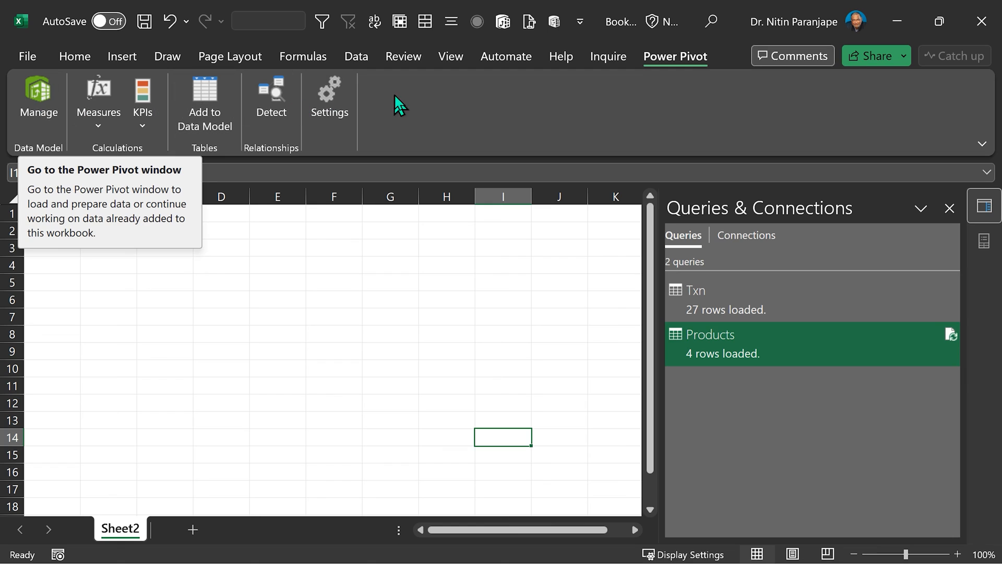
pyautogui.click(355, 57)
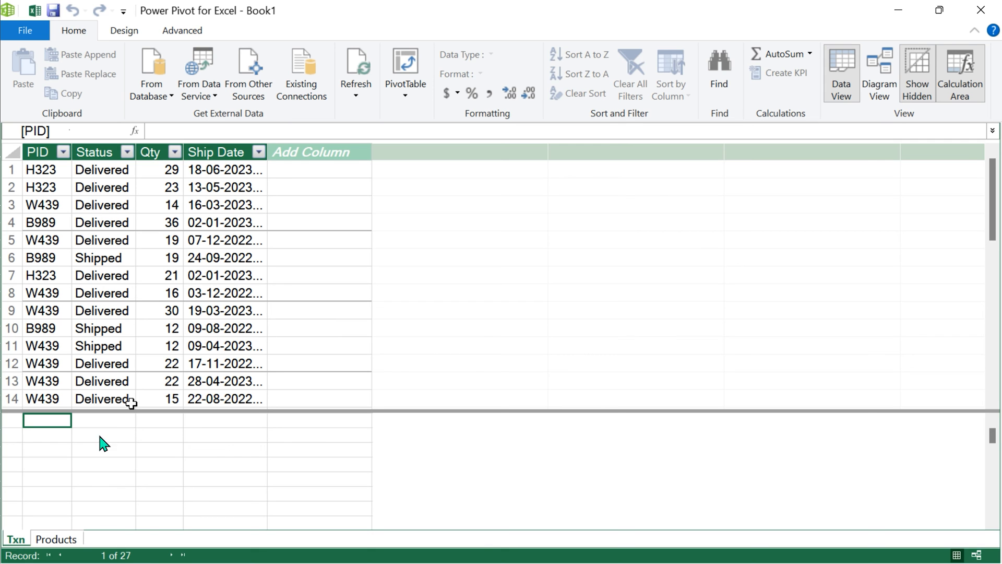
pyautogui.moveTo(31, 551)
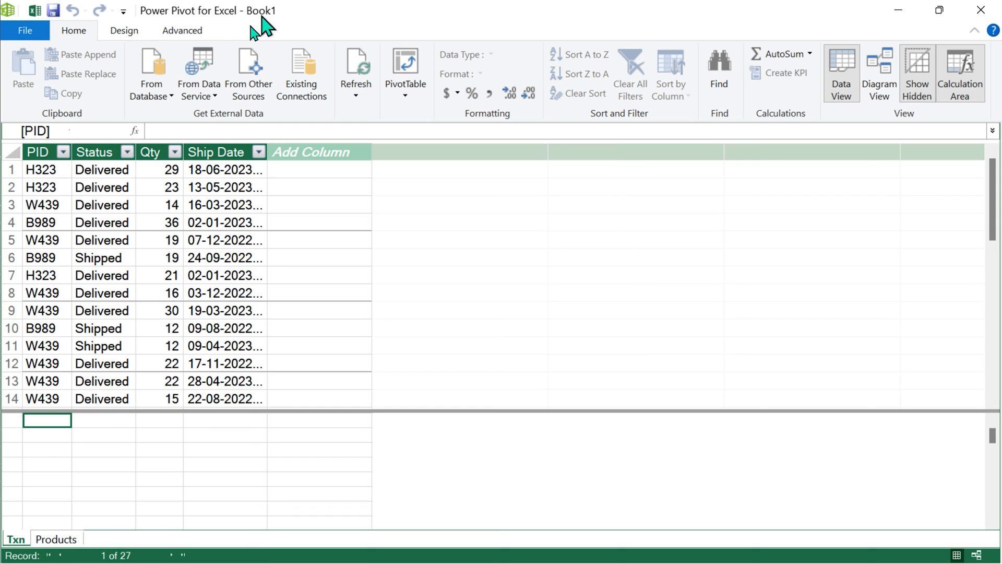
pyautogui.click(56, 539)
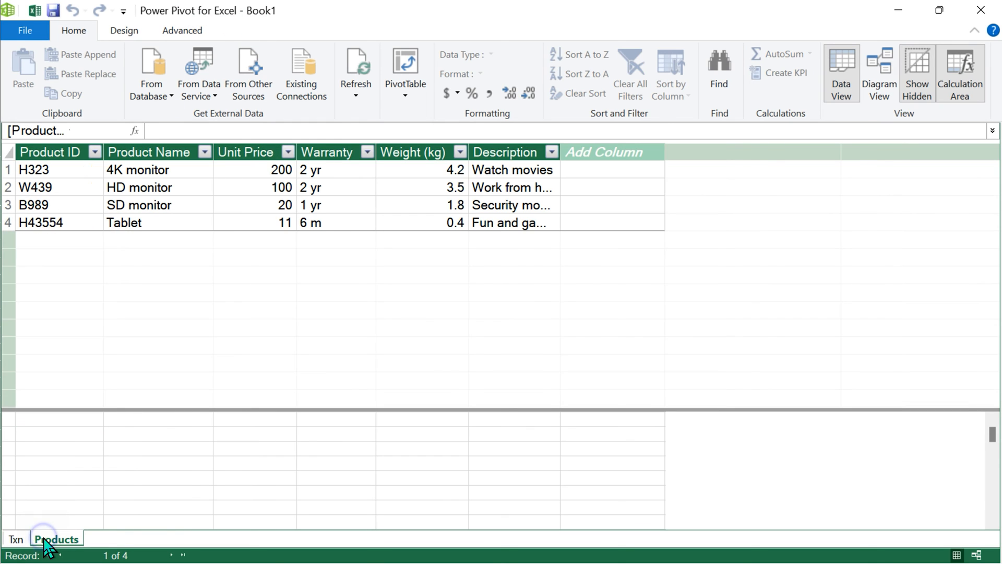
pyautogui.click(14, 538)
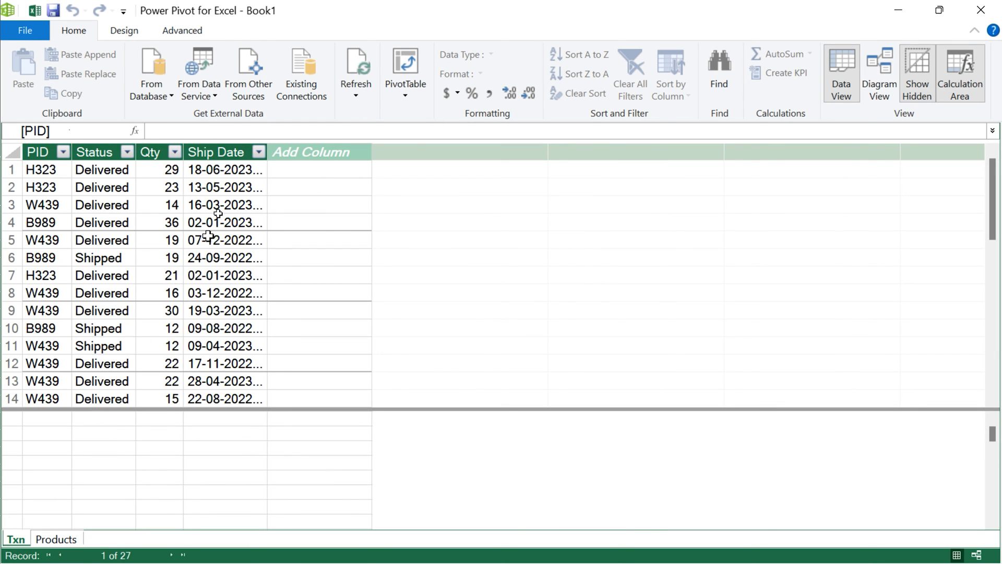
pyautogui.click(100, 204)
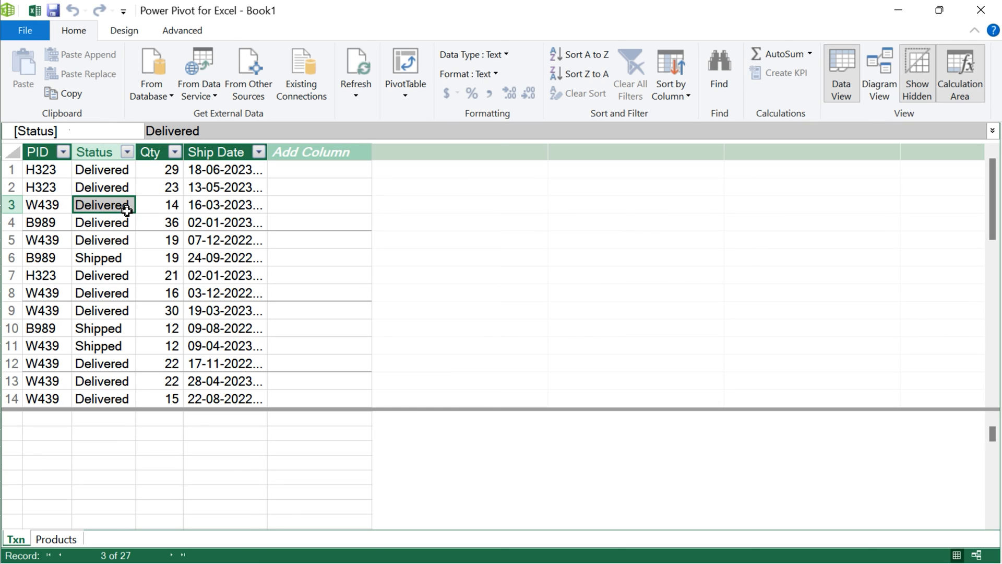
pyautogui.moveTo(321, 257)
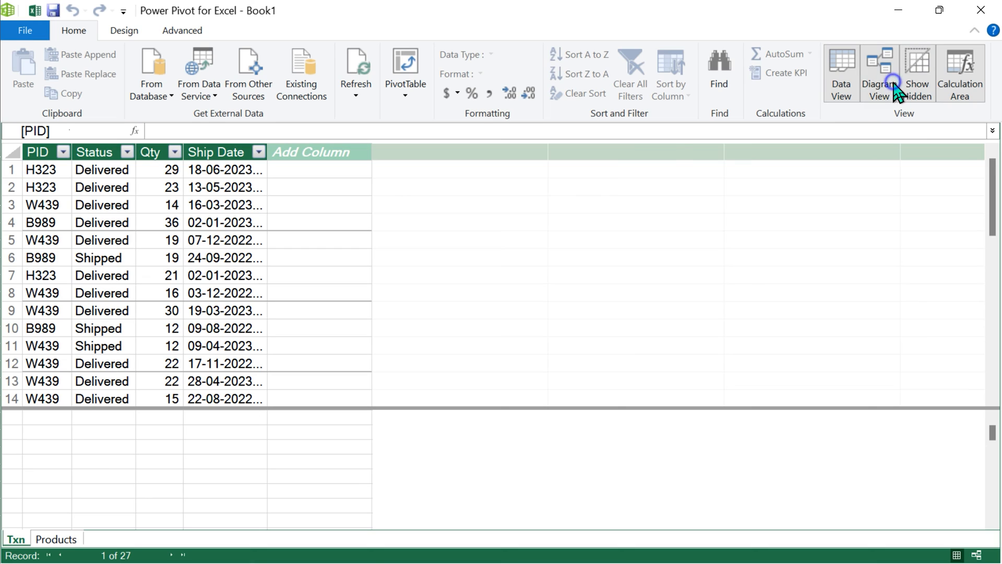
# In Diagram View, drag Txn's PID onto Products' Product ID.
pyautogui.click(879, 71)
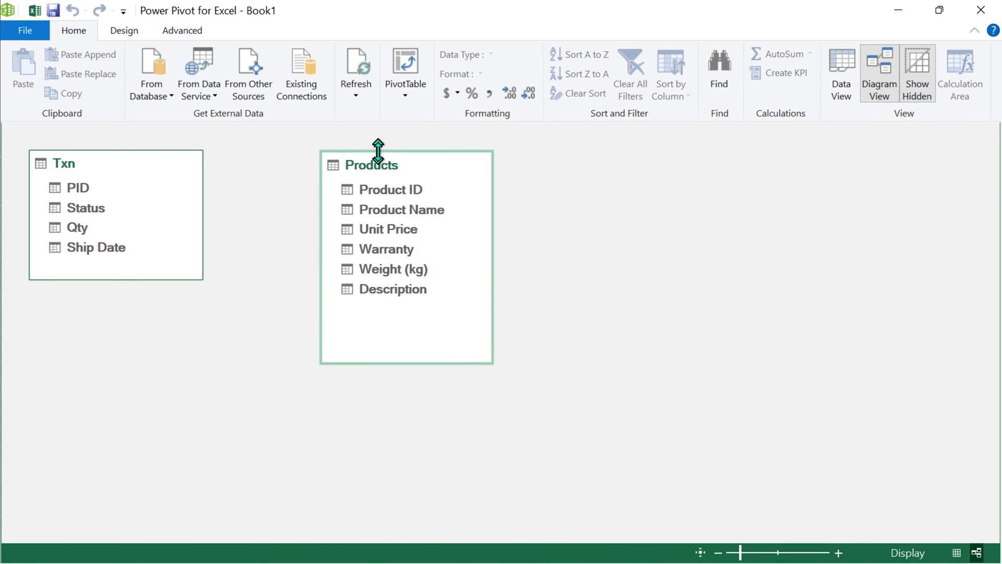
pyautogui.click(77, 187)
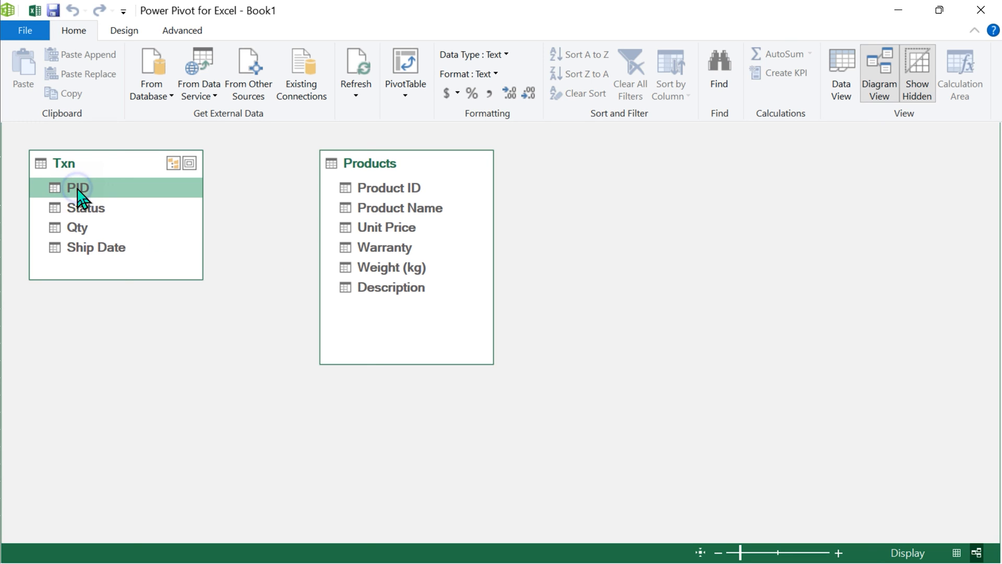
pyautogui.moveTo(77, 188); pyautogui.dragTo(384, 165)
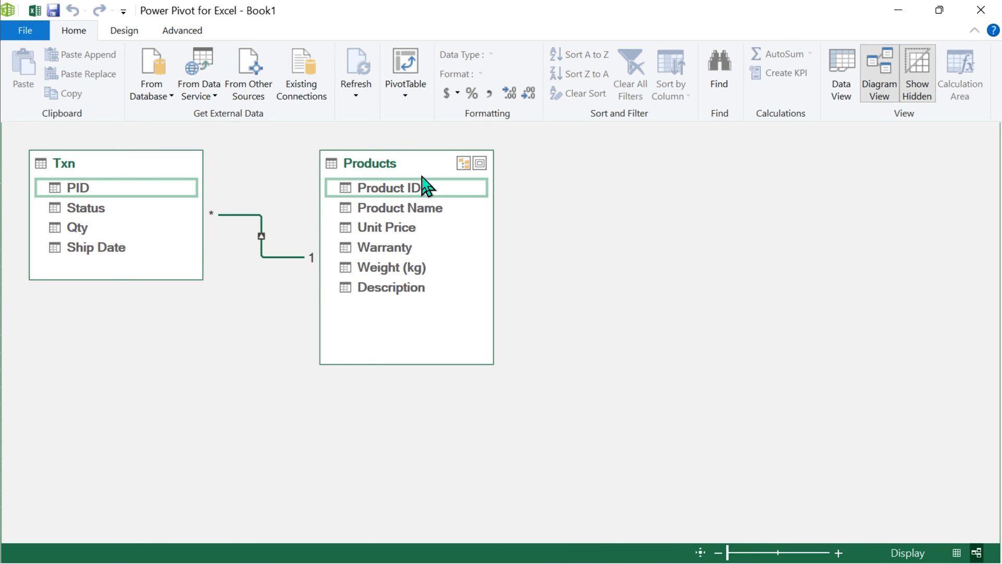
pyautogui.moveTo(704, 248)
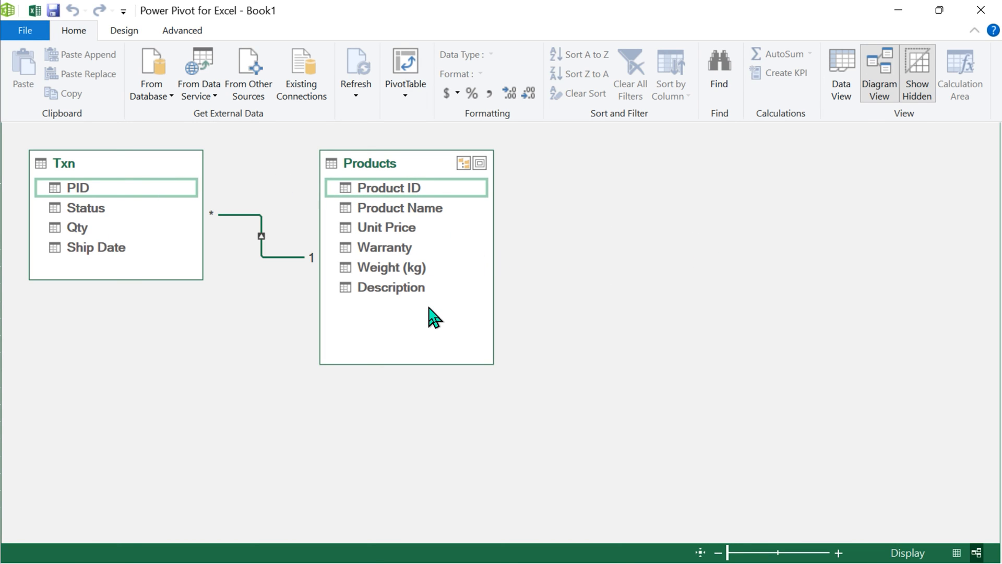
pyautogui.moveTo(441, 292)
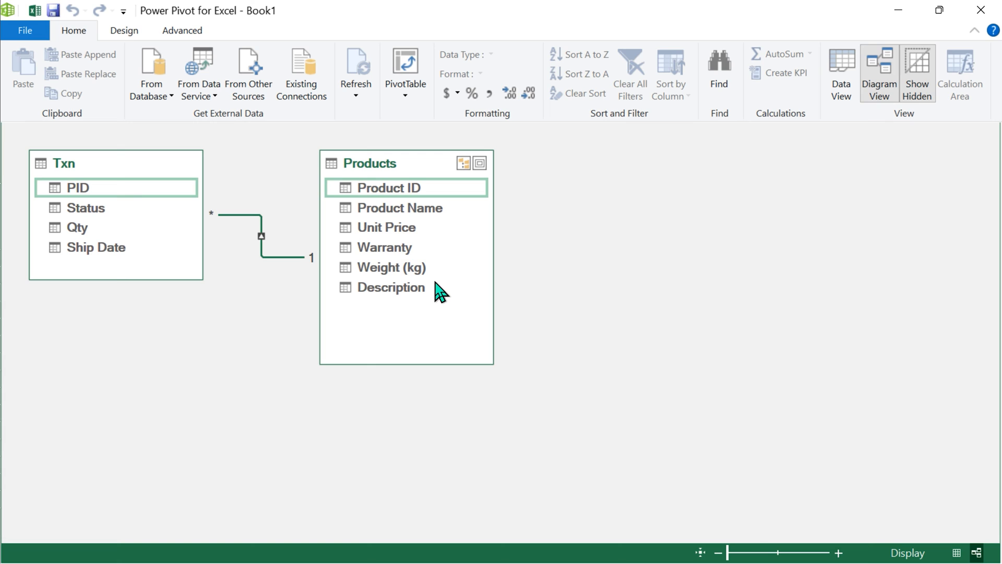
pyautogui.moveTo(337, 288)
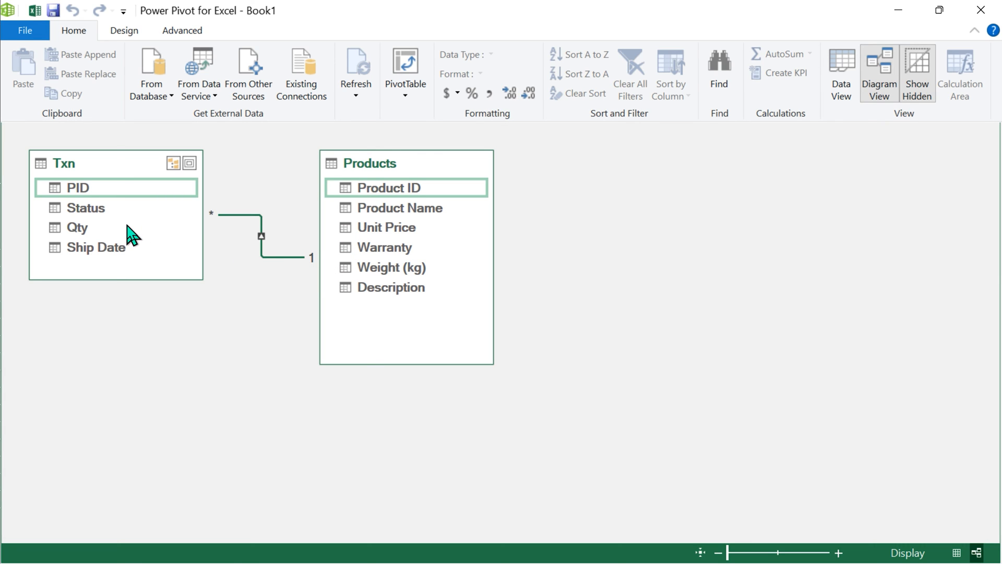
pyautogui.moveTo(139, 227)
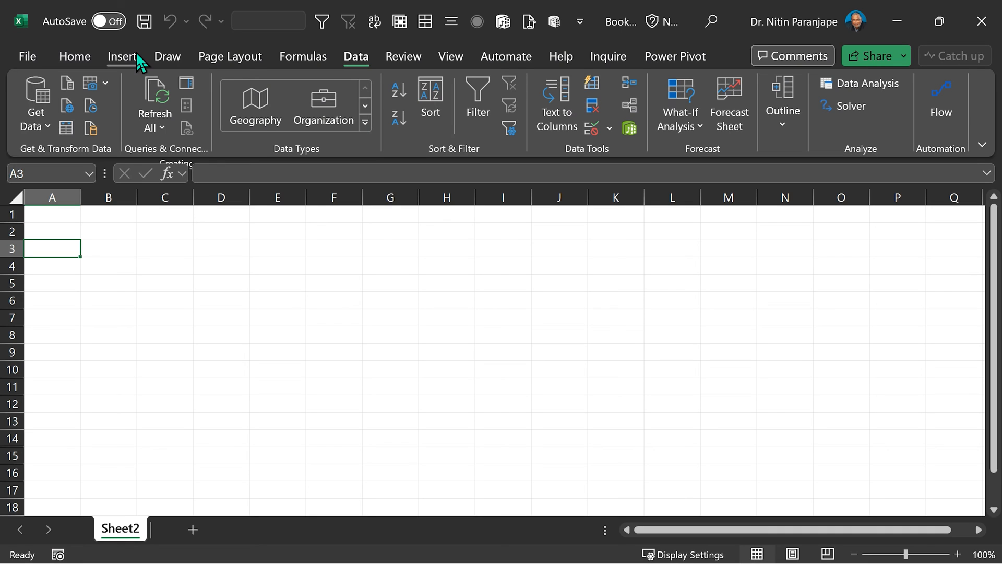
# Start inserting a PivotTable from the Data Model.
pyautogui.click(122, 57)
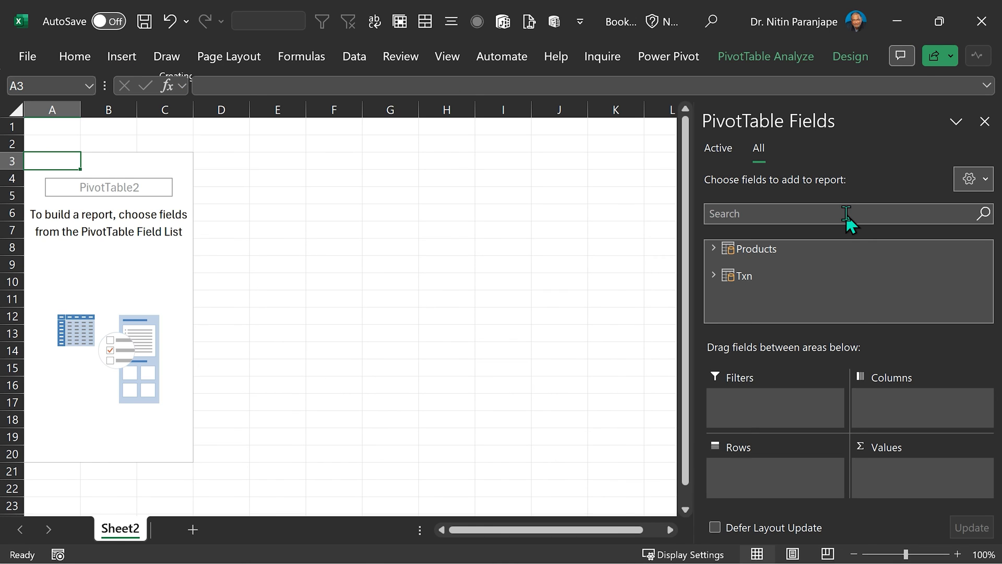
pyautogui.moveTo(716, 253)
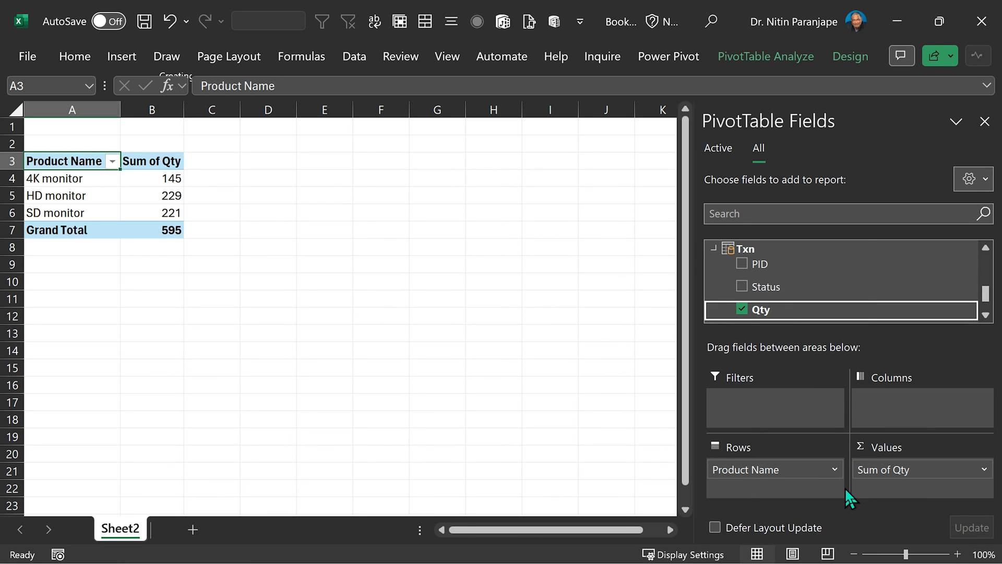
pyautogui.moveTo(851, 495)
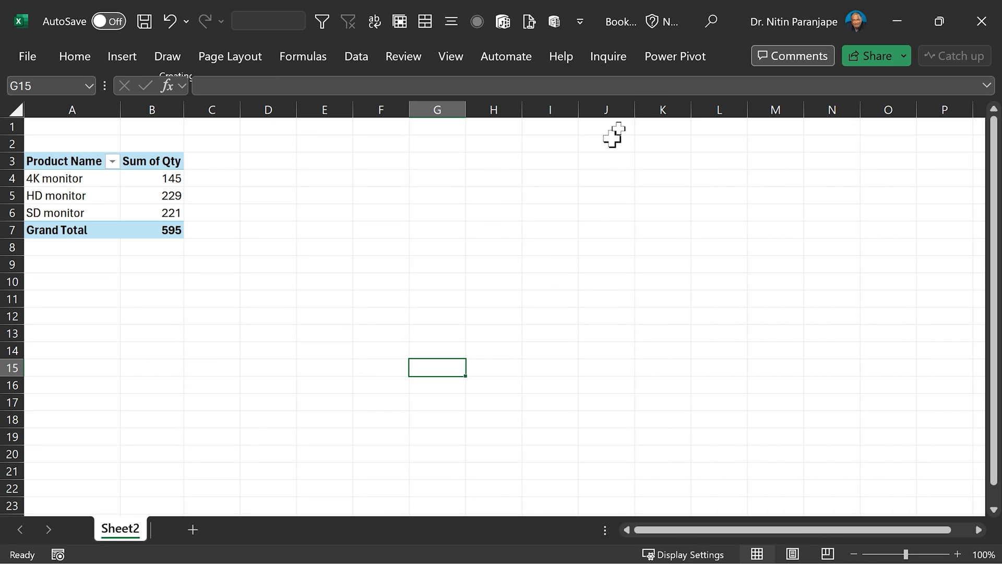
# Open the Data Model in Power Pivot and show the Txn table's data.
pyautogui.click(675, 56)
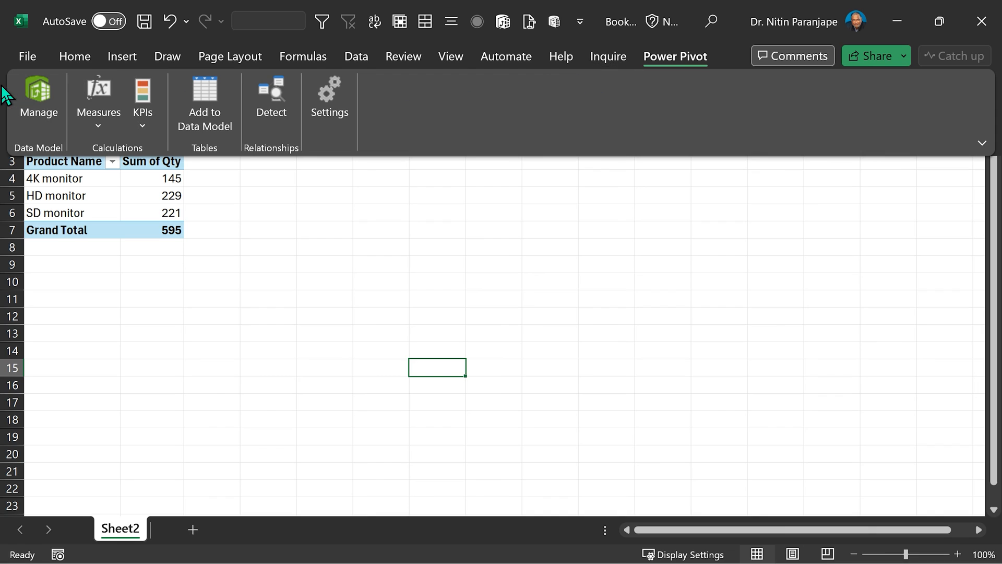
pyautogui.click(38, 102)
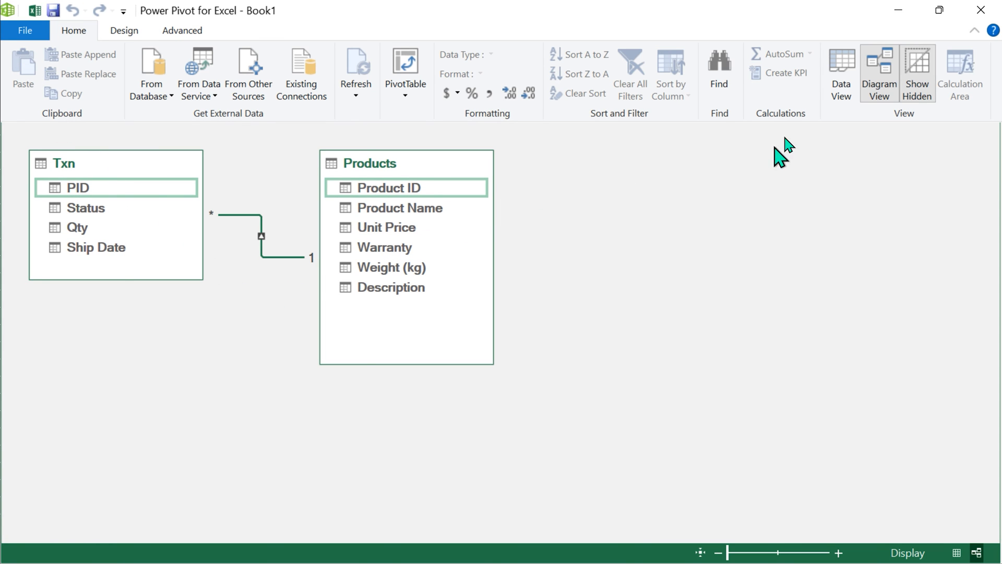
pyautogui.click(841, 72)
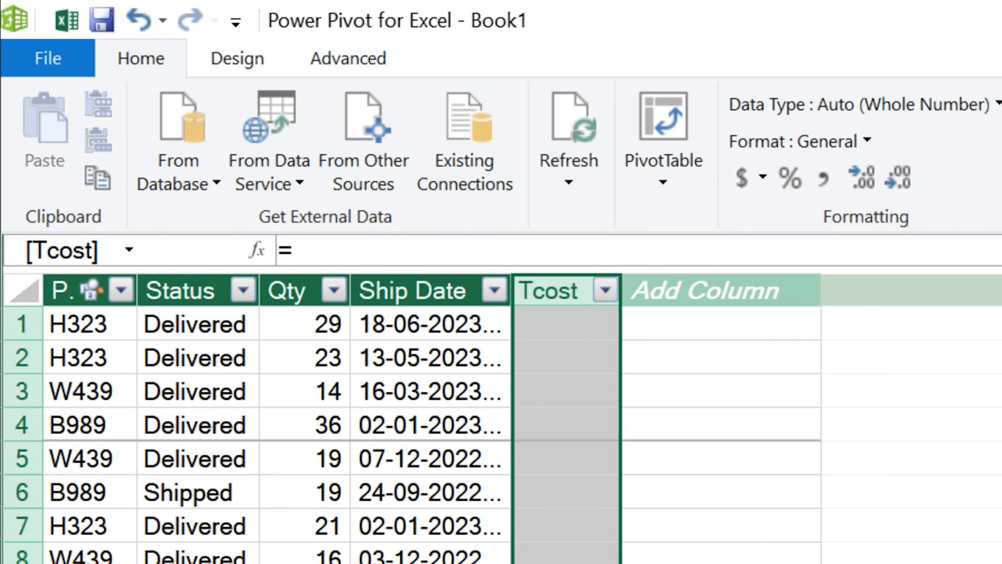
# Enter =[Qty]*RELATED(Products[Unit Price]) as the Tcost column formula.
pyautogui.click(285, 250)
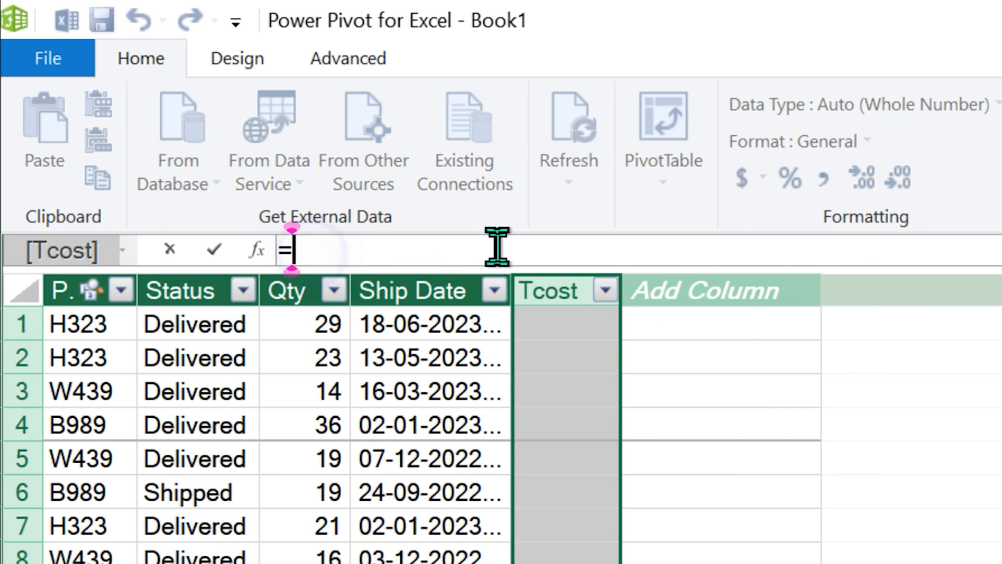
pyautogui.write('[Qty')
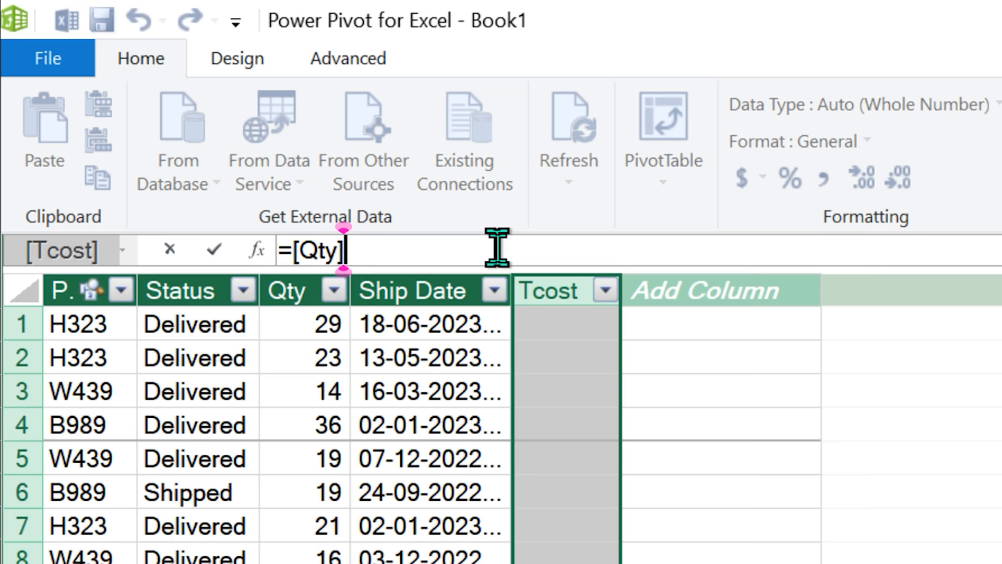
pyautogui.write('*')
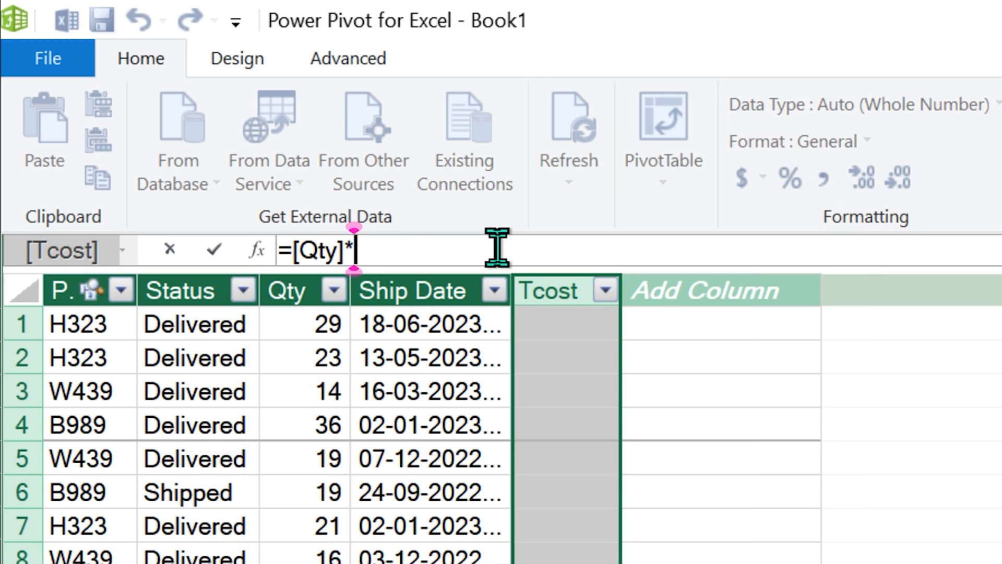
pyautogui.write('products')
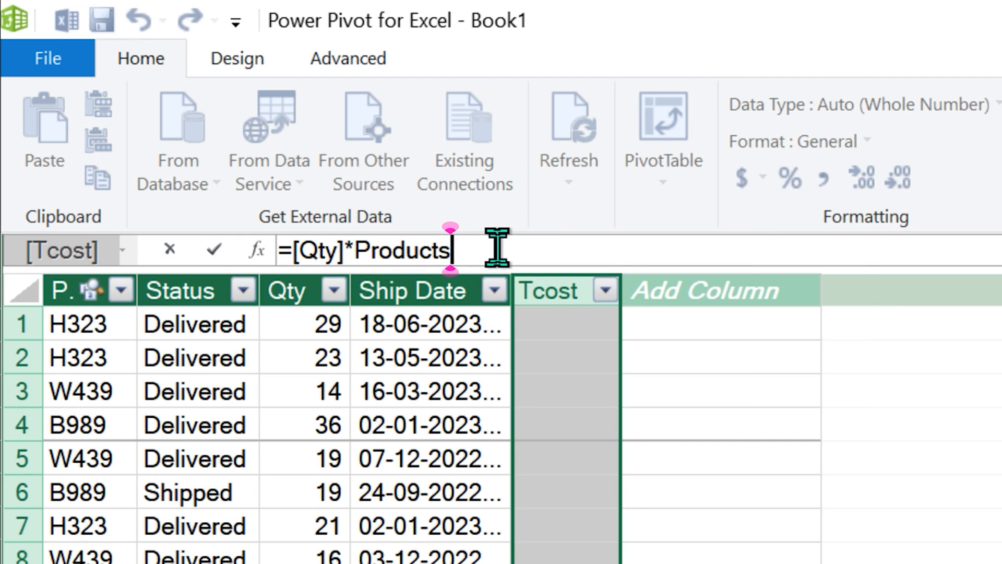
pyautogui.write('[')
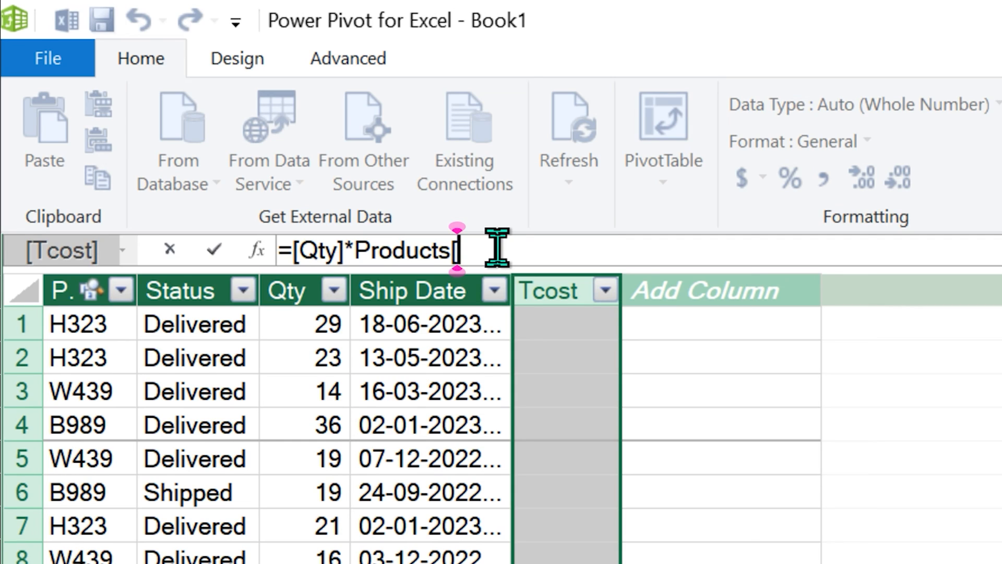
pyautogui.write('Unit Price]')
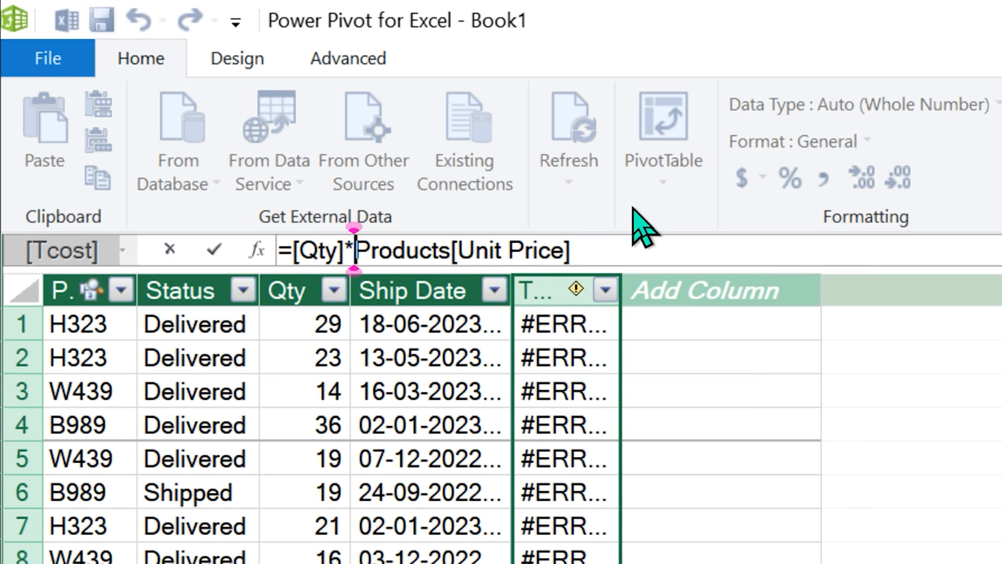
pyautogui.write('re')
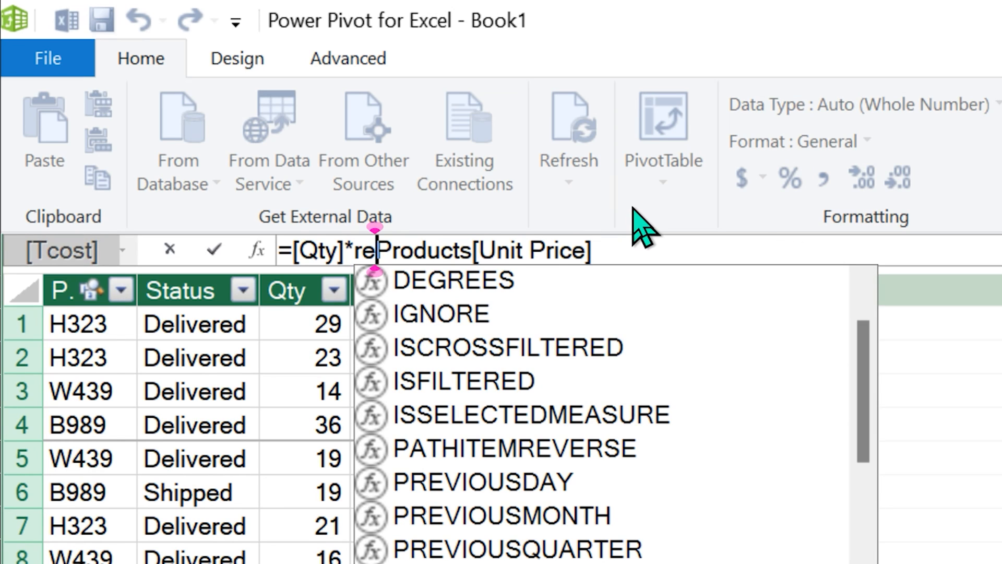
pyautogui.write('RELATED(')
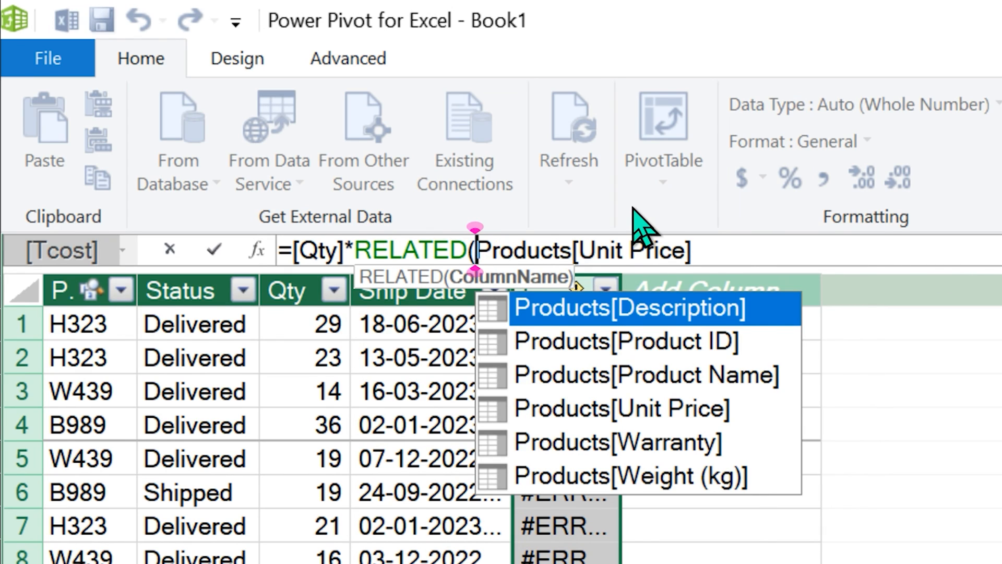
pyautogui.moveTo(649, 421)
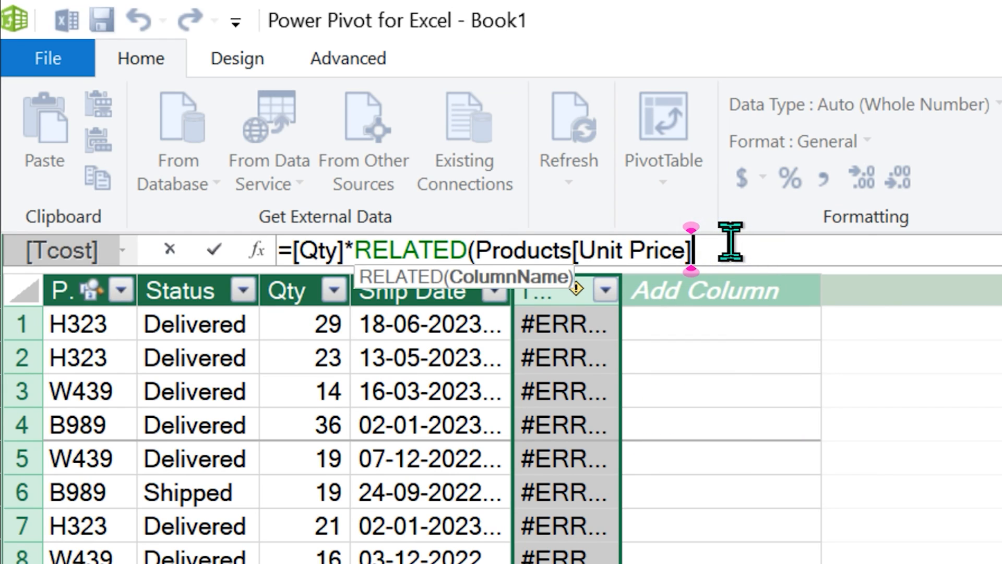
pyautogui.press('Return')
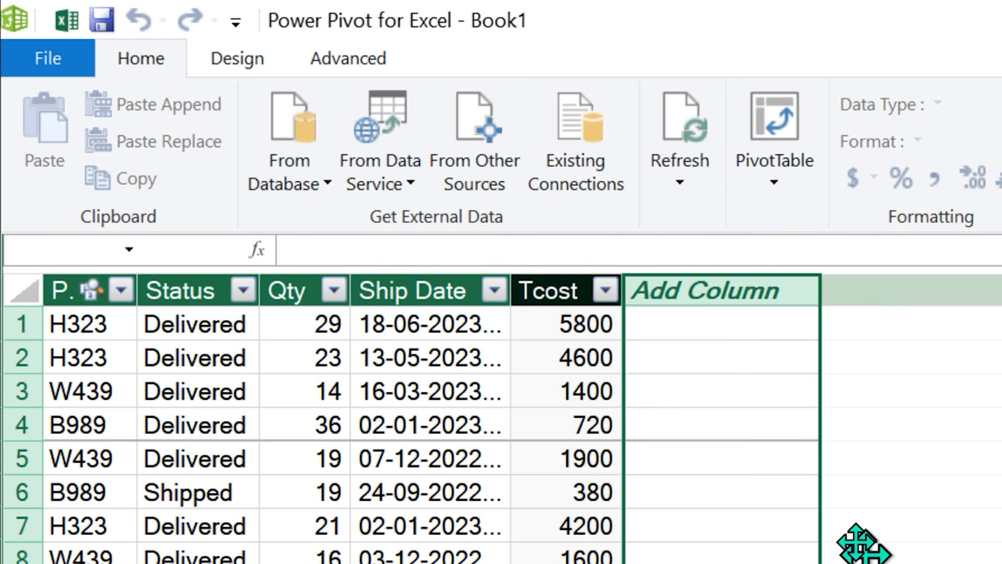
# Name the new Qty × RELATED weight calculated column Tweight.
pyautogui.write('Tweight')
pyautogui.write('=[Qty] * RELATED(Products[Weight (kg)])')
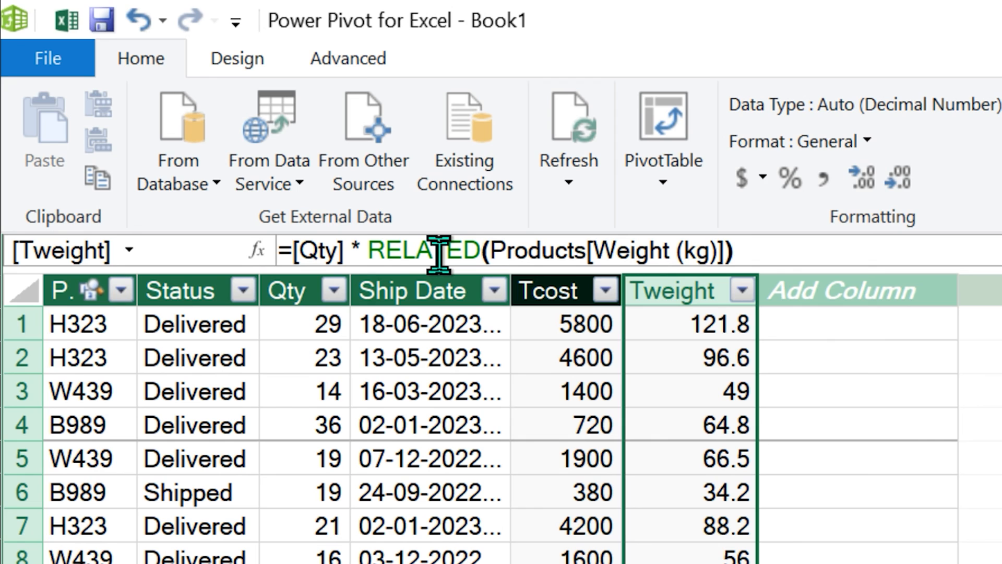
pyautogui.moveTo(438, 251)
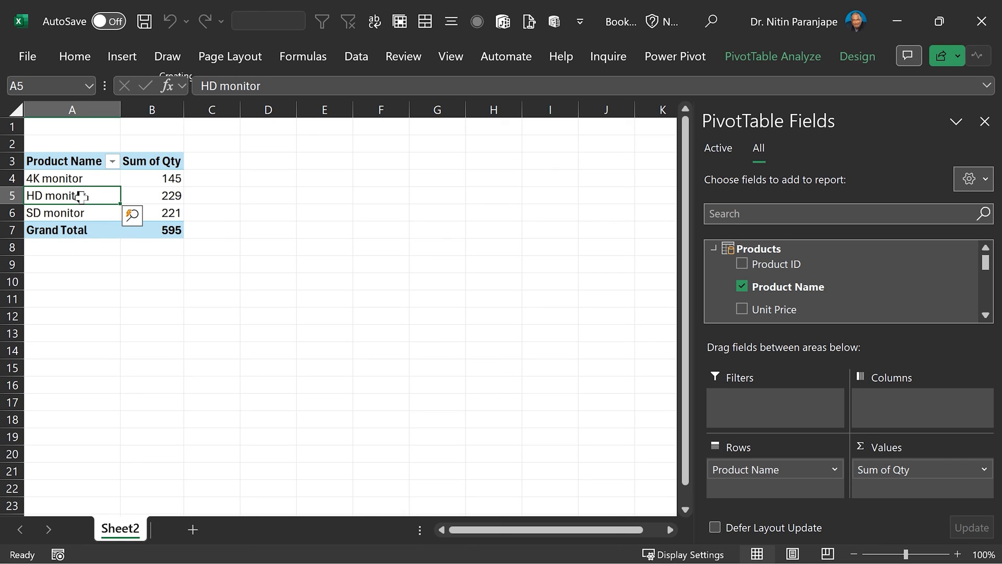
pyautogui.moveTo(490, 286)
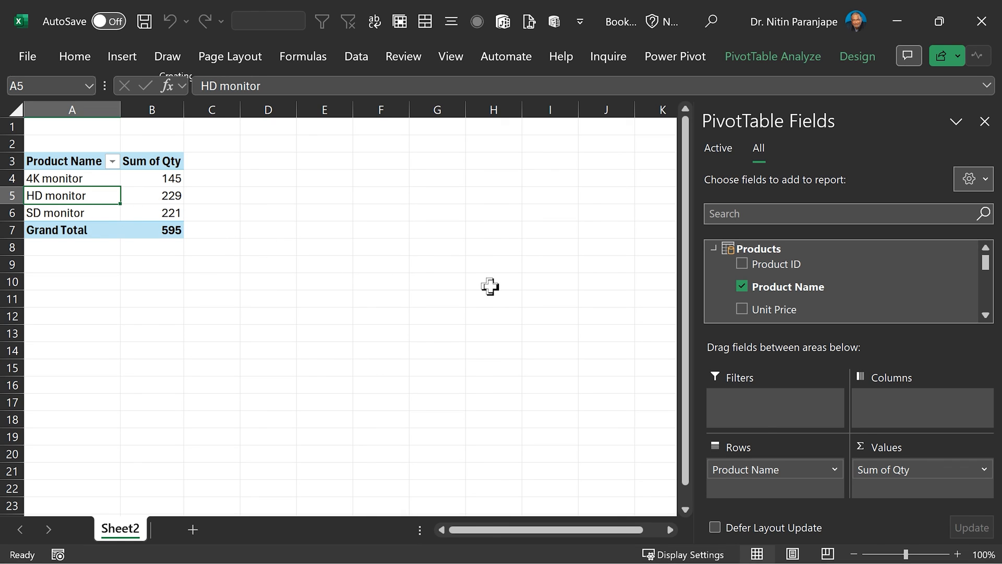
pyautogui.moveTo(376, 319)
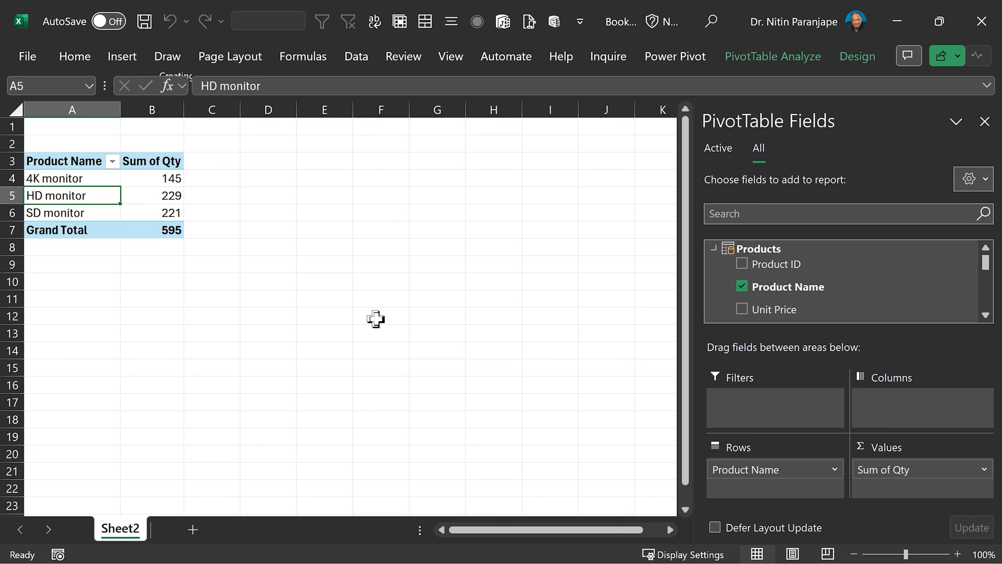
pyautogui.moveTo(719, 328)
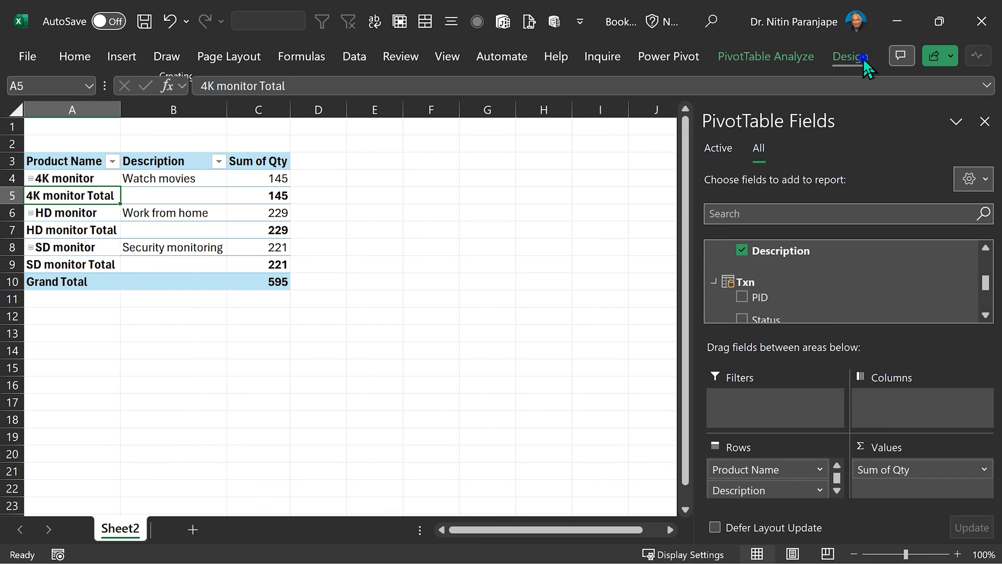
# Switch the PivotTable to outline form and add Txn Status as Delivered, Returned, Shipped columns.
pyautogui.click(142, 106)
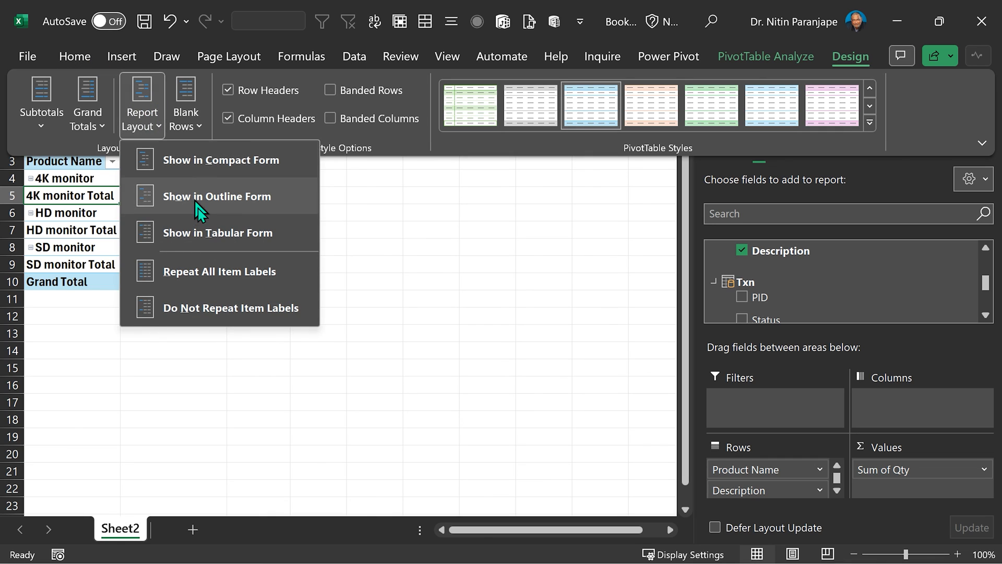
pyautogui.click(41, 102)
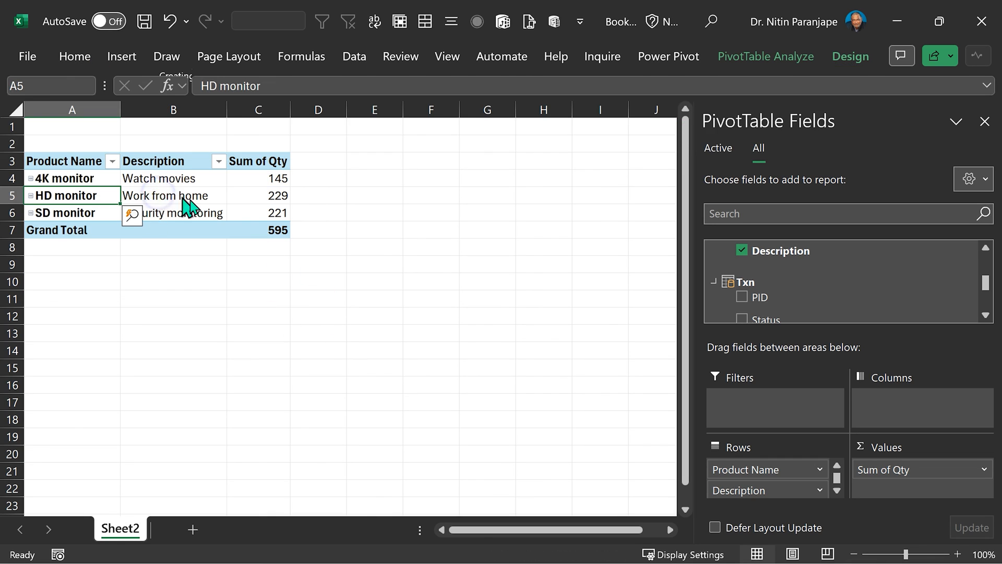
pyautogui.moveTo(208, 199)
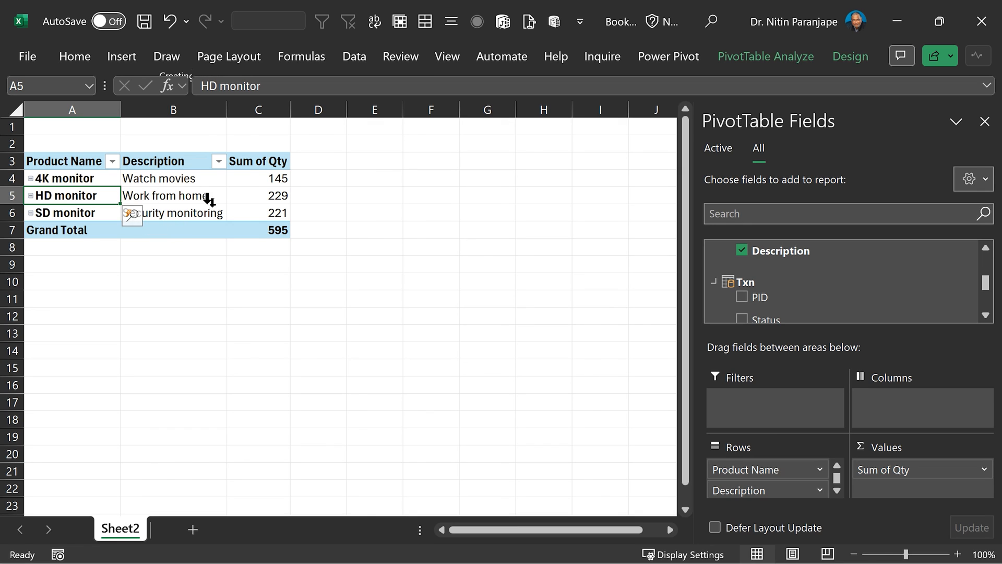
pyautogui.click(741, 319)
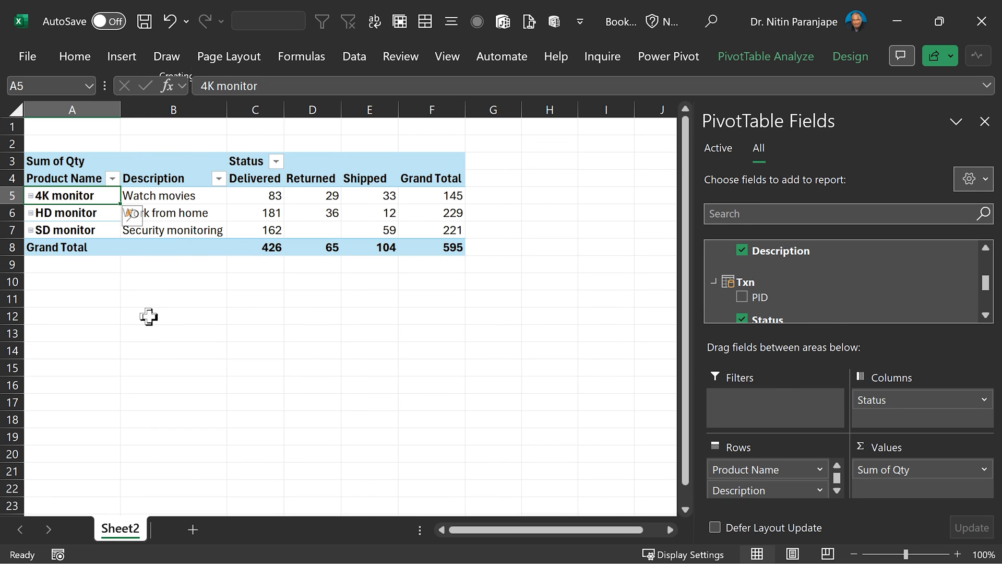